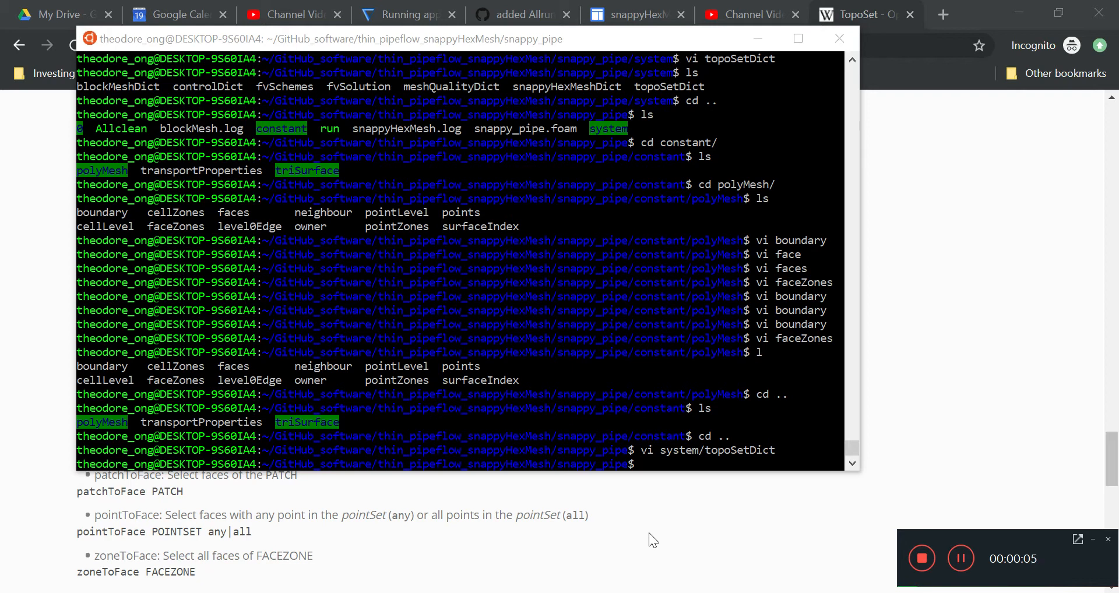
{"action": "mouse_move", "coordinate": [720, 380]}
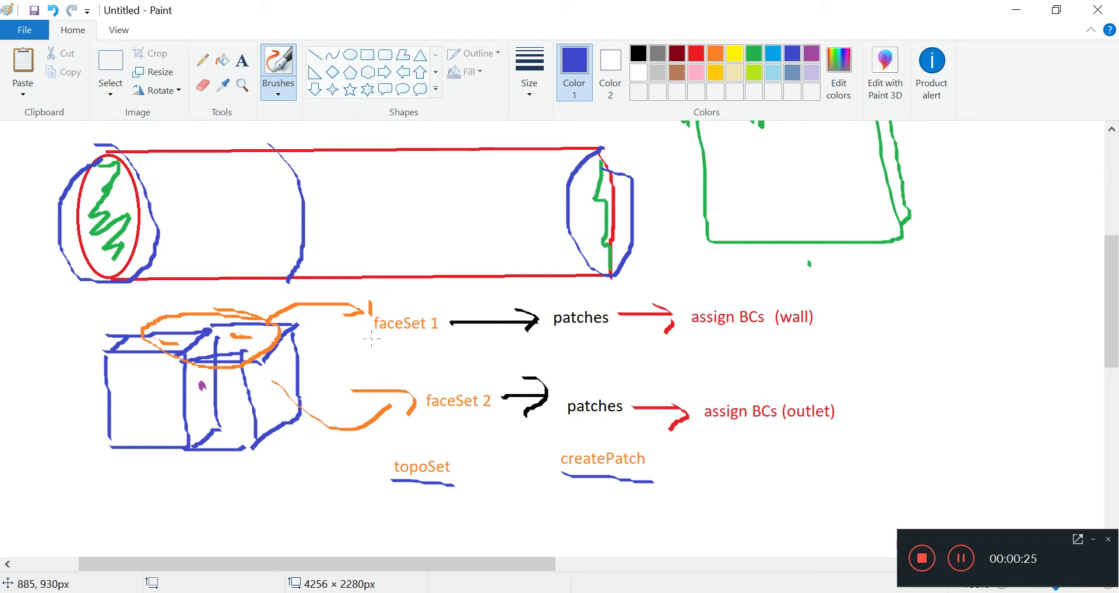
{"action": "mouse_move", "coordinate": [457, 370]}
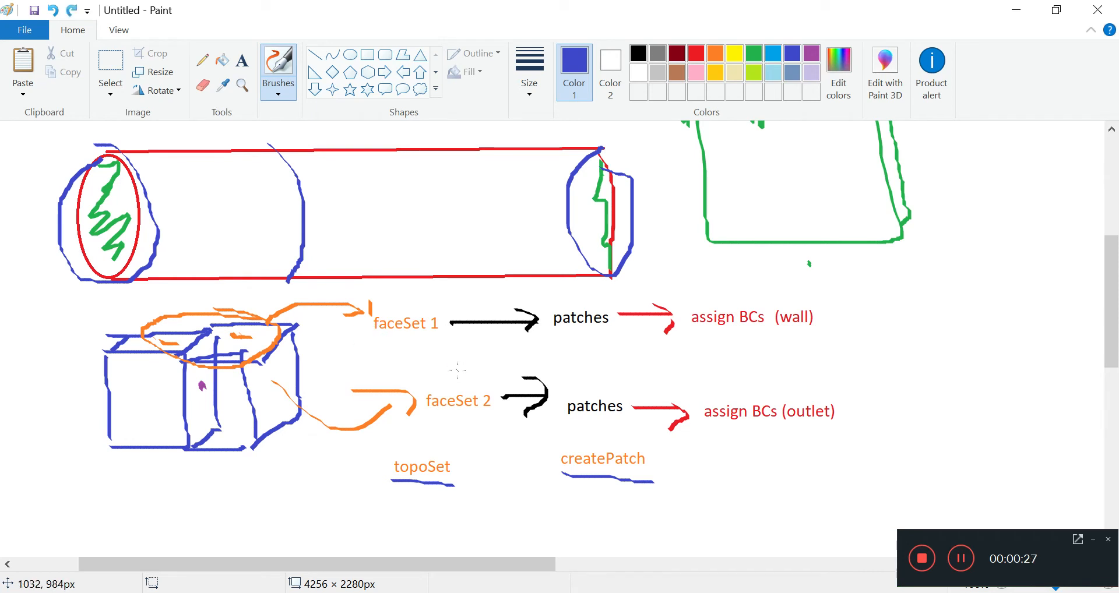
{"action": "mouse_move", "coordinate": [589, 333]}
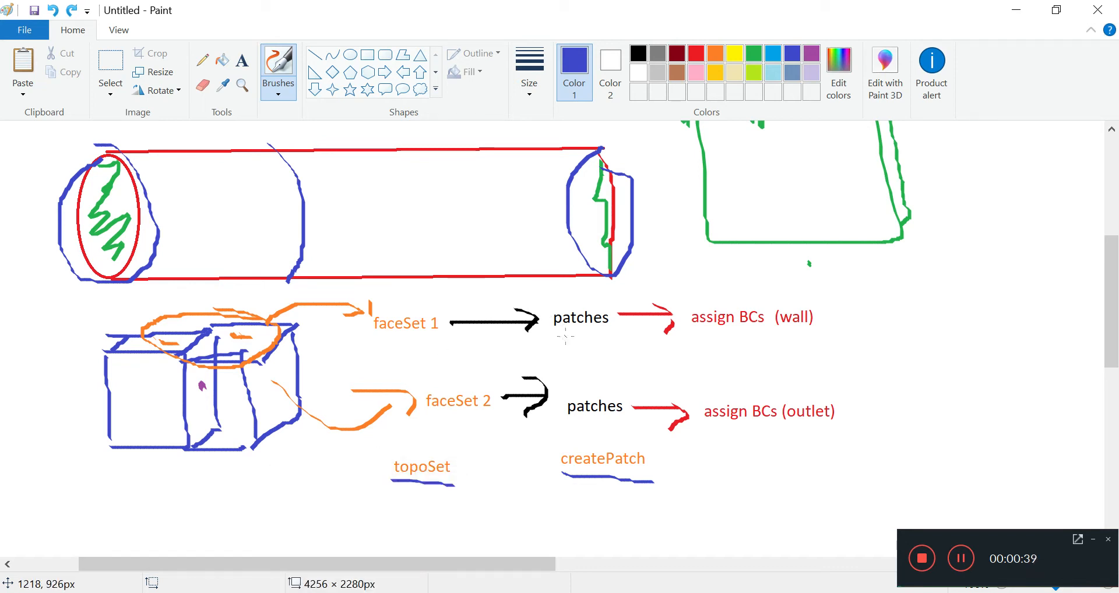
{"action": "mouse_move", "coordinate": [457, 383]}
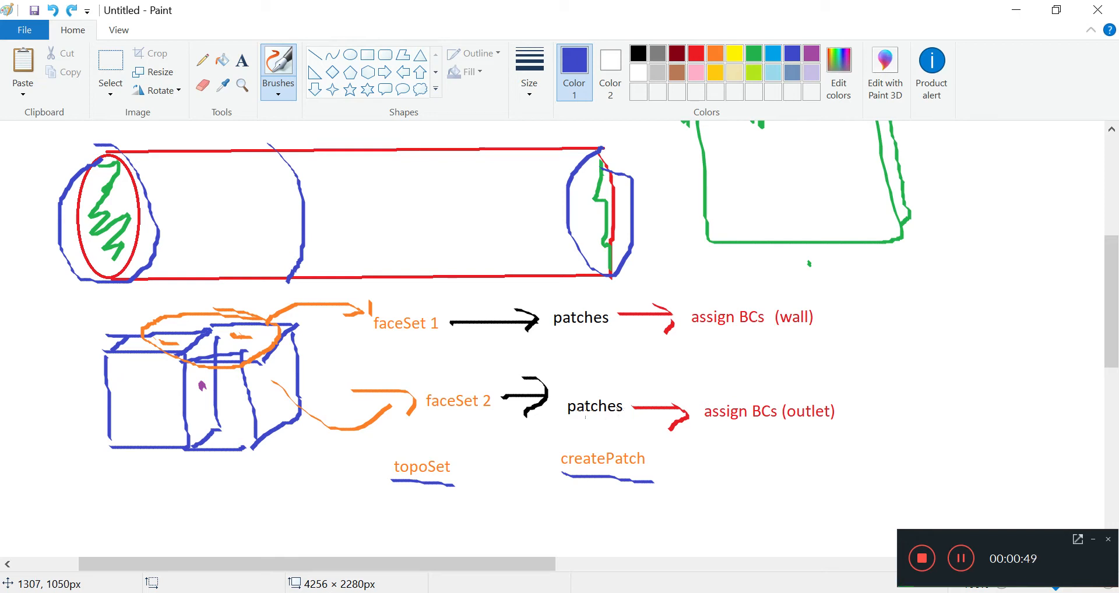
{"action": "mouse_move", "coordinate": [303, 429]}
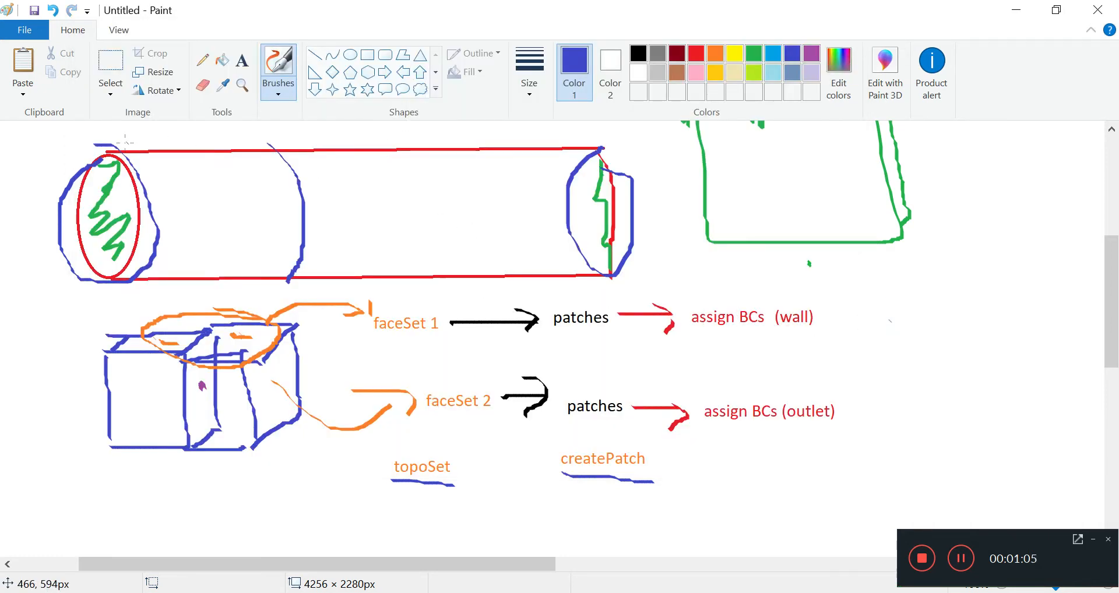
Scroll the TopoSet wiki page through the cellSet sources before returning to the Paint sketch.
{"action": "left_click_drag", "start_coordinate": [93, 132], "coordinate": [643, 139]}
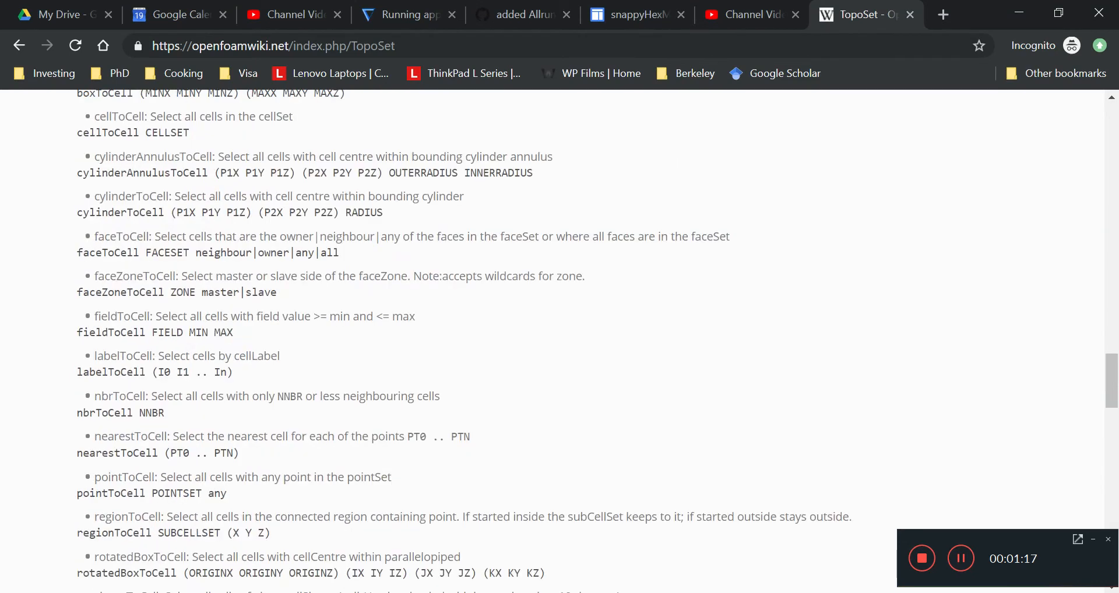
{"action": "scroll", "scroll_direction": "down", "scroll_amount": 3}
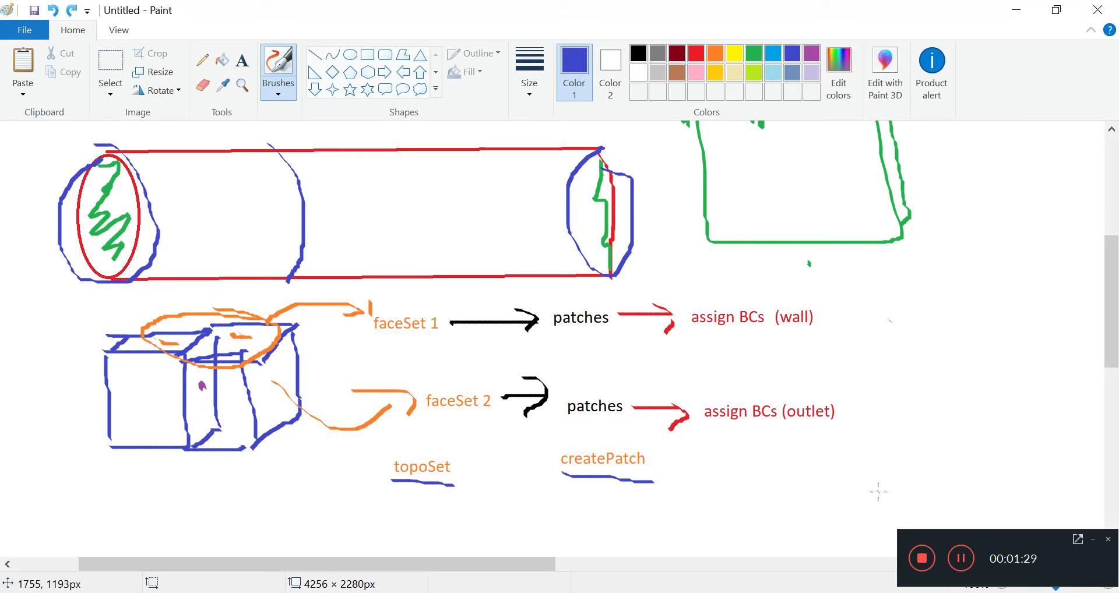
{"action": "mouse_move", "coordinate": [988, 513]}
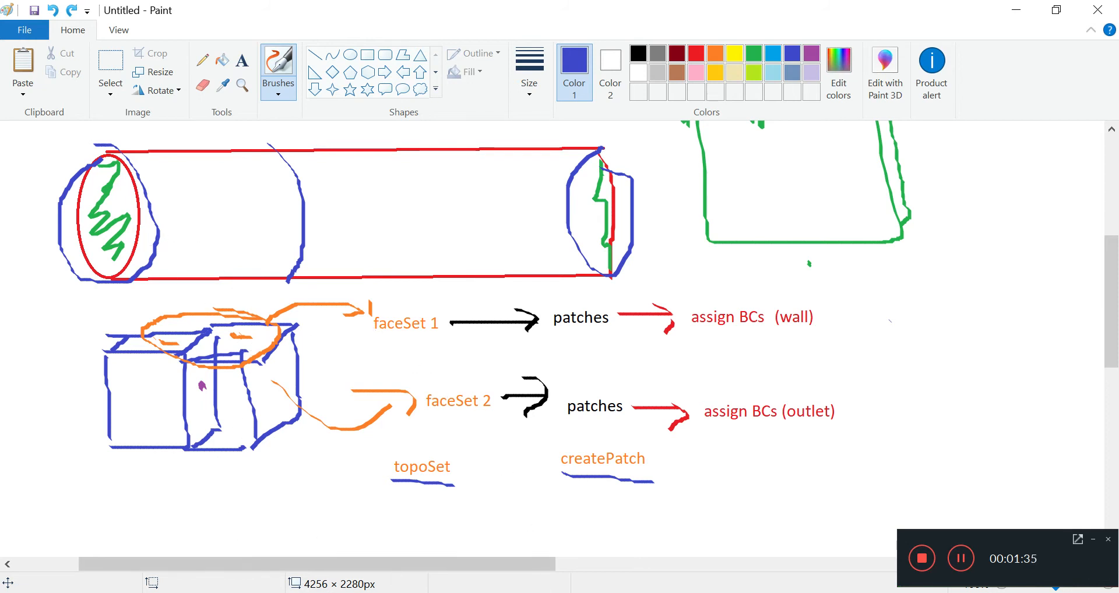
{"action": "mouse_move", "coordinate": [386, 375]}
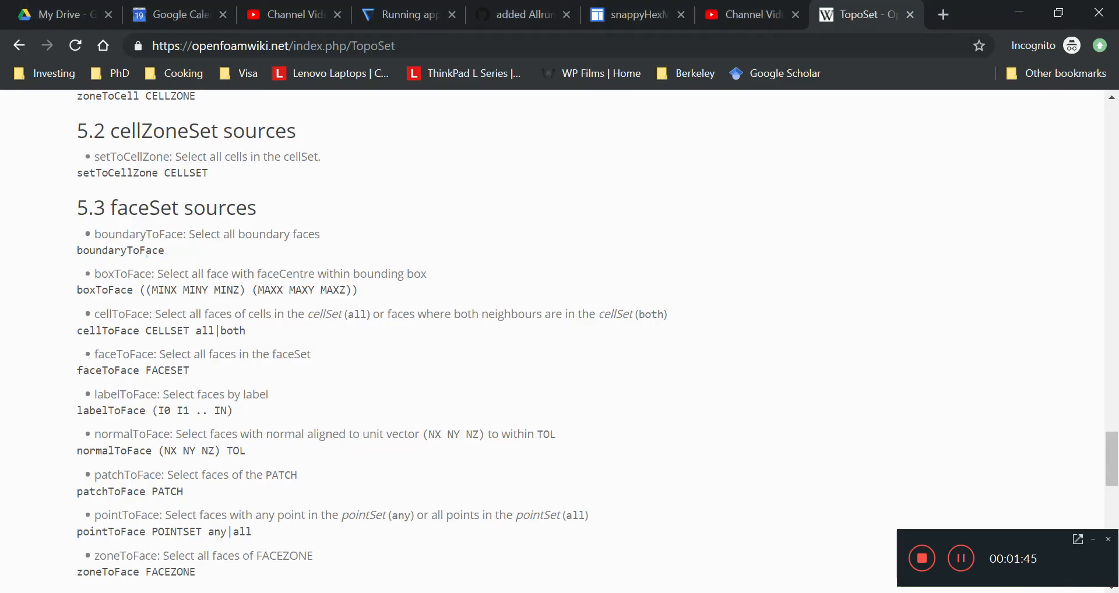
{"action": "mouse_move", "coordinate": [376, 350]}
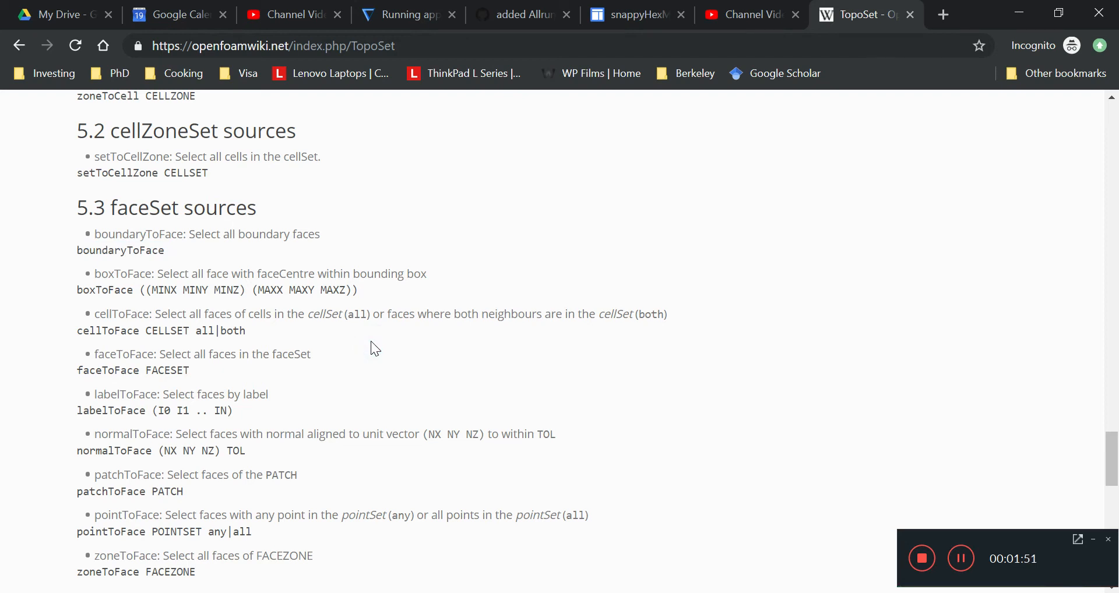
Locate section 5.3 faceSet sources and mark the 'patchToFace PATCH' entry.
{"action": "scroll", "scroll_direction": "down", "scroll_amount": 3}
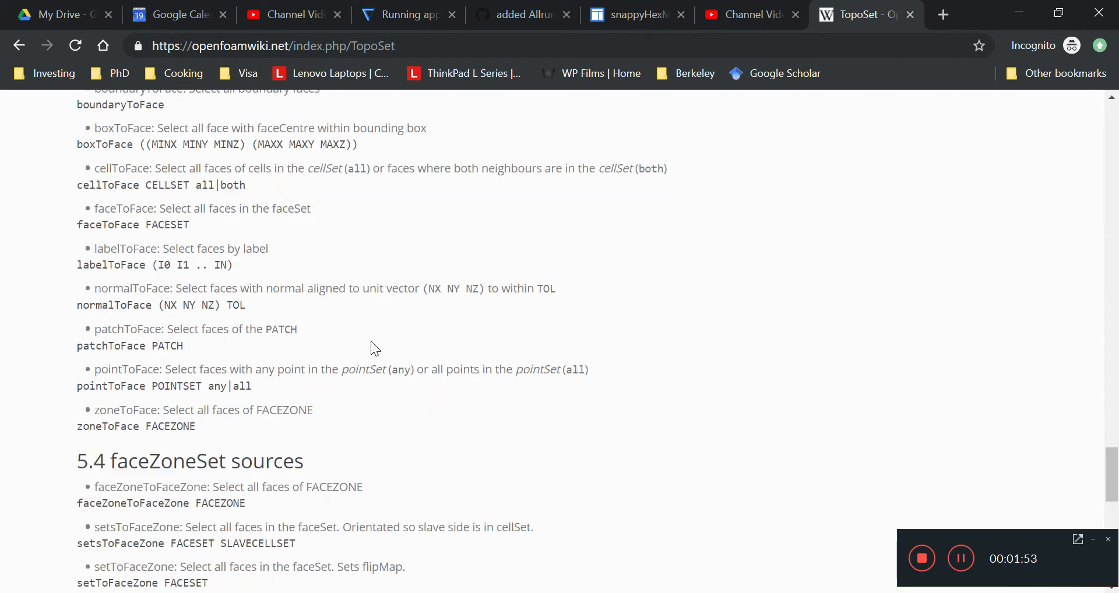
{"action": "double_click", "coordinate": [132, 345]}
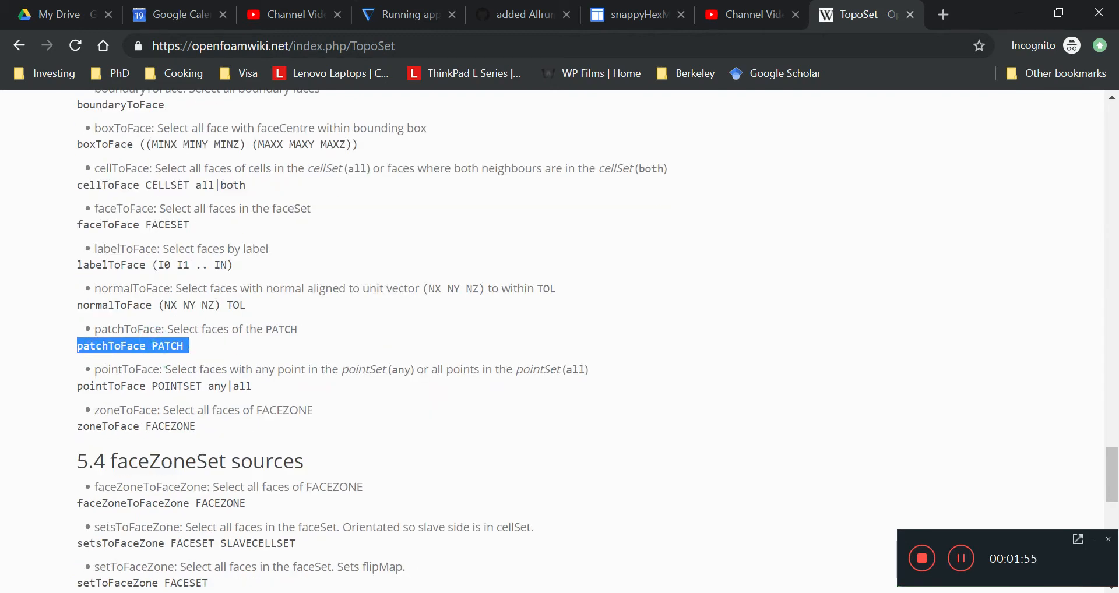
{"action": "left_click_drag", "start_coordinate": [183, 345], "coordinate": [94, 329]}
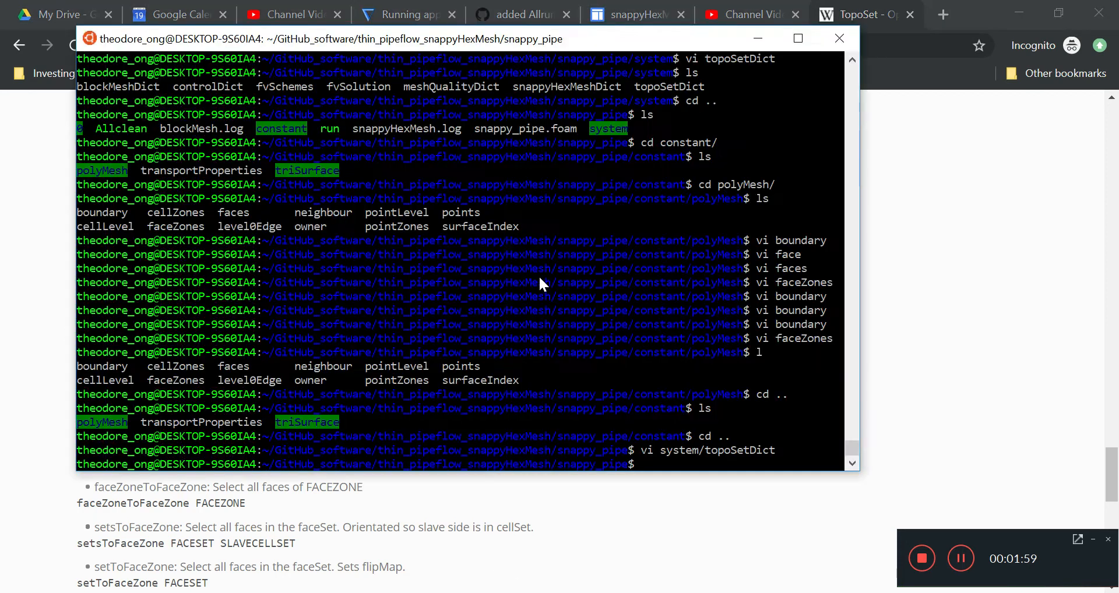
Navigate into snappy_pipe/constant/polyMesh and view the boundary file's single cylinder wall patch.
{"action": "type", "text": "cd ."}
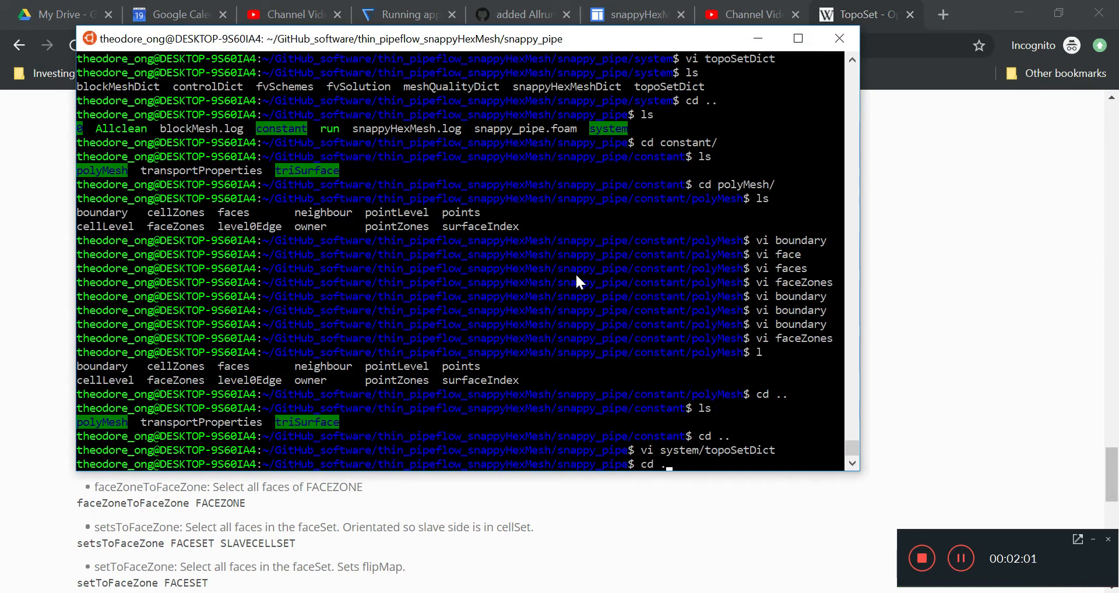
{"action": "key", "text": "Return"}
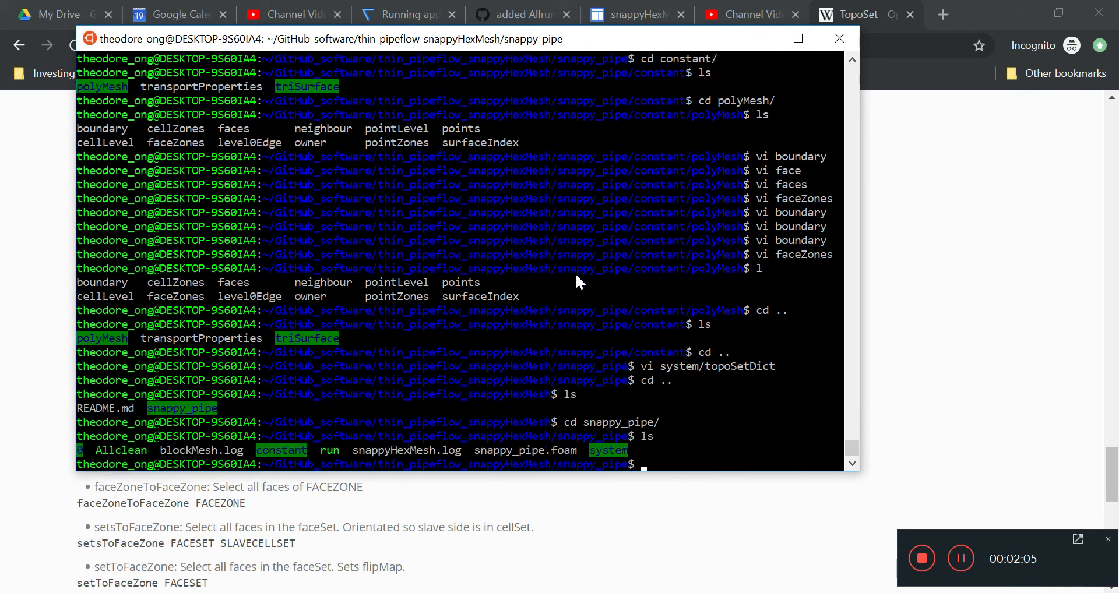
{"action": "key", "text": "Return"}
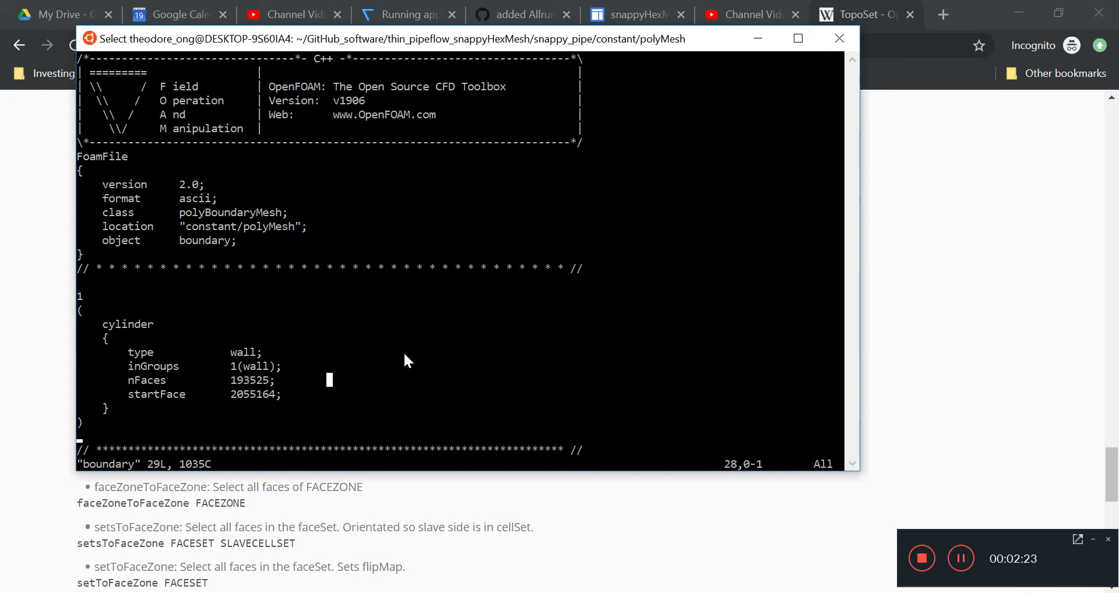
Quit the boundary file, check triSurface holds cylinder.stl, and load system/topoSetDict in vim.
{"action": "type", "text": ":q"}
{"action": "type", "text": "ls"}
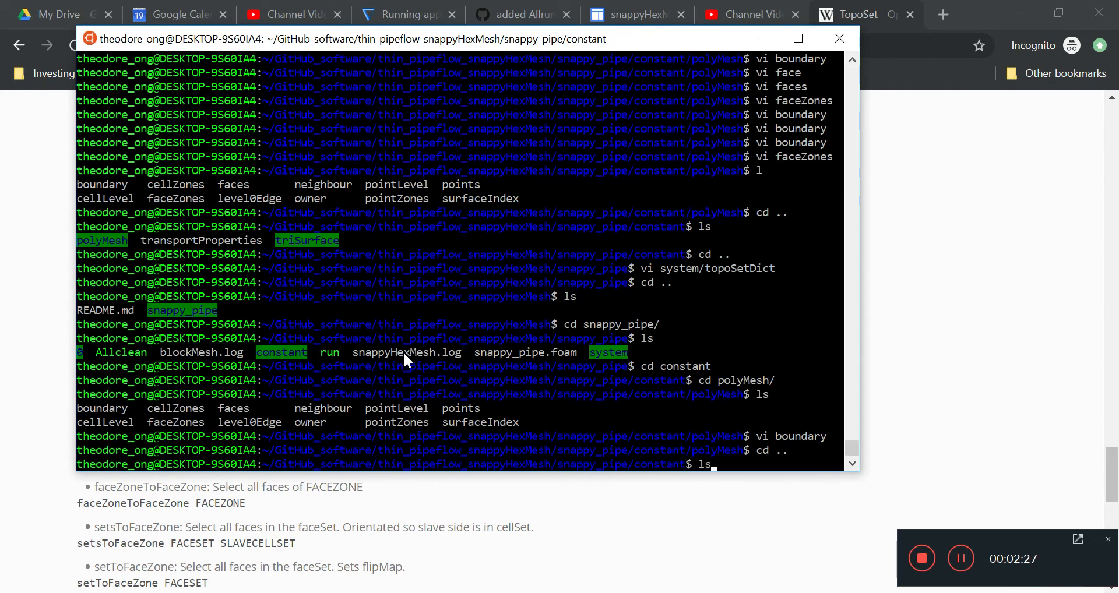
{"action": "type", "text": "cd triSurface/"}
{"action": "type", "text": "ls"}
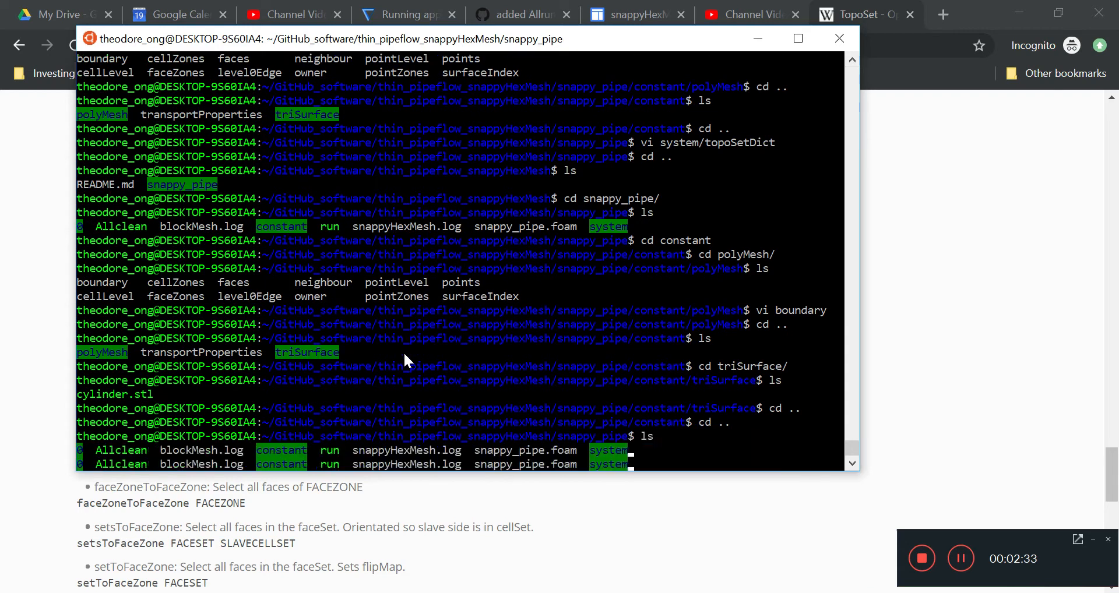
{"action": "type", "text": "vi sys"}
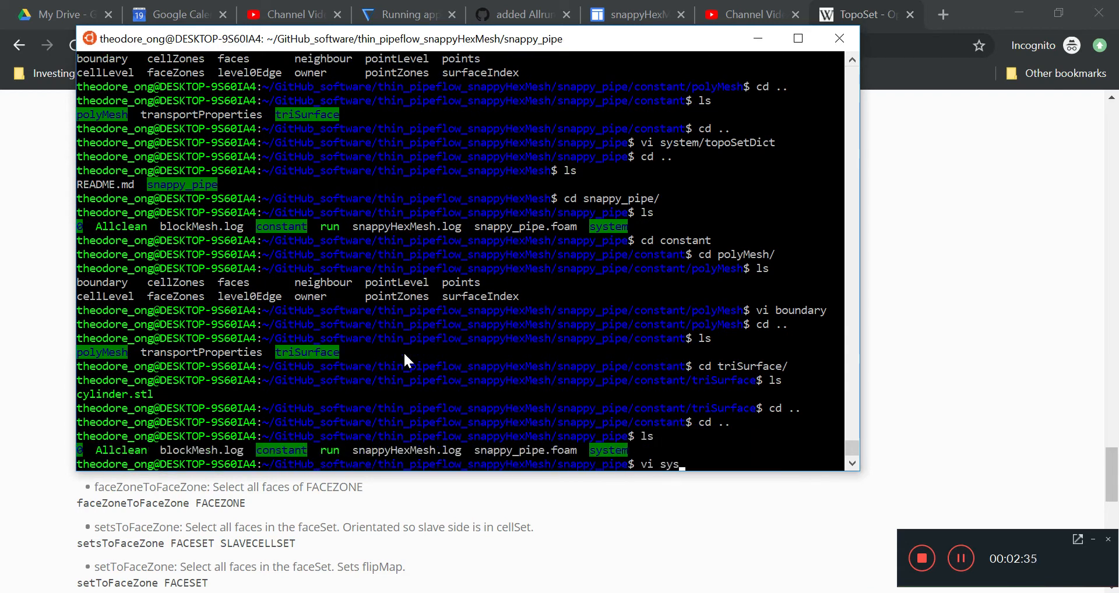
{"action": "key", "text": "Return"}
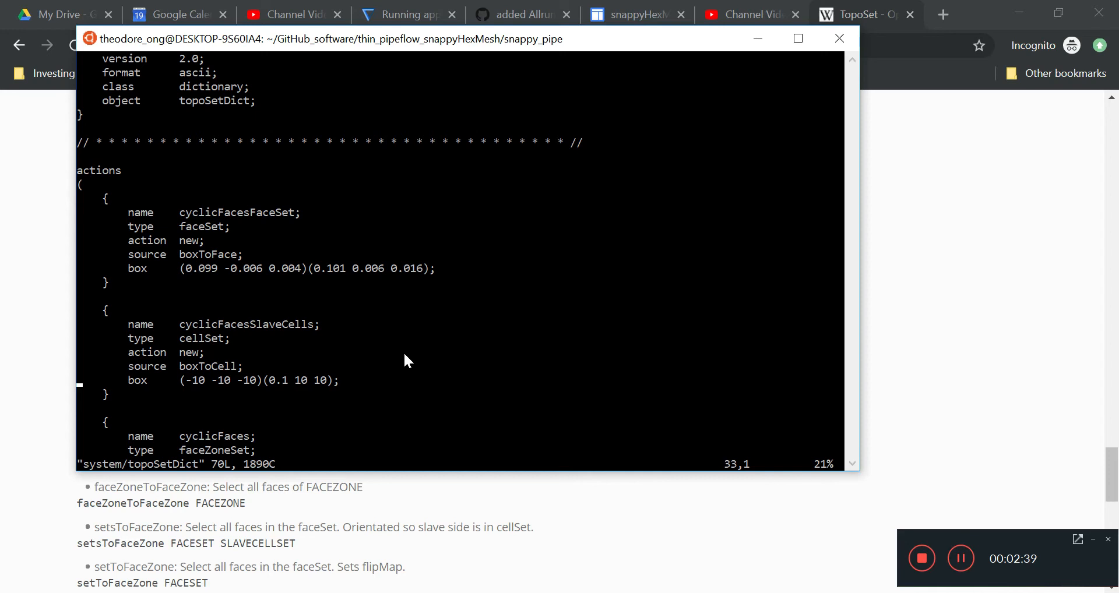
Read through the topoSetDict actions down to the baffle entries and back to the boxToFace faceSet.
{"action": "scroll", "scroll_direction": "down", "scroll_amount": 3}
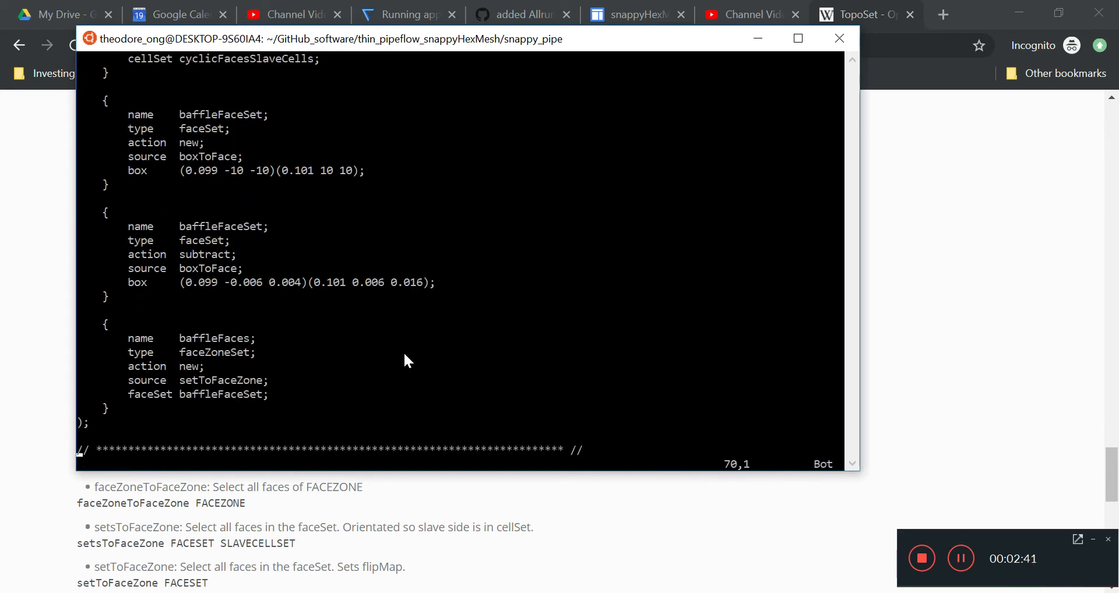
{"action": "scroll", "scroll_direction": "up", "scroll_amount": 3}
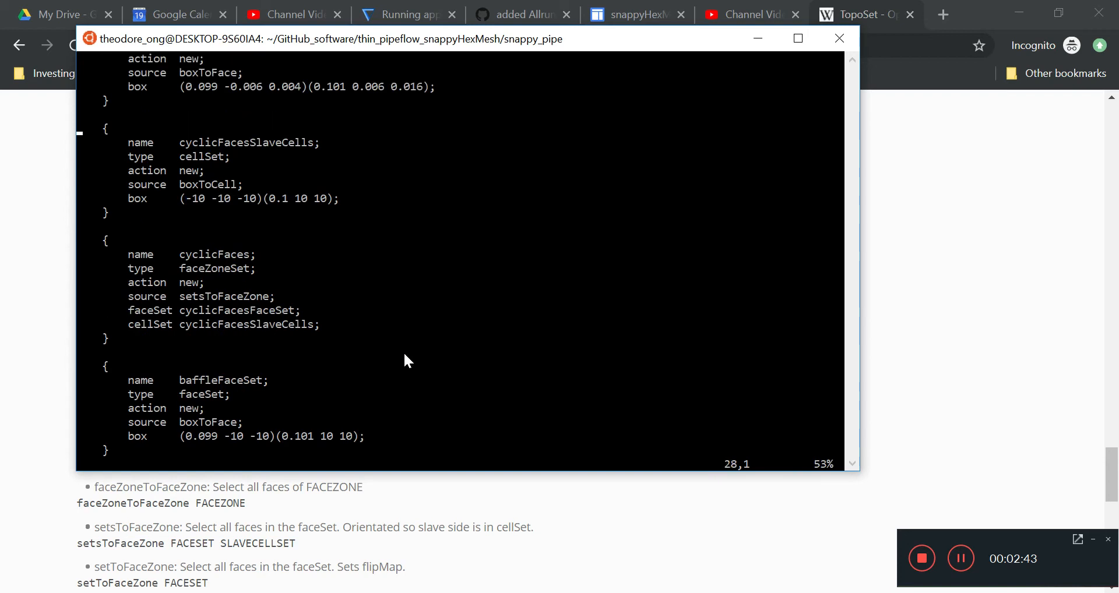
{"action": "scroll", "scroll_direction": "up", "scroll_amount": 3}
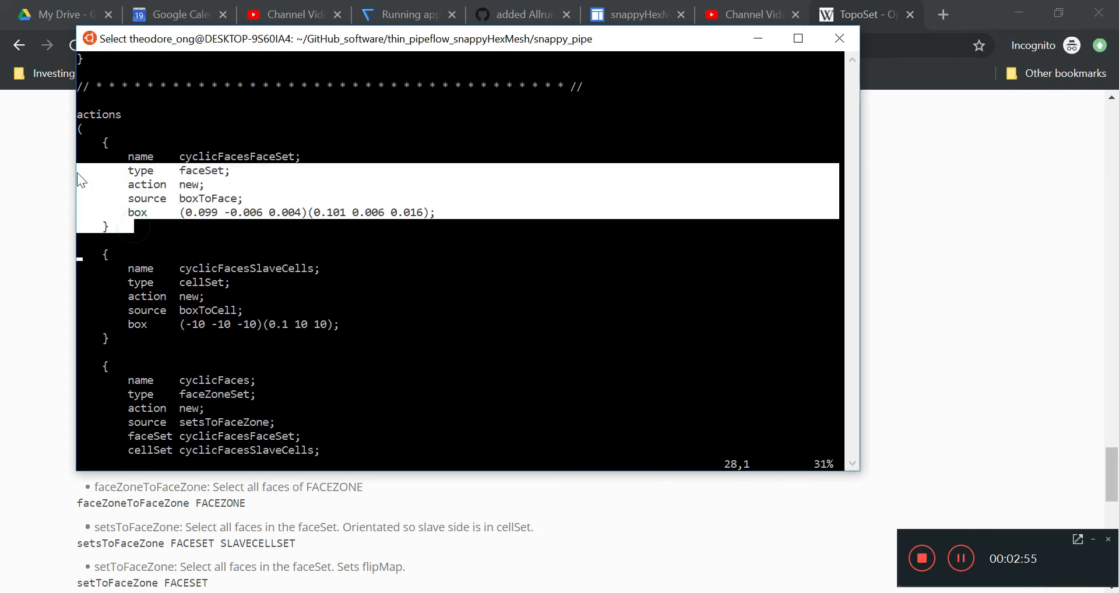
{"action": "mouse_move", "coordinate": [239, 237]}
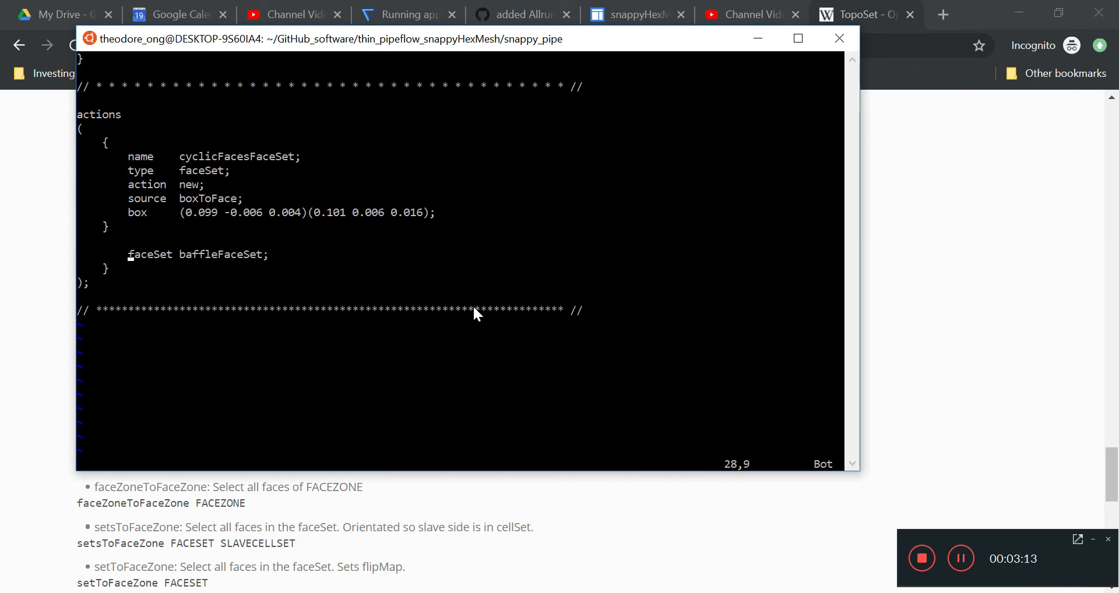
Delete the leftover baffleFaceSet lines, rename the remaining faceSet 'cylinder' and switch its source to patchToFace.
{"action": "key", "text": "dd"}
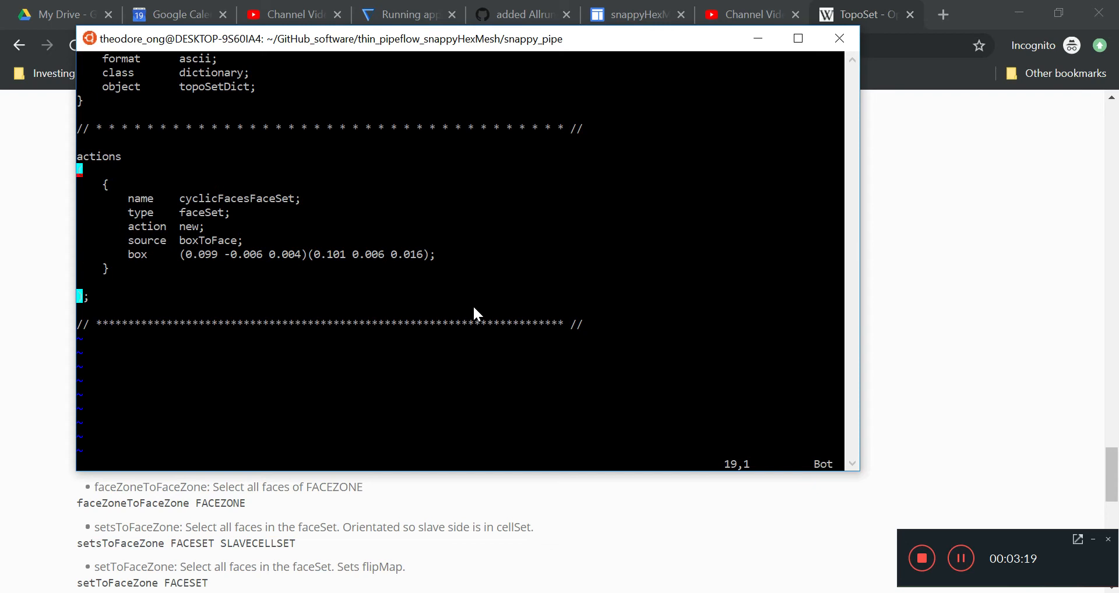
{"action": "scroll", "scroll_direction": "up", "scroll_amount": 3}
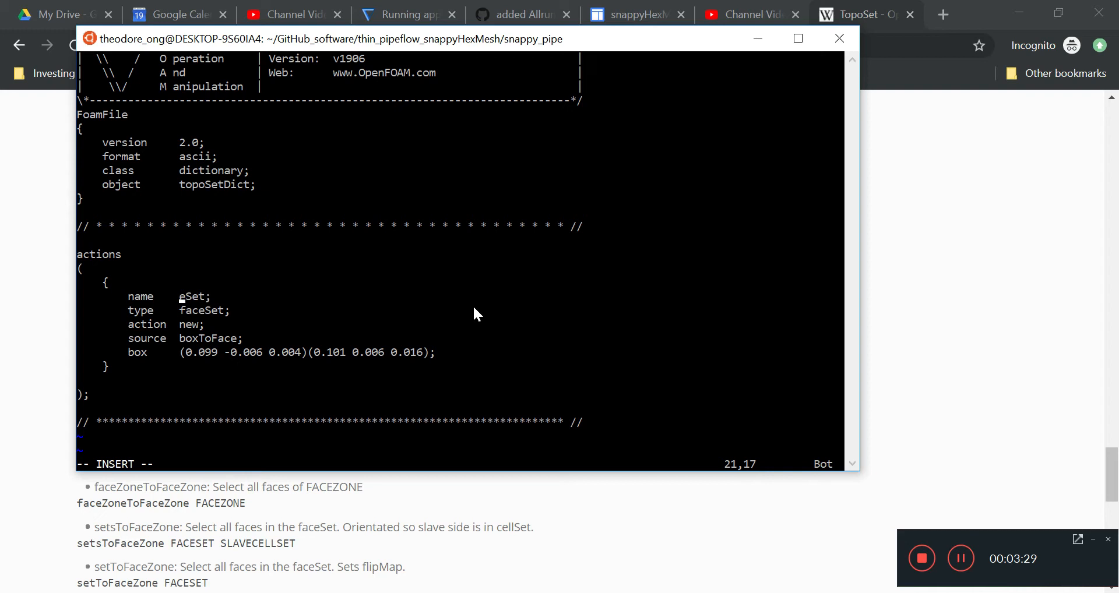
{"action": "type", "text": "cylinder"}
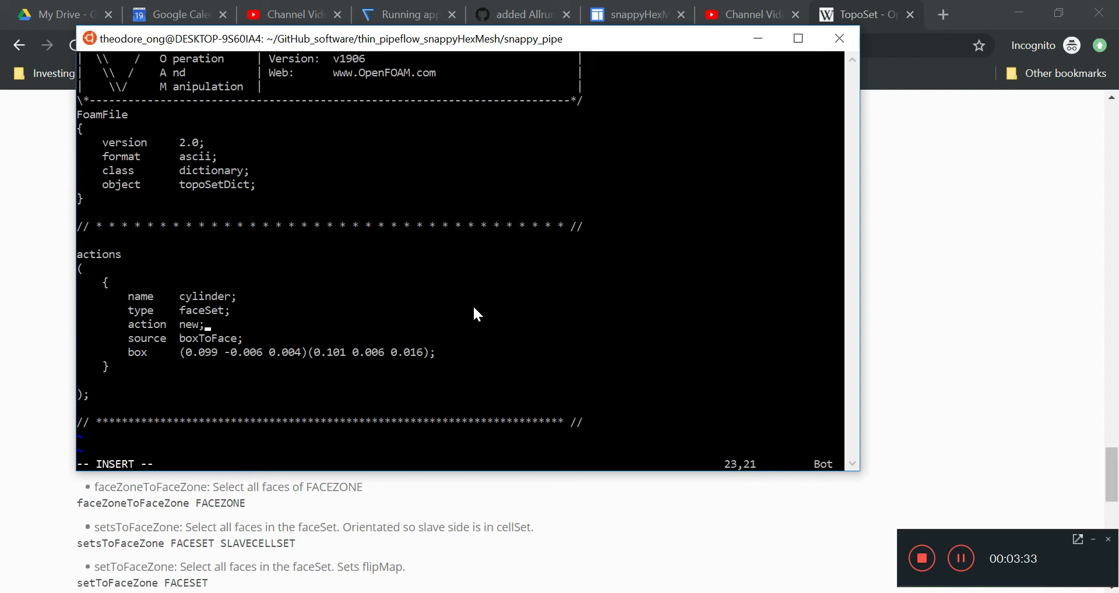
{"action": "double_click", "coordinate": [202, 310]}
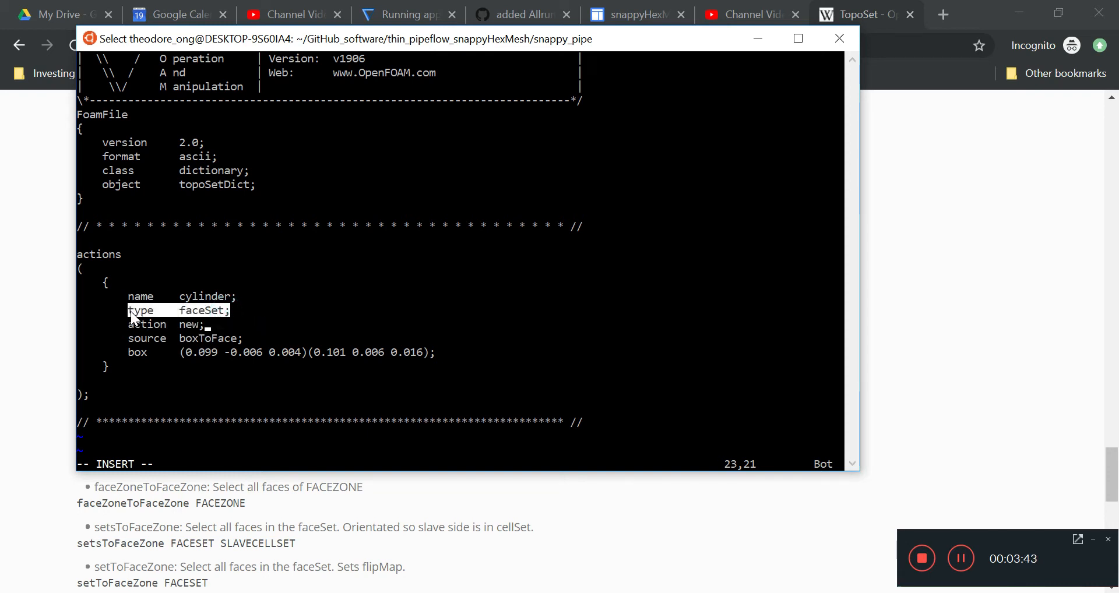
{"action": "mouse_move", "coordinate": [382, 407]}
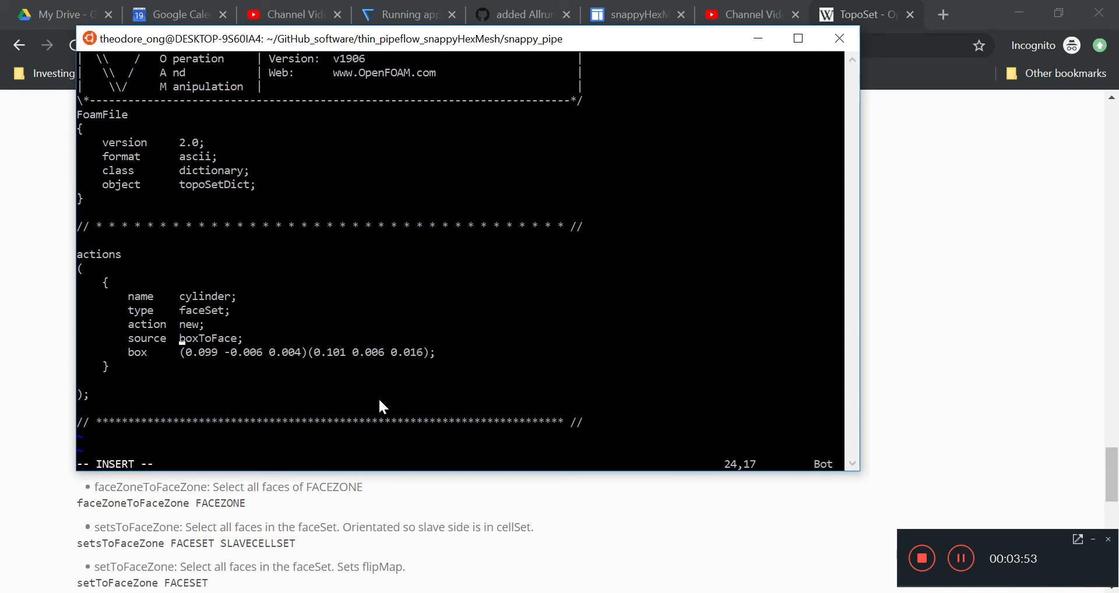
{"action": "key", "text": "R"}
{"action": "type", "text": "patch"}
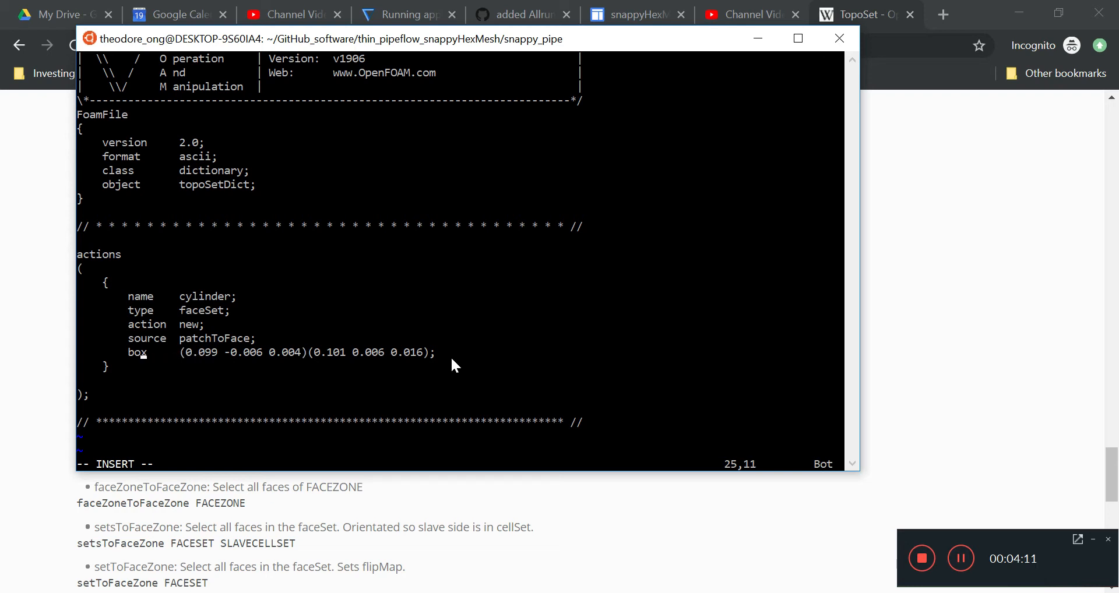
Replace the box bounds line with a bare 'cylinder;' entry and write system/topoSetDict.
{"action": "type", "text": "cylinder;"}
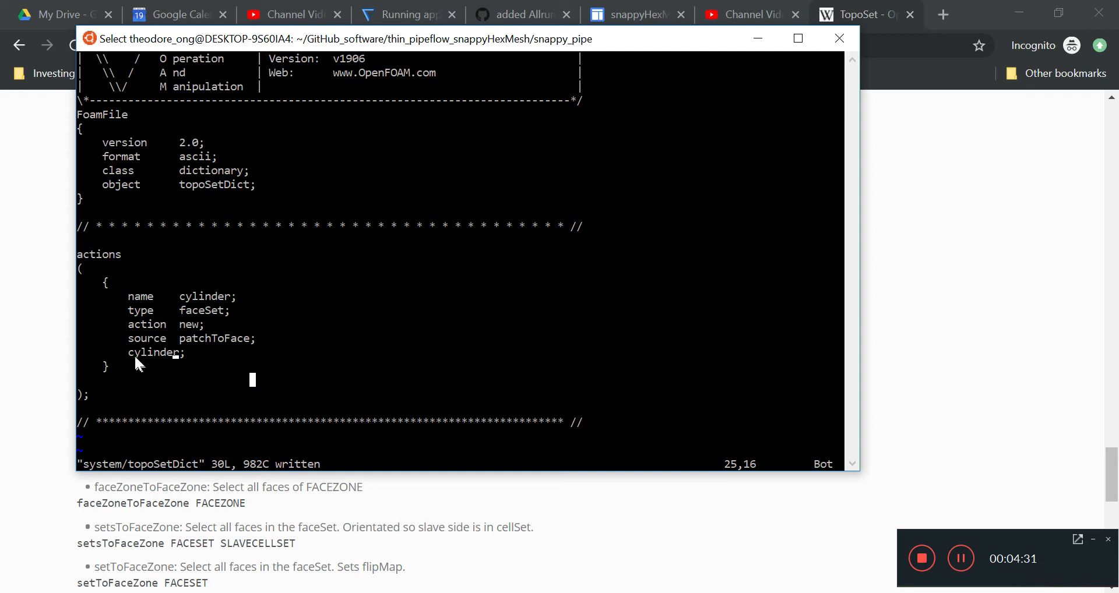
{"action": "double_click", "coordinate": [152, 353]}
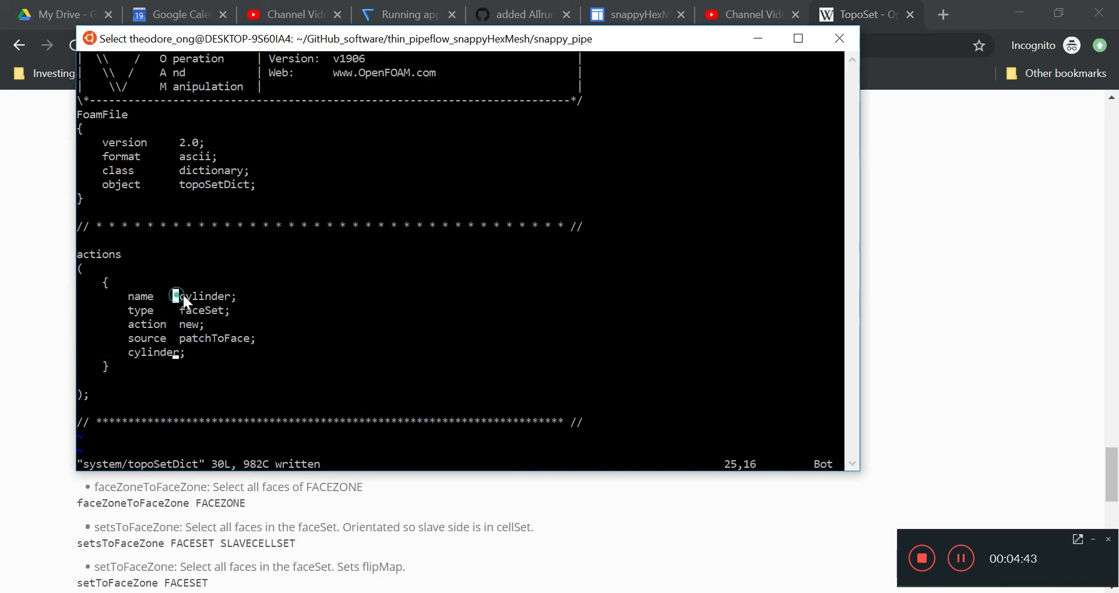
{"action": "double_click", "coordinate": [205, 297]}
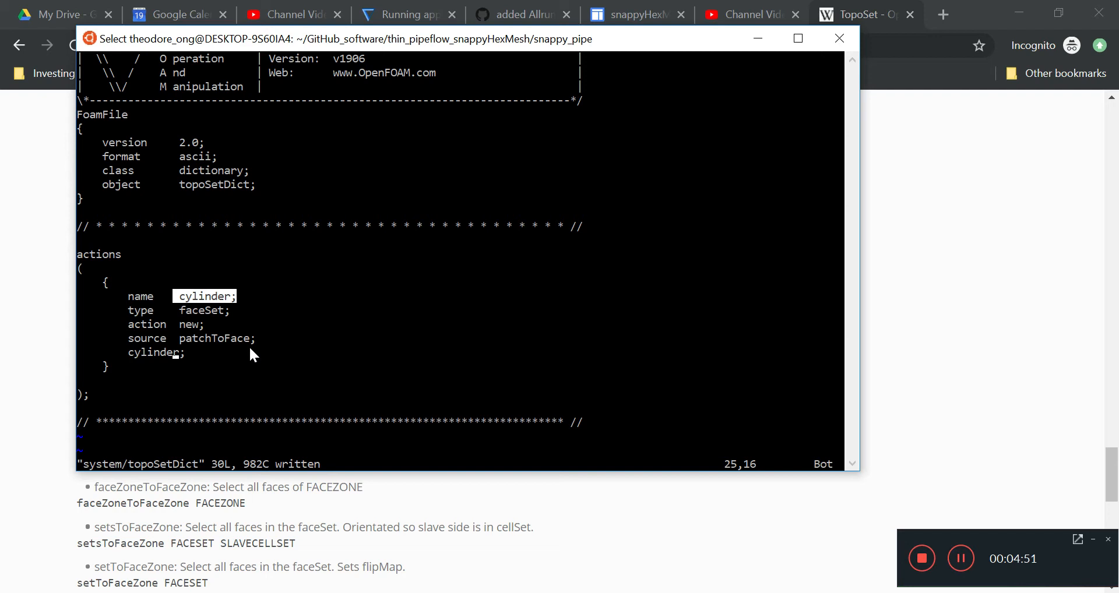
{"action": "mouse_move", "coordinate": [237, 330]}
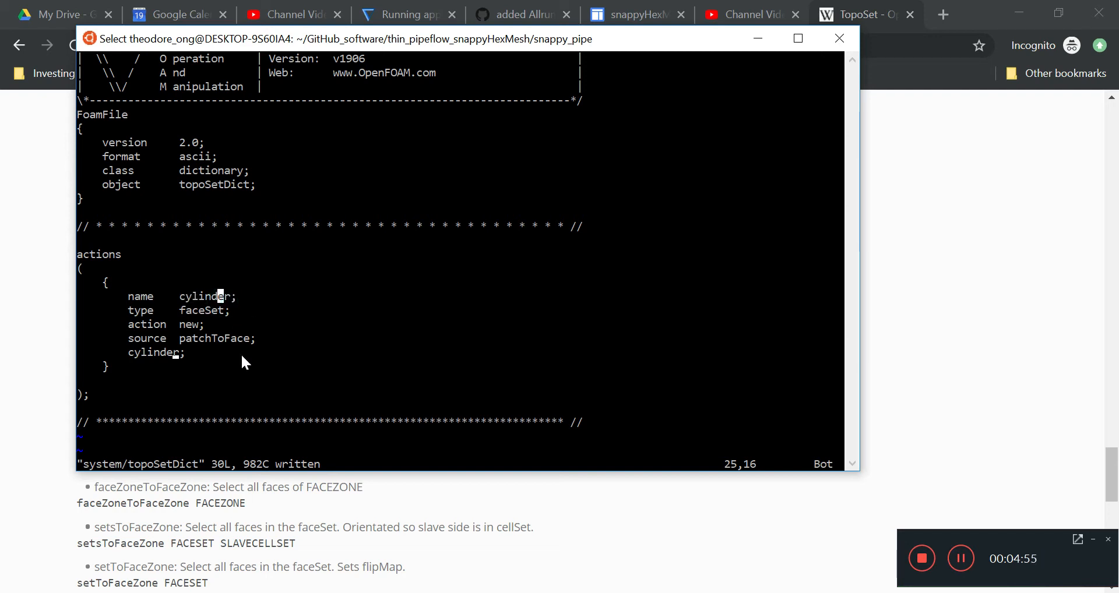
{"action": "double_click", "coordinate": [150, 354]}
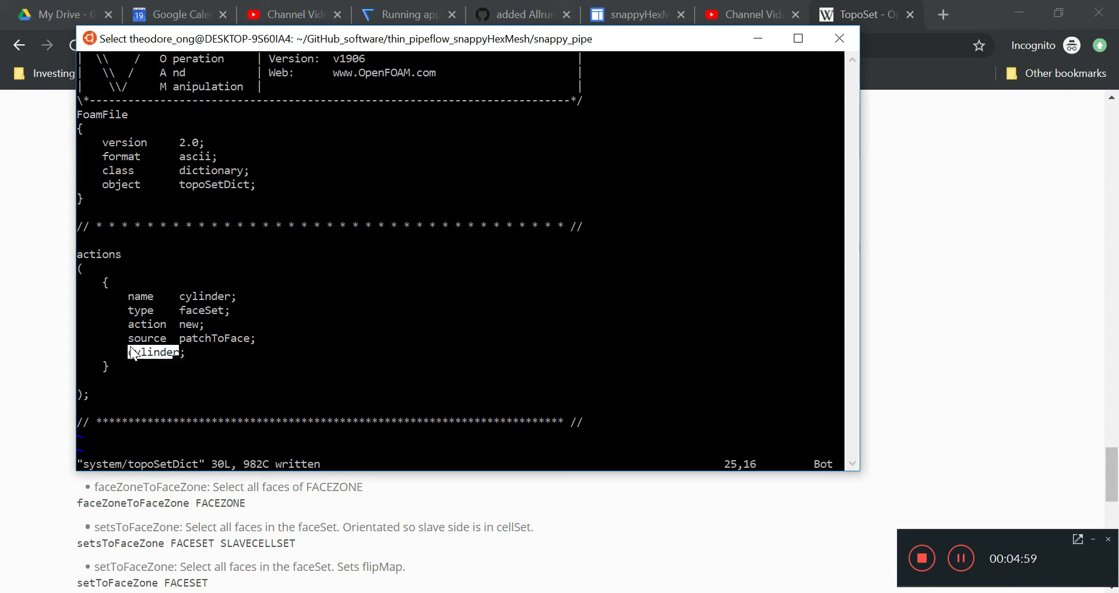
{"action": "mouse_move", "coordinate": [187, 300]}
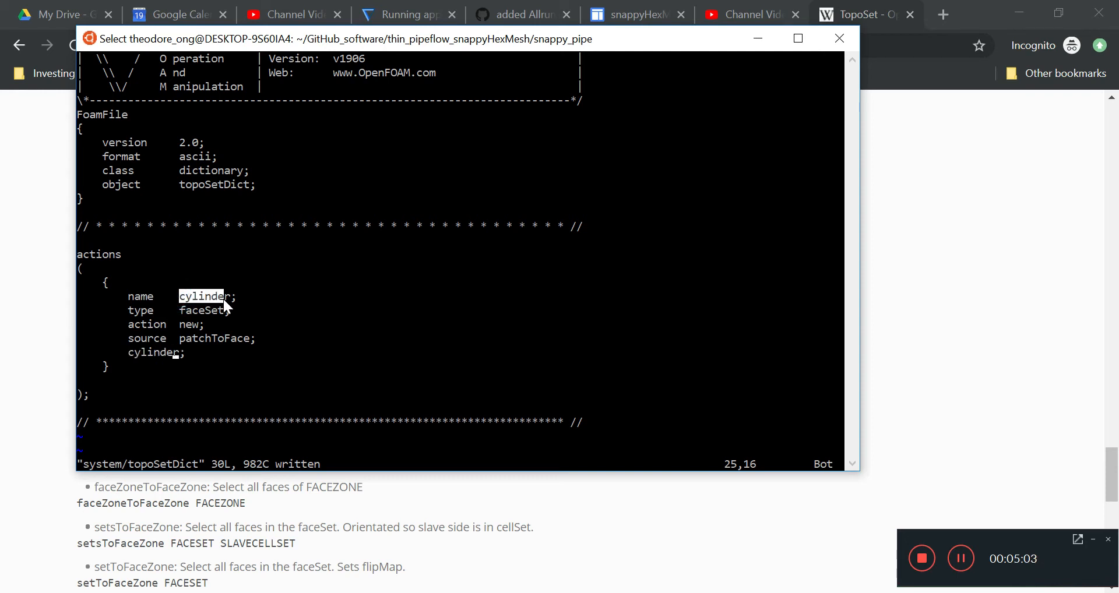
{"action": "mouse_move", "coordinate": [357, 351]}
{"action": "type", "text": "topoS"}
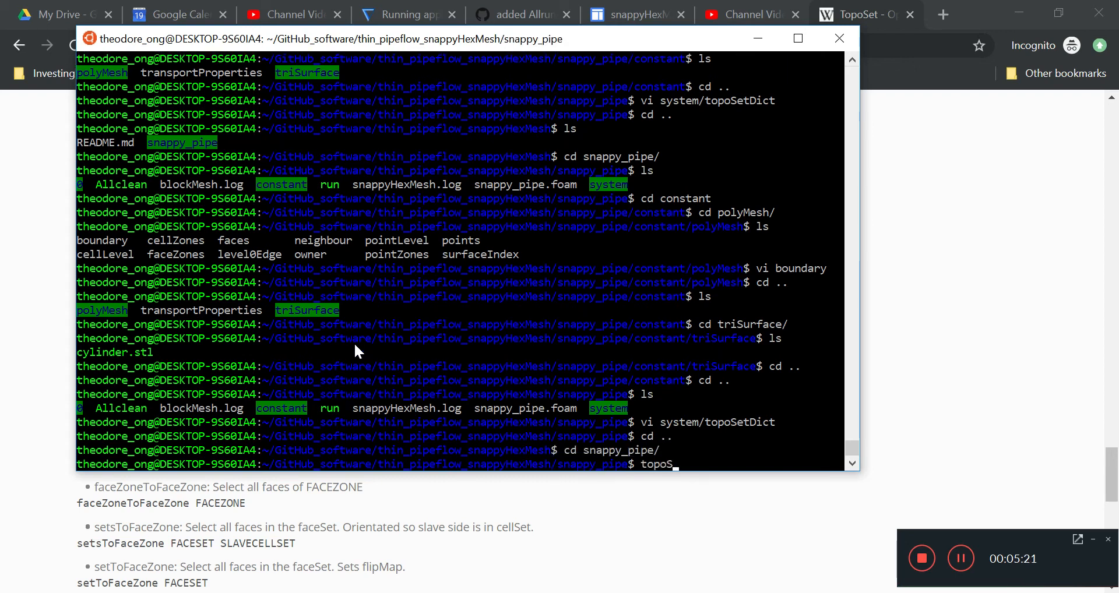
Run topoSet and highlight its report of faceSet cylinder with 193525 faces.
{"action": "key", "text": "Return"}
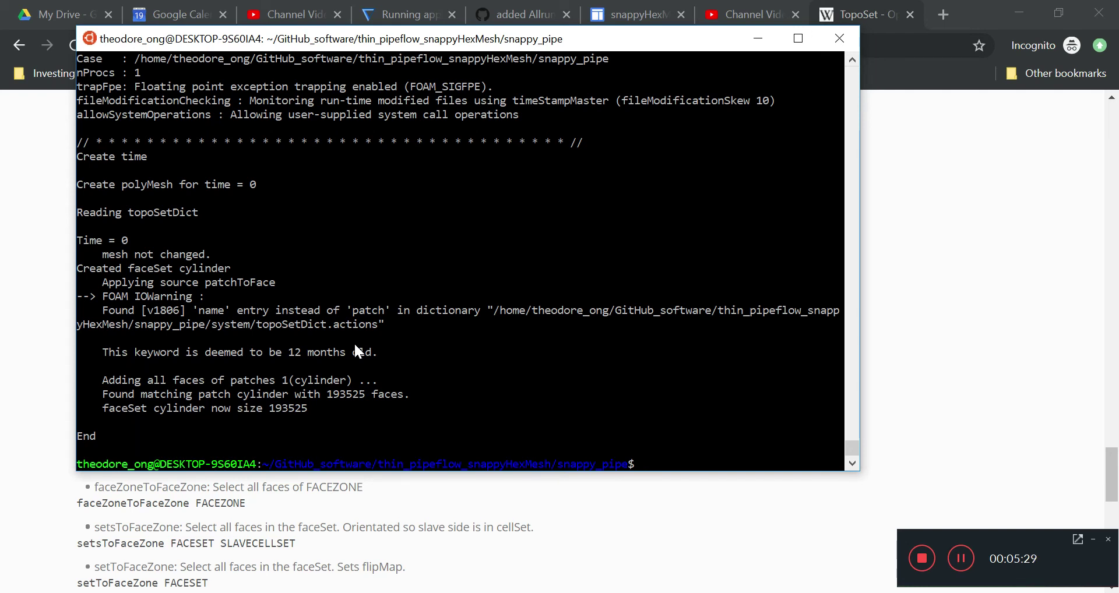
{"action": "mouse_move", "coordinate": [81, 220]}
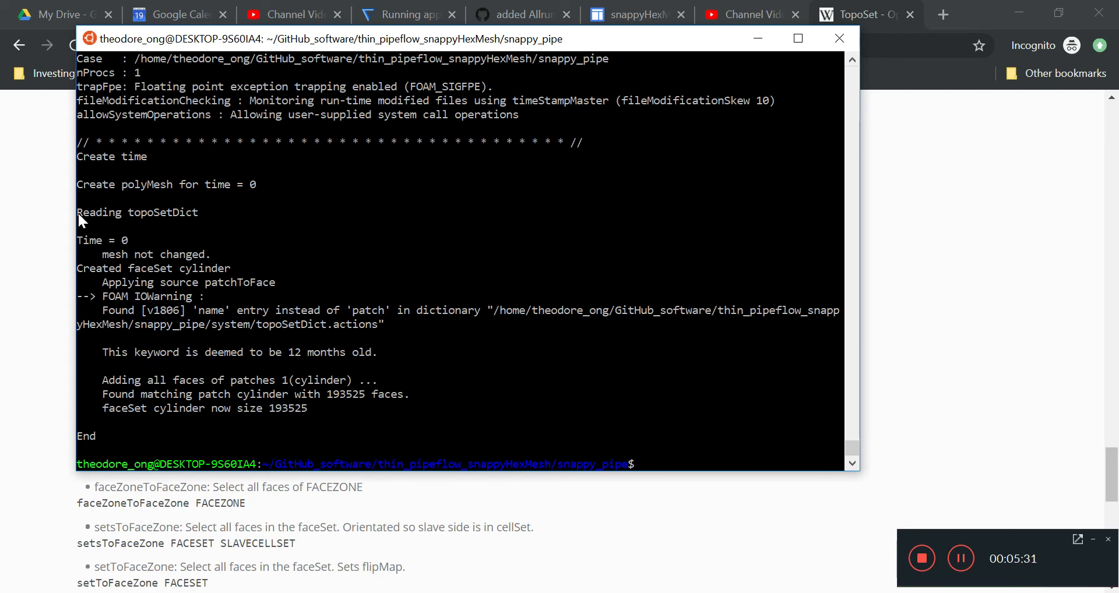
{"action": "left_click_drag", "start_coordinate": [77, 212], "coordinate": [841, 258]}
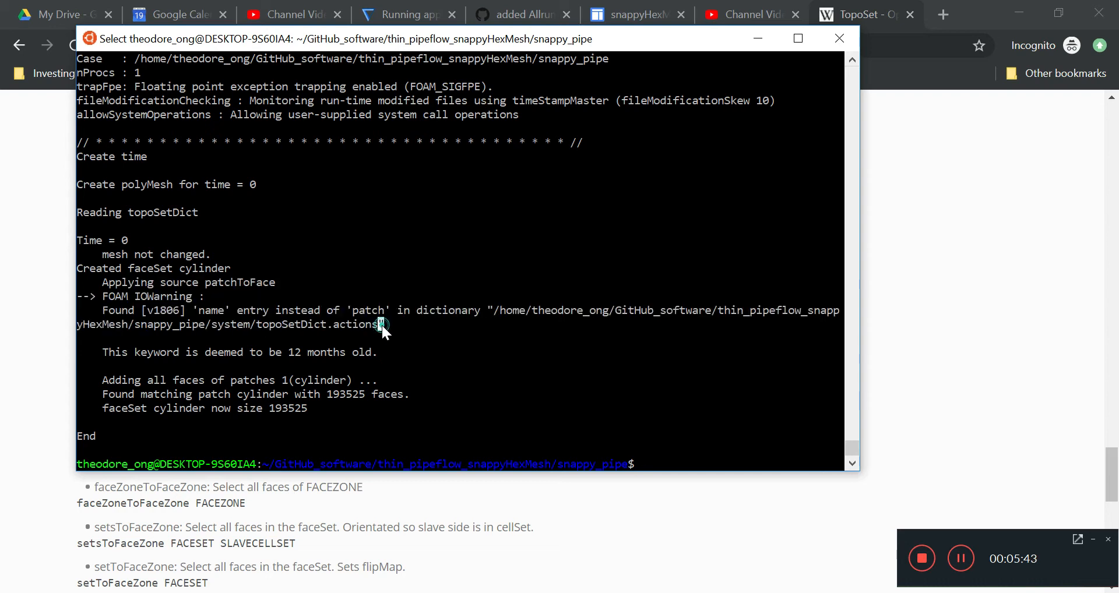
{"action": "mouse_move", "coordinate": [437, 404]}
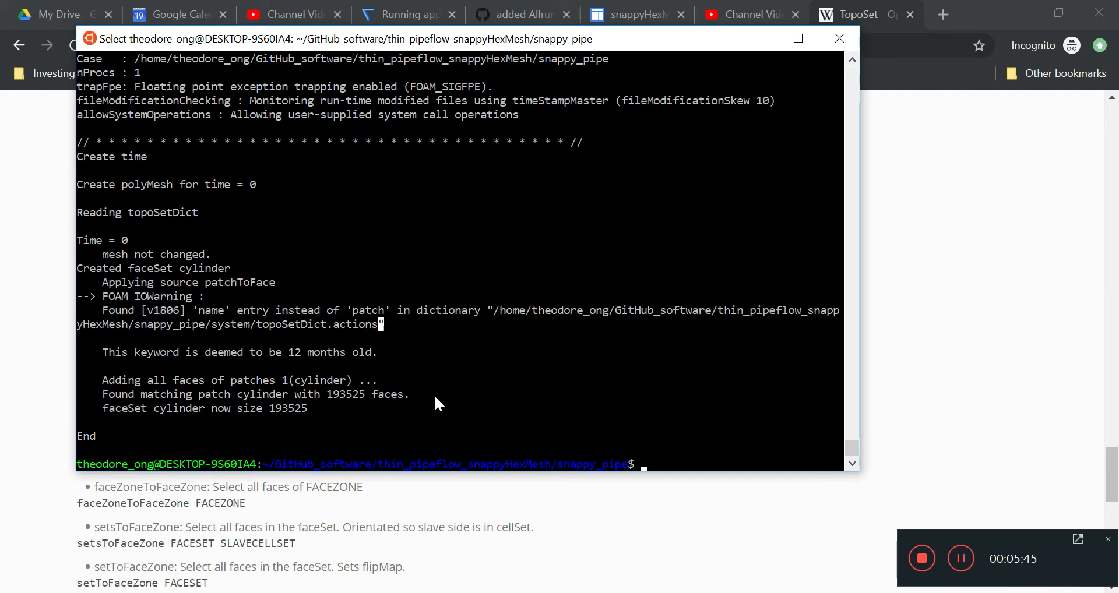
{"action": "mouse_move", "coordinate": [141, 325]}
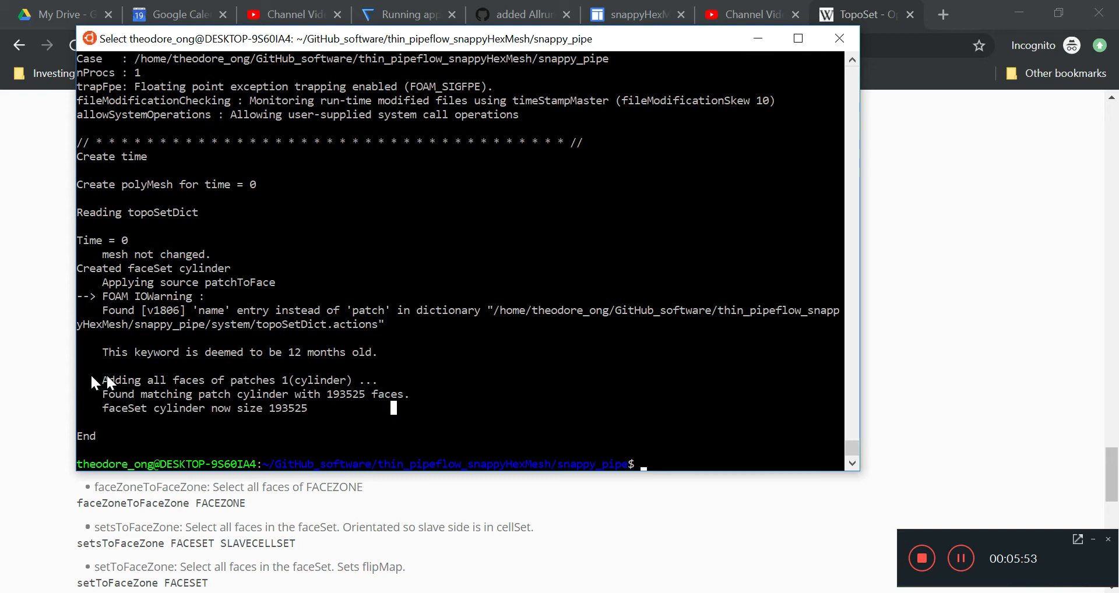
{"action": "double_click", "coordinate": [122, 380]}
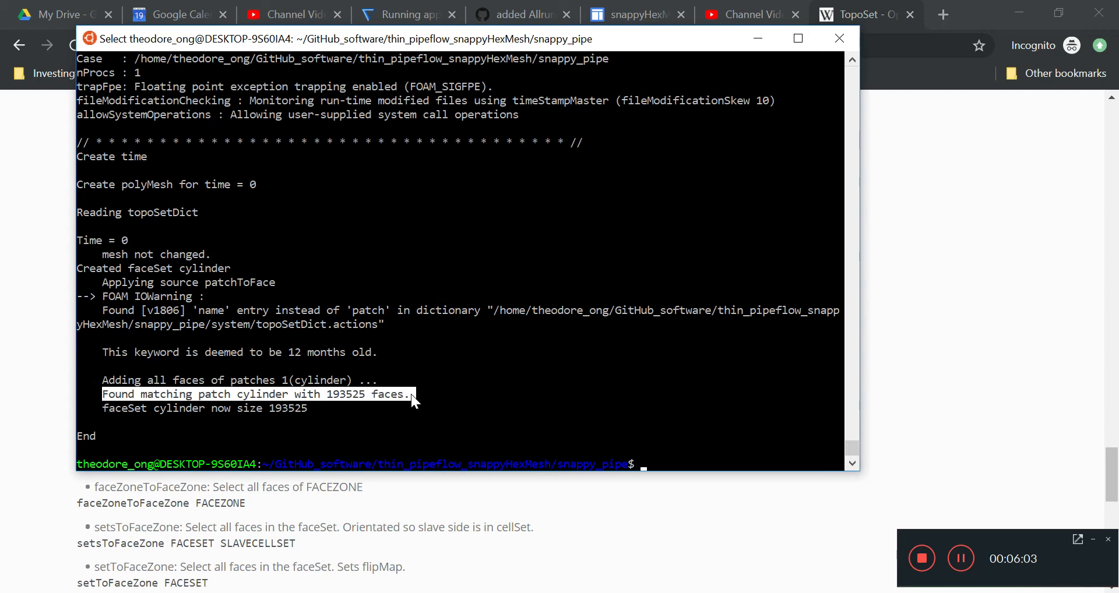
{"action": "double_click", "coordinate": [345, 394]}
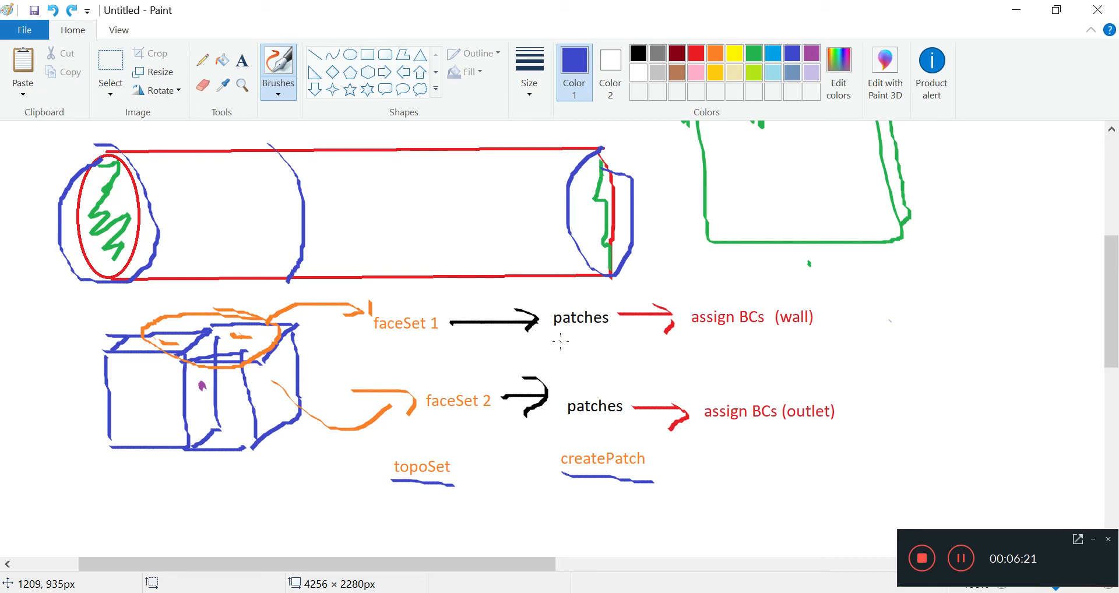
{"action": "mouse_move", "coordinate": [240, 33]}
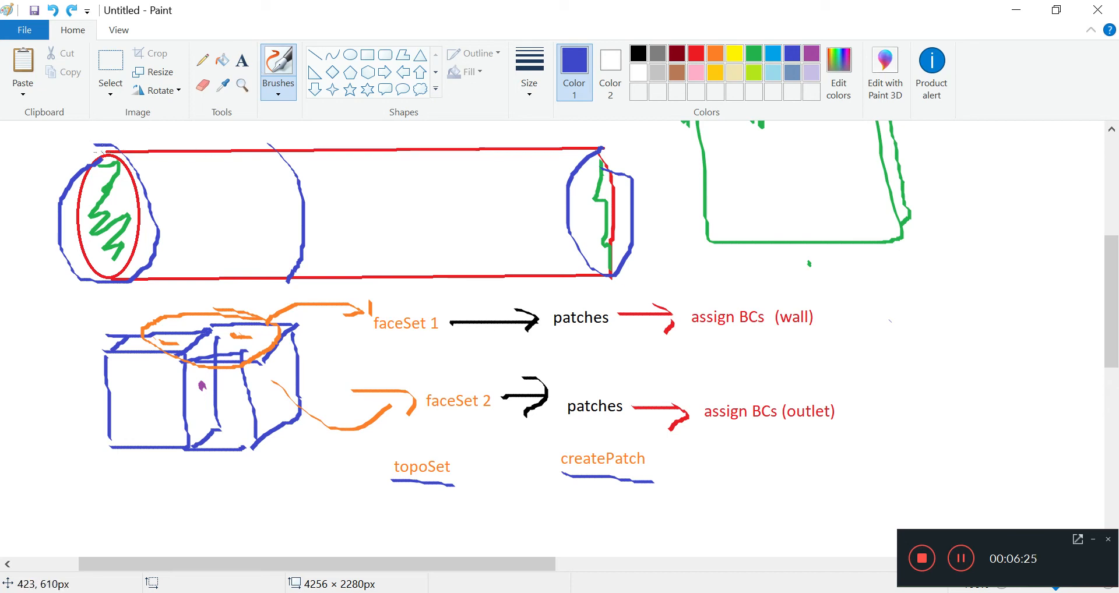
{"action": "scroll", "scroll_direction": "down", "scroll_amount": 3}
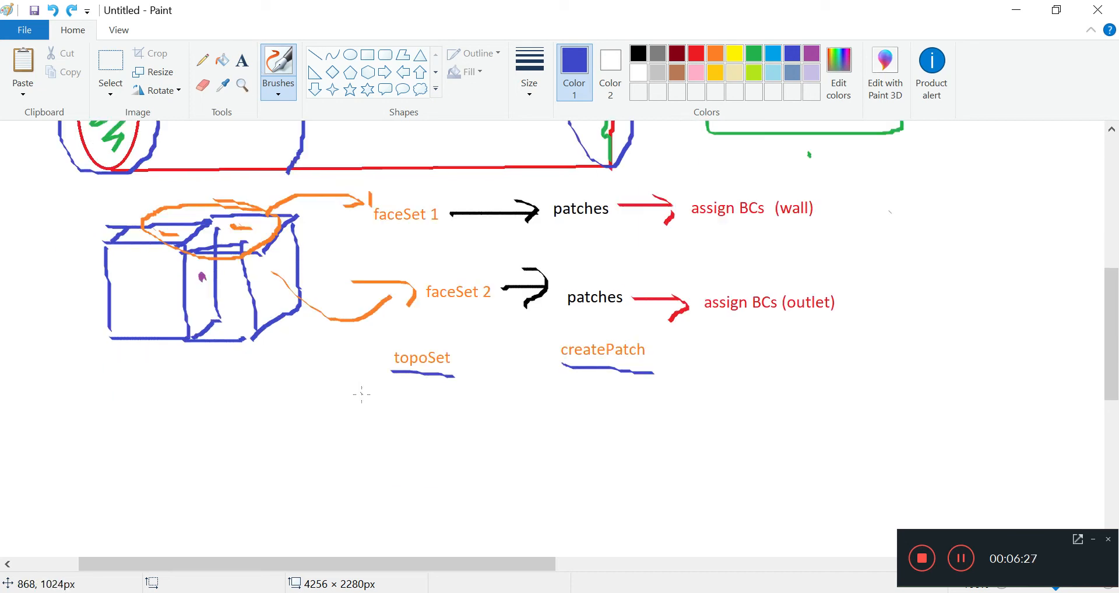
{"action": "scroll", "scroll_direction": "down", "scroll_amount": 3}
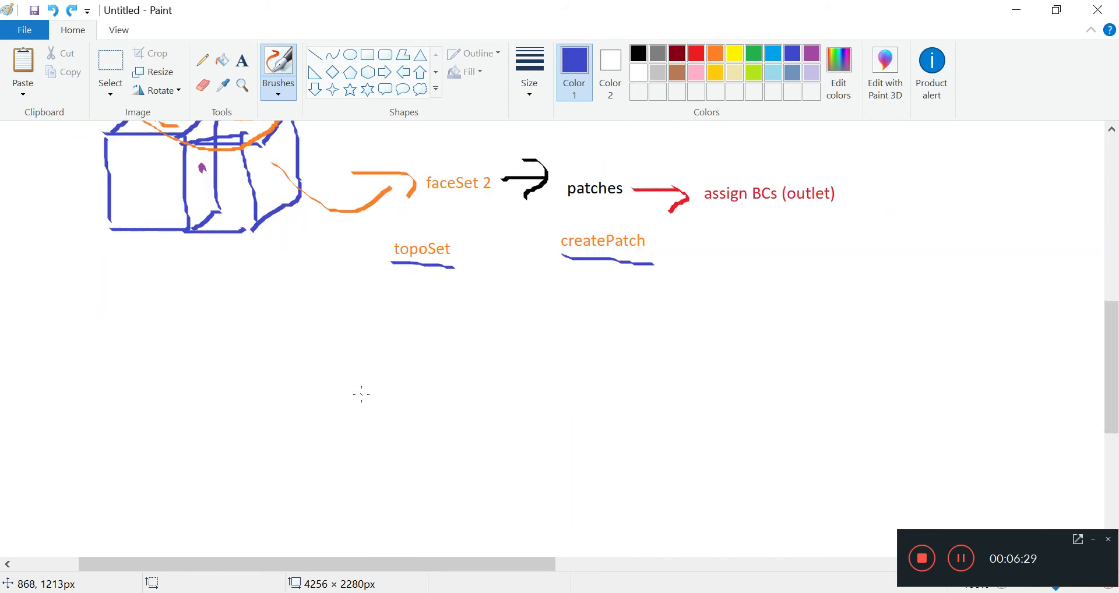
{"action": "scroll", "scroll_direction": "down", "scroll_amount": 3}
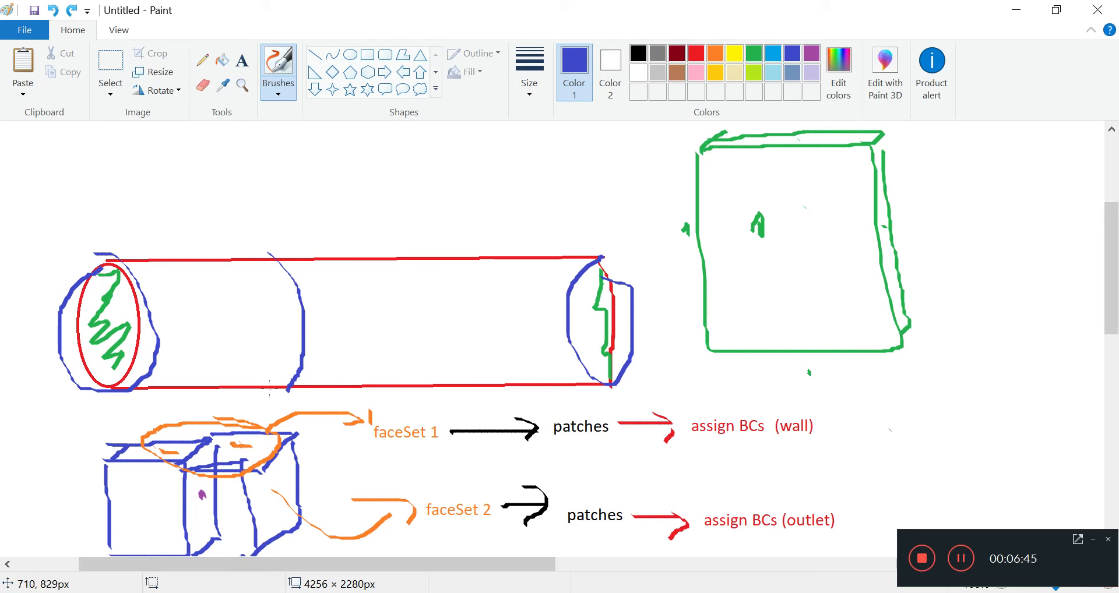
{"action": "scroll", "scroll_direction": "down", "scroll_amount": 3}
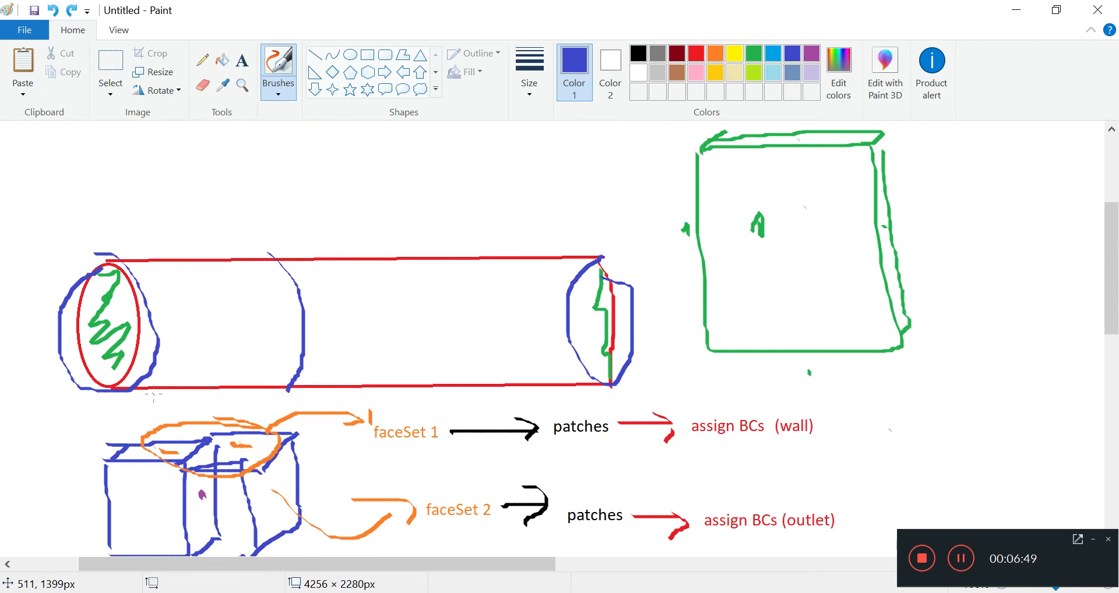
{"action": "mouse_move", "coordinate": [319, 444]}
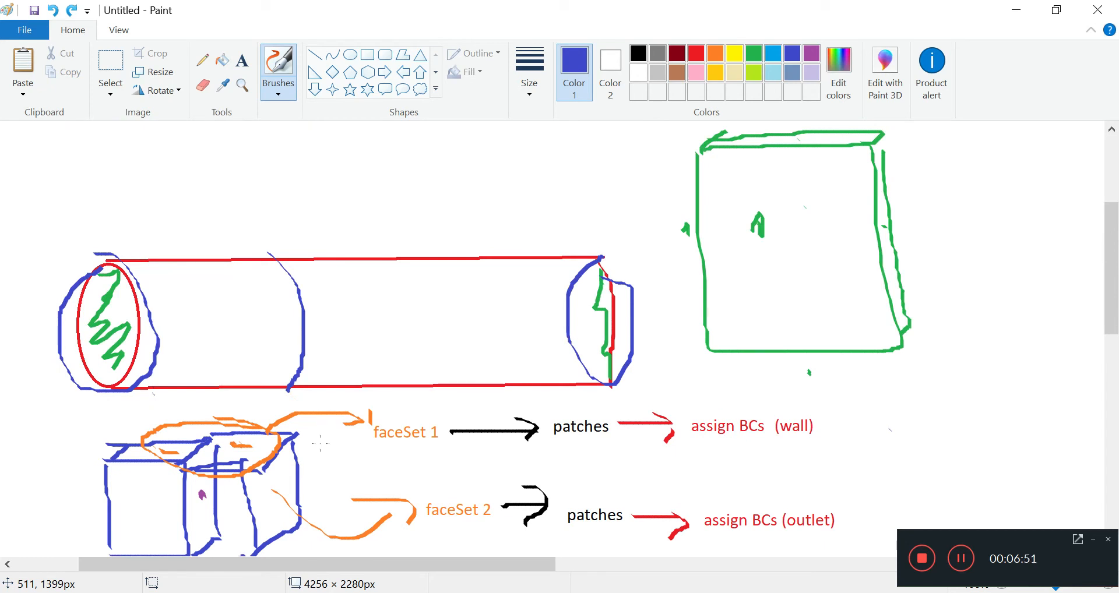
{"action": "left_click", "coordinate": [867, 14]}
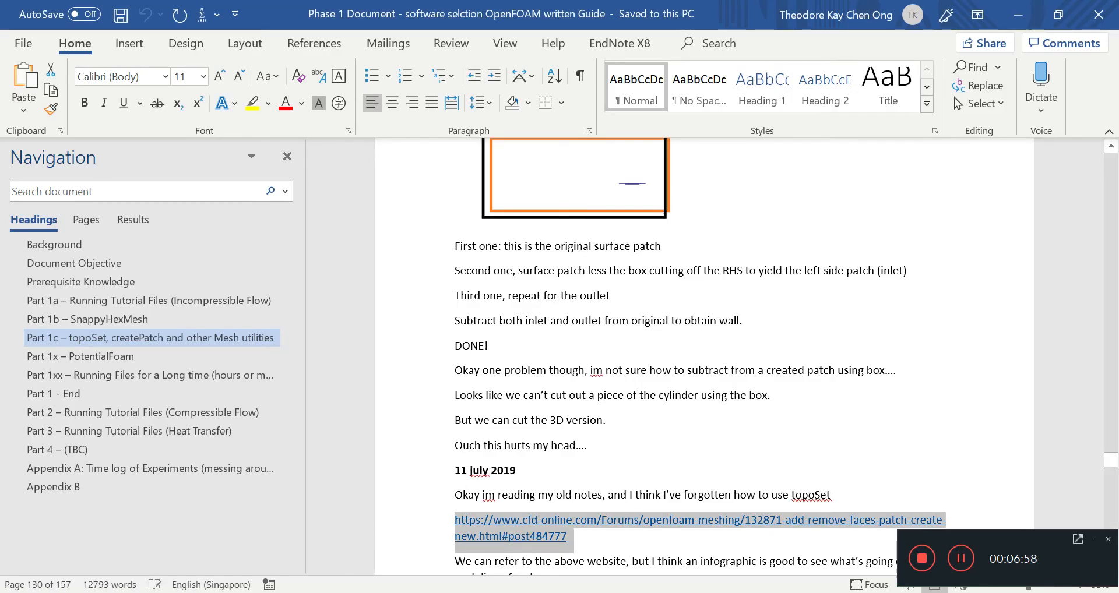
Bring up the CFD Online patch-faces thread and scroll through its example topoSetDict code block.
{"action": "left_click", "coordinate": [863, 14]}
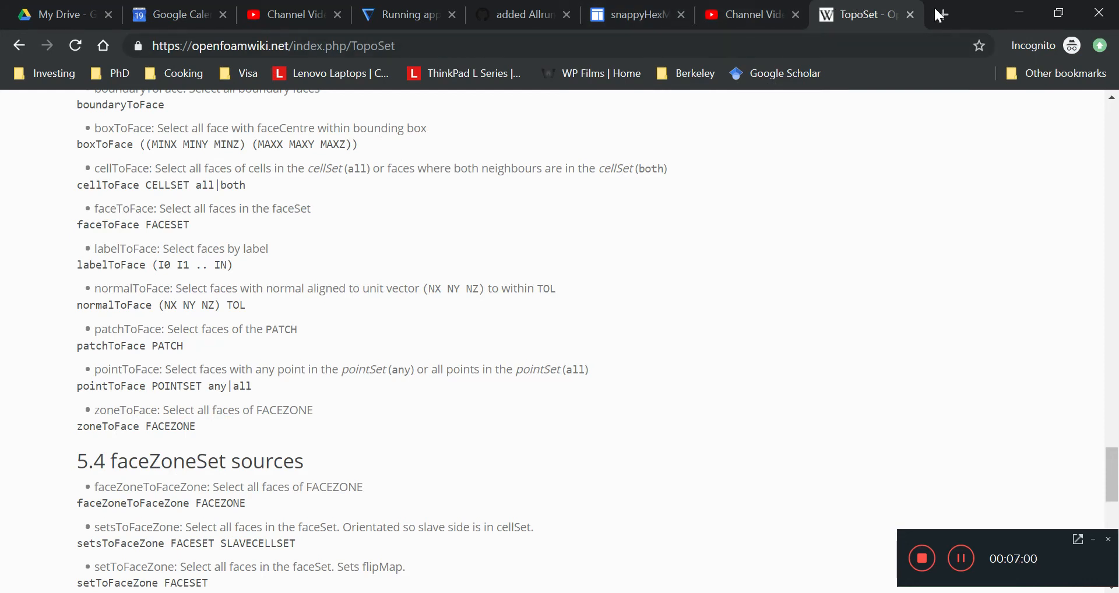
{"action": "left_click", "coordinate": [942, 14]}
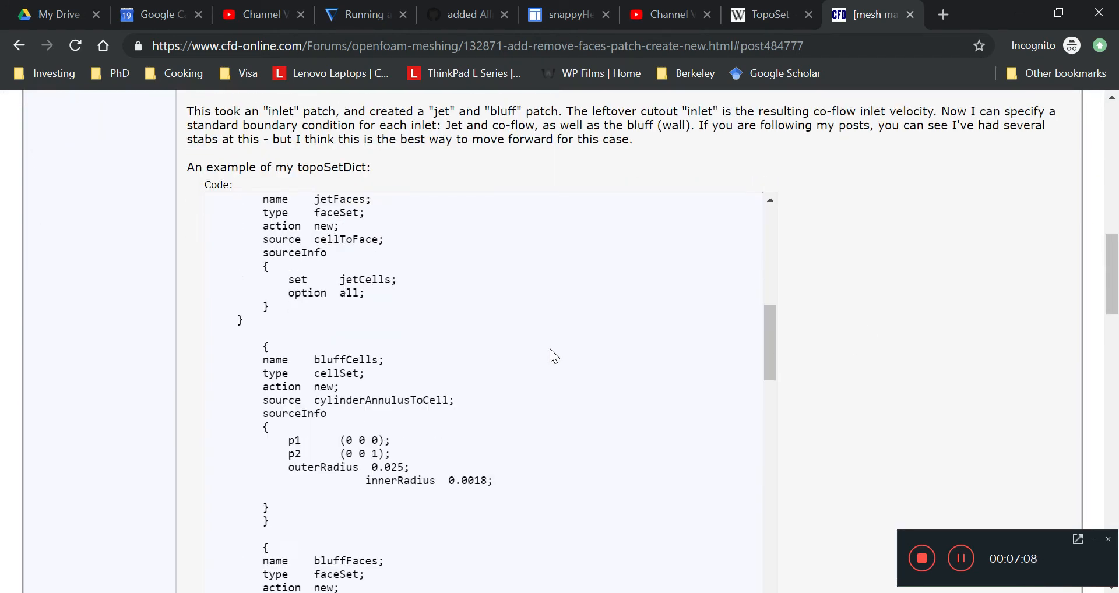
{"action": "scroll", "scroll_direction": "down", "scroll_amount": 3}
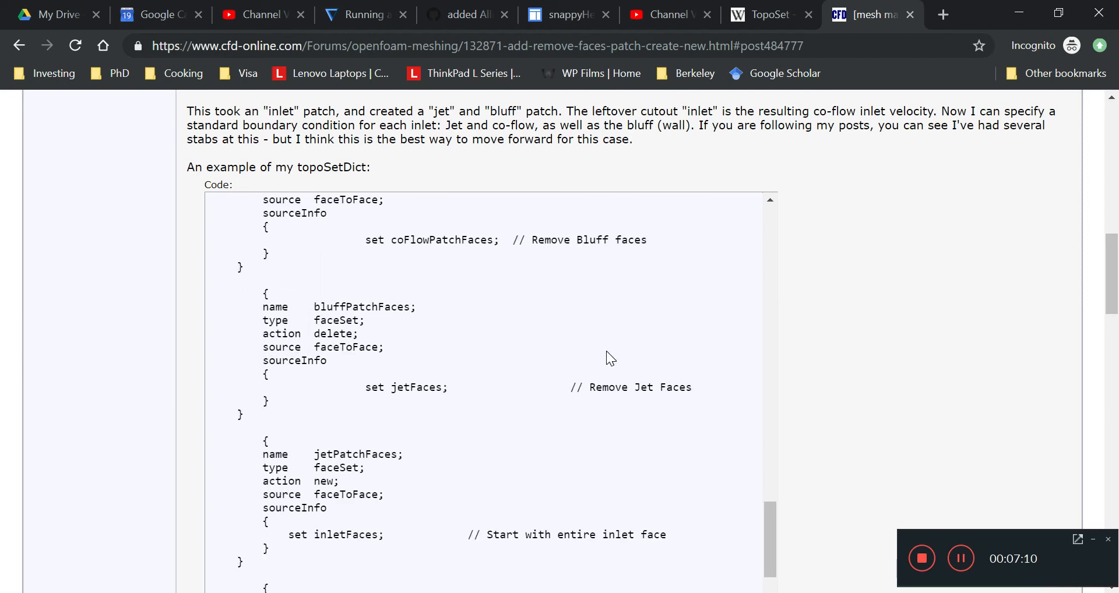
{"action": "scroll", "scroll_direction": "up", "scroll_amount": 3}
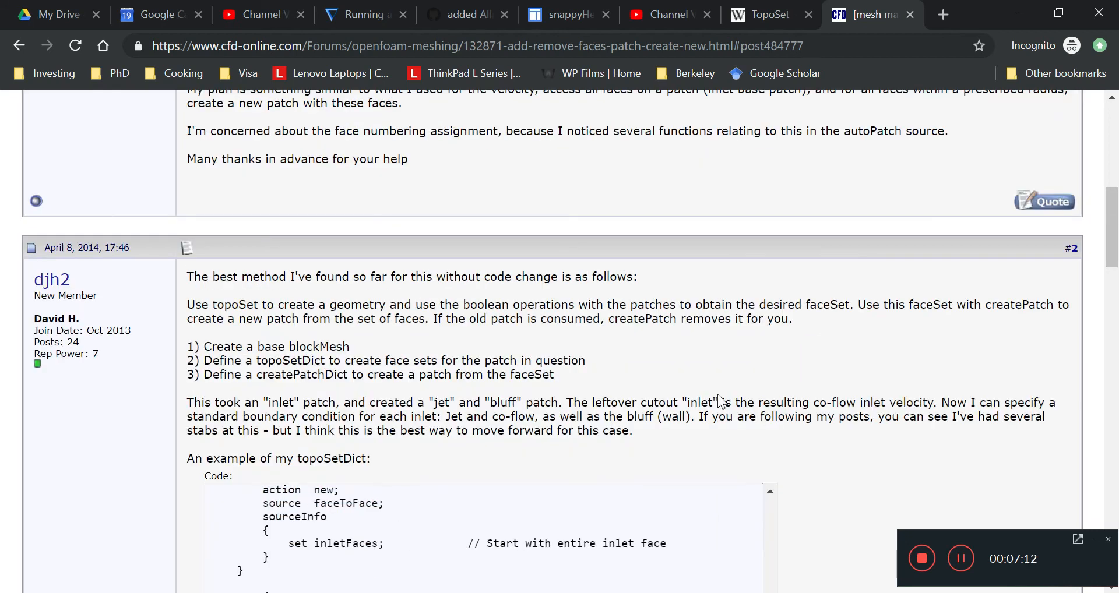
{"action": "scroll", "scroll_direction": "down", "scroll_amount": 3}
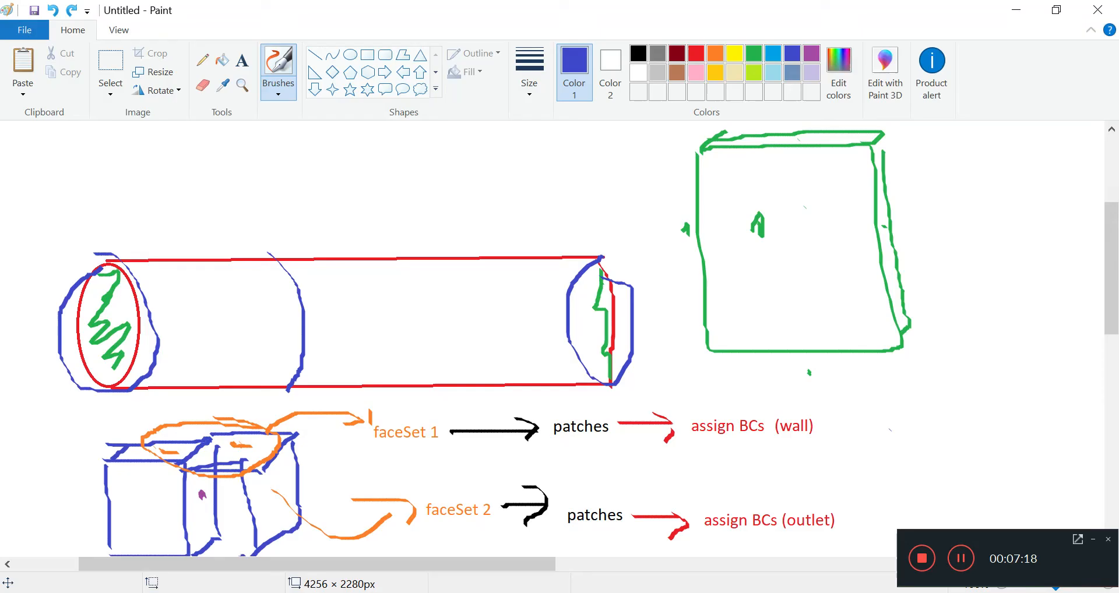
Box the tube's left end with the inlet disk sketch, then return to the TopoSet wiki faceSet sources.
{"action": "scroll", "scroll_direction": "down", "scroll_amount": 3}
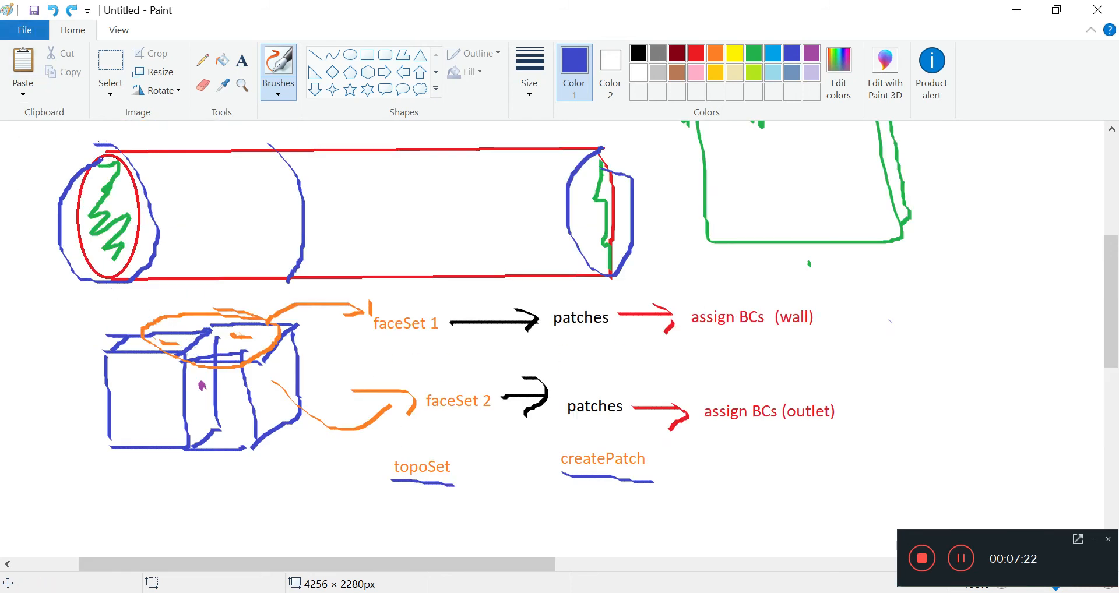
{"action": "mouse_move", "coordinate": [696, 54]}
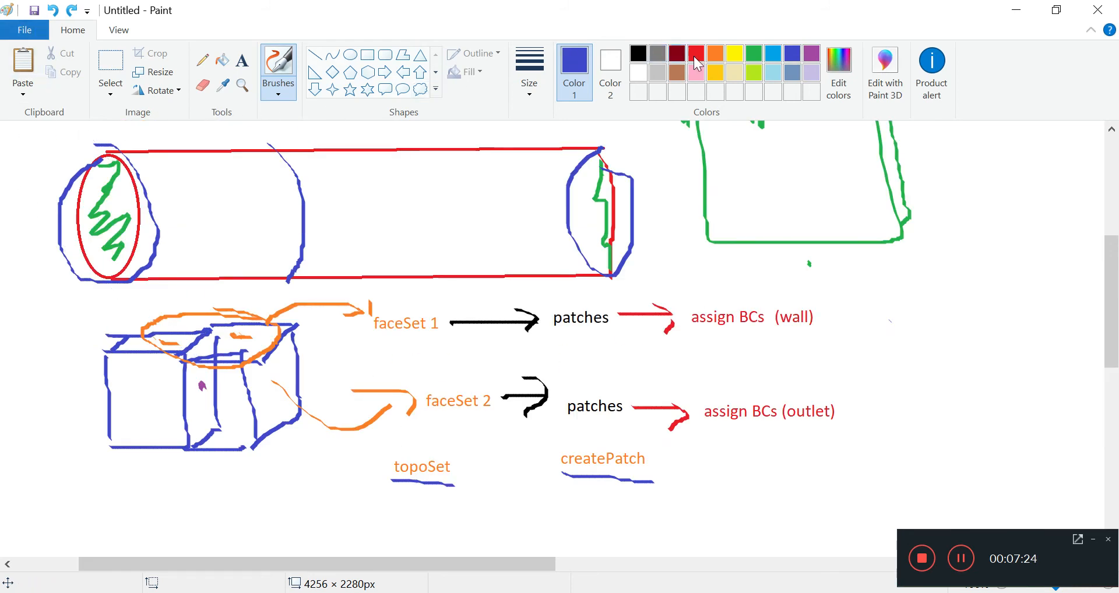
{"action": "left_click", "coordinate": [109, 71]}
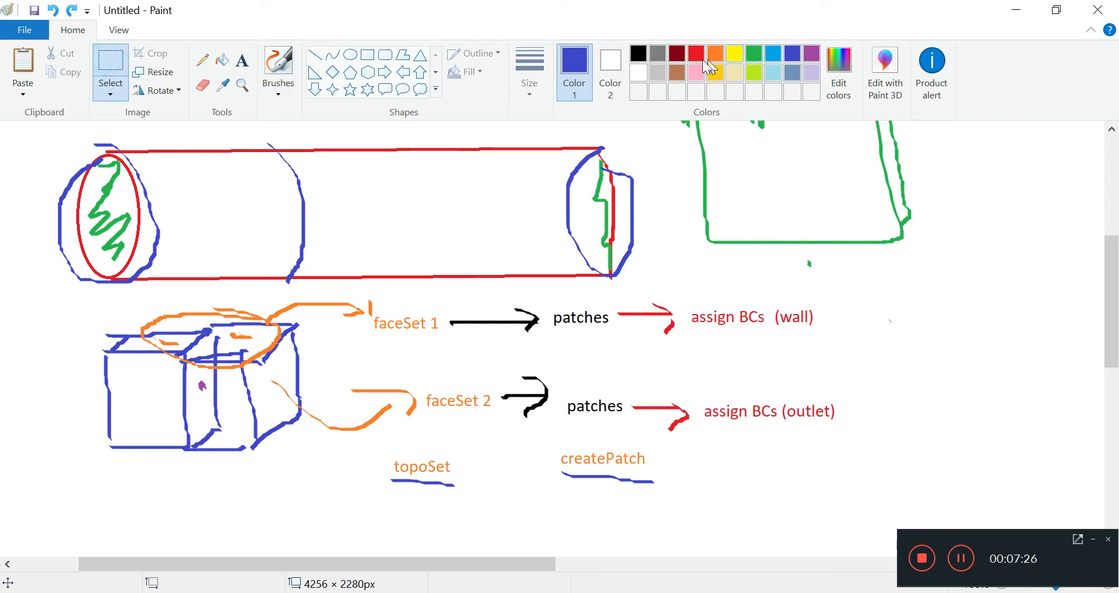
{"action": "mouse_move", "coordinate": [43, 175]}
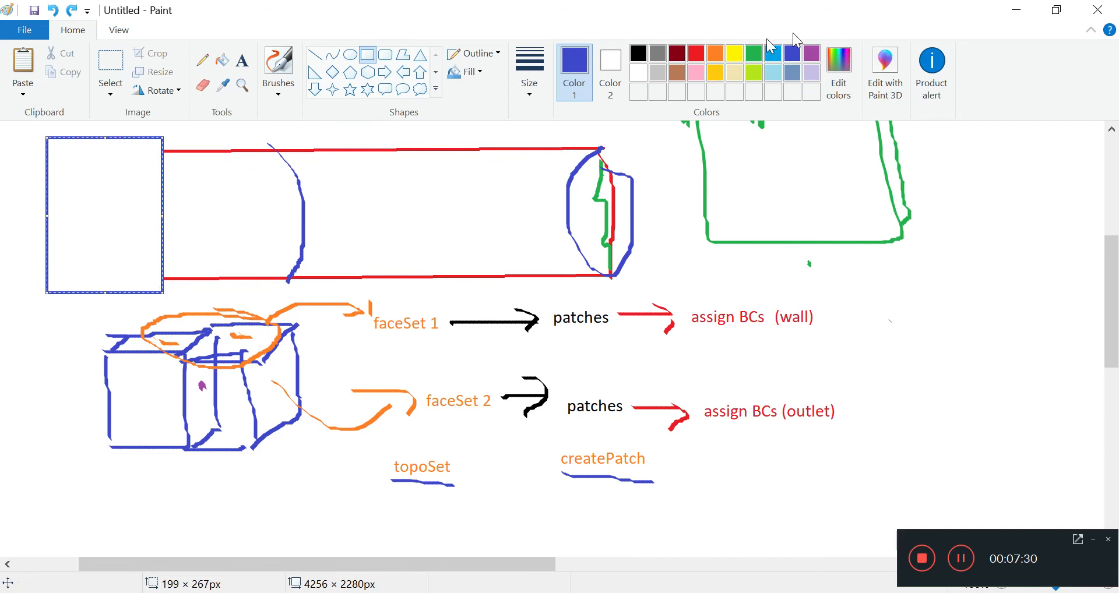
{"action": "left_click", "coordinate": [468, 71]}
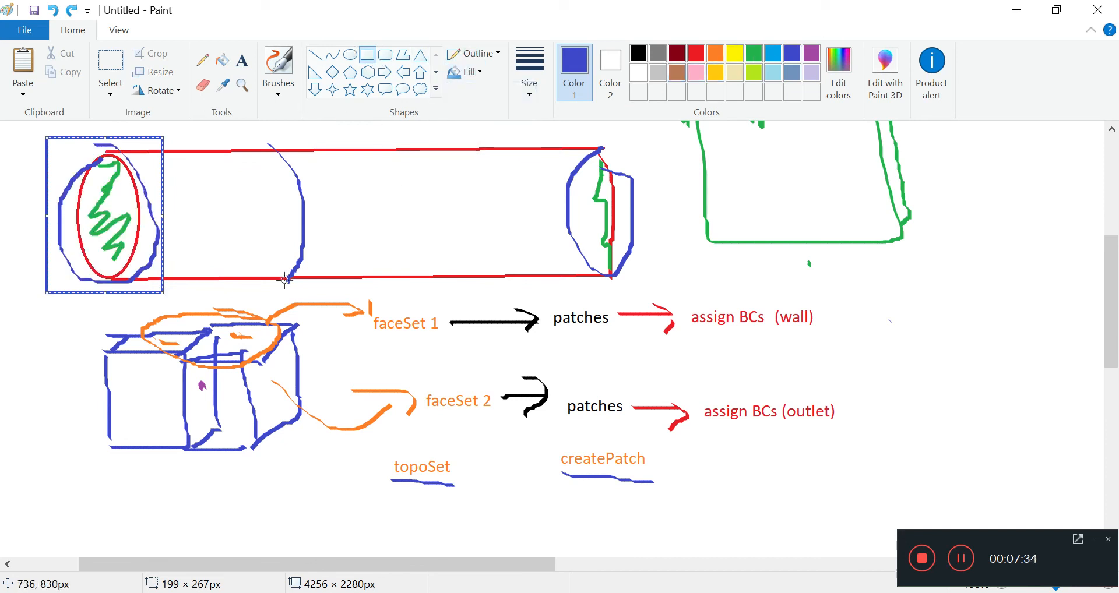
{"action": "mouse_move", "coordinate": [275, 239]}
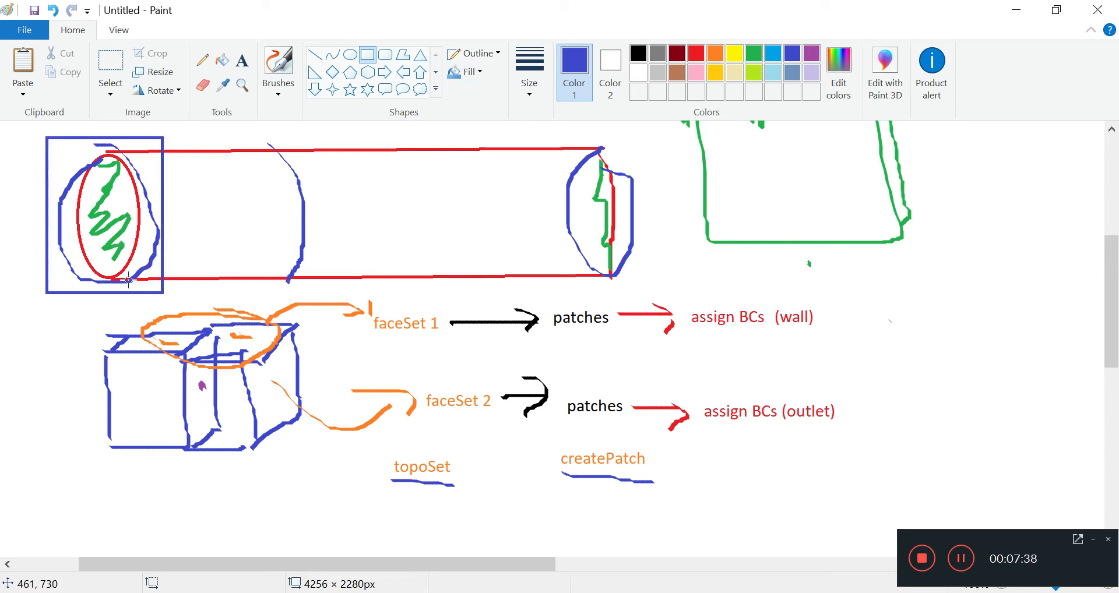
{"action": "mouse_move", "coordinate": [191, 229]}
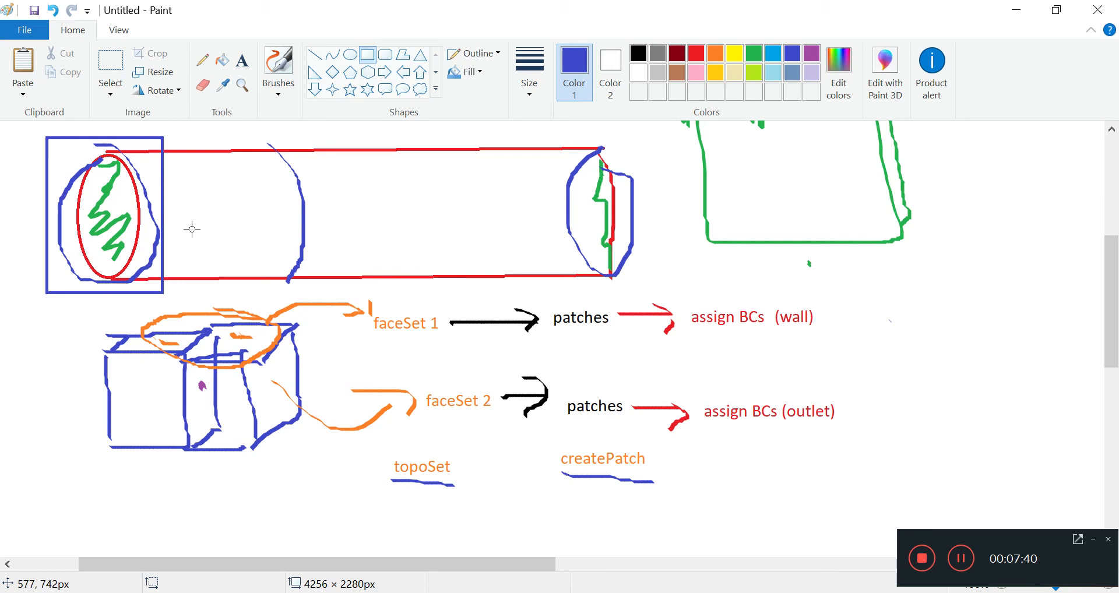
{"action": "mouse_move", "coordinate": [141, 315]}
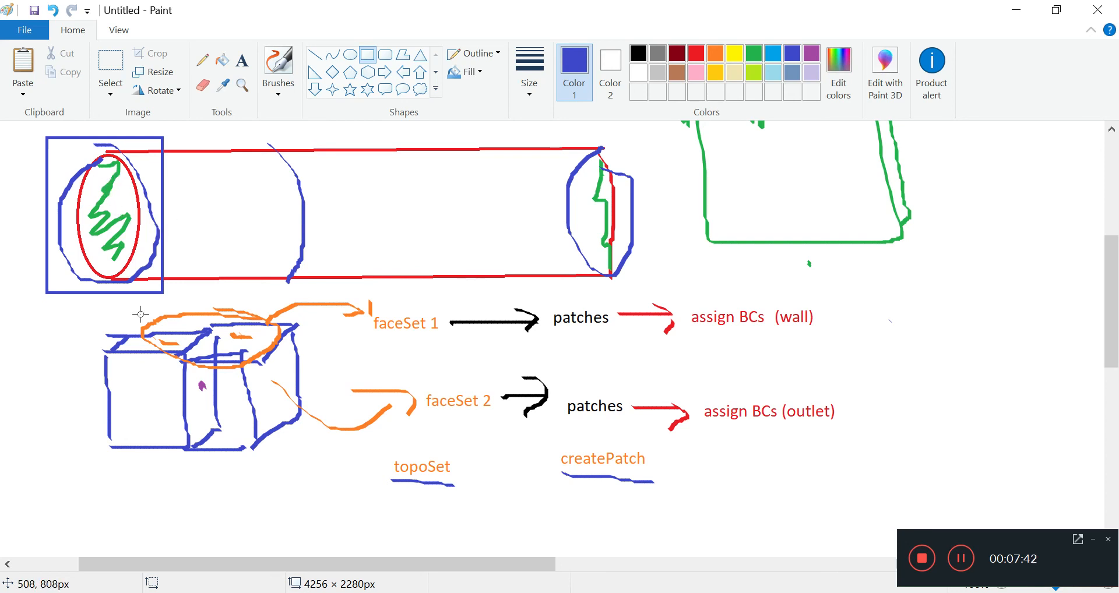
{"action": "mouse_move", "coordinate": [322, 458]}
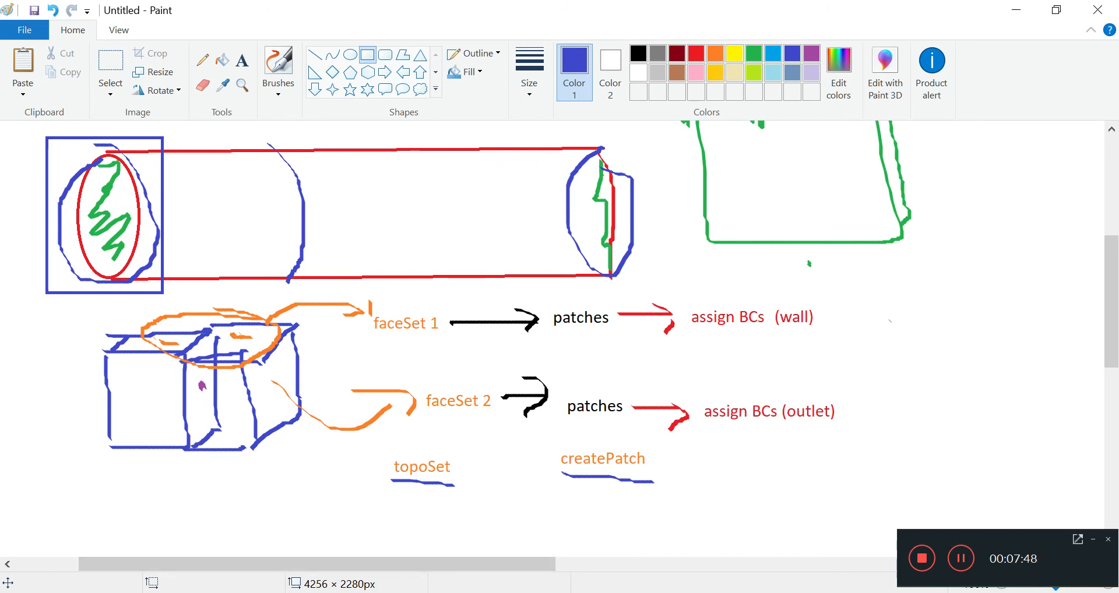
{"action": "left_click", "coordinate": [768, 14]}
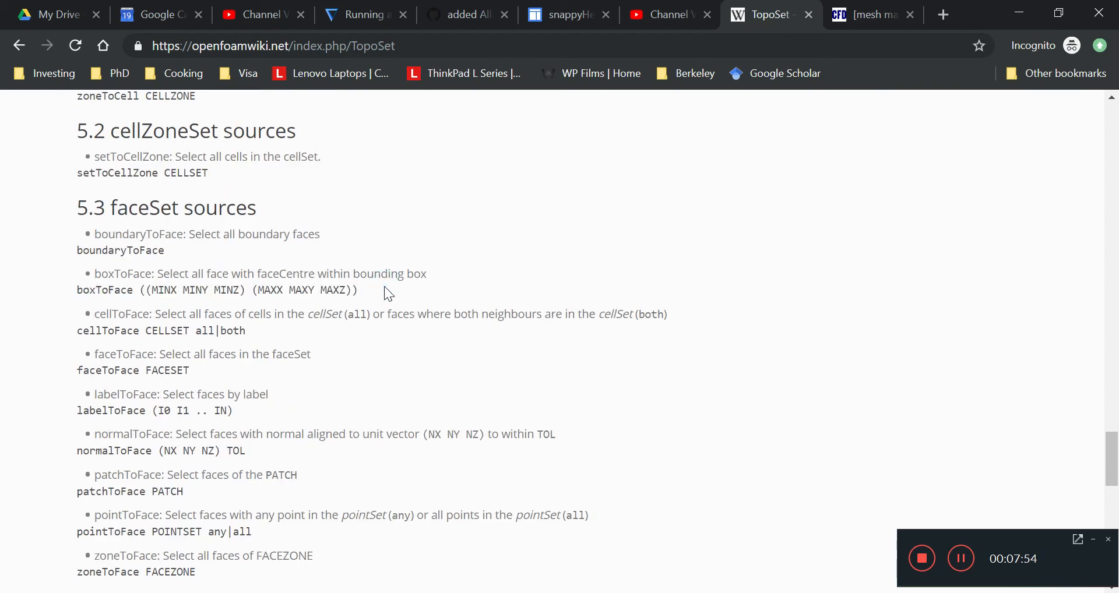
{"action": "mouse_move", "coordinate": [77, 291]}
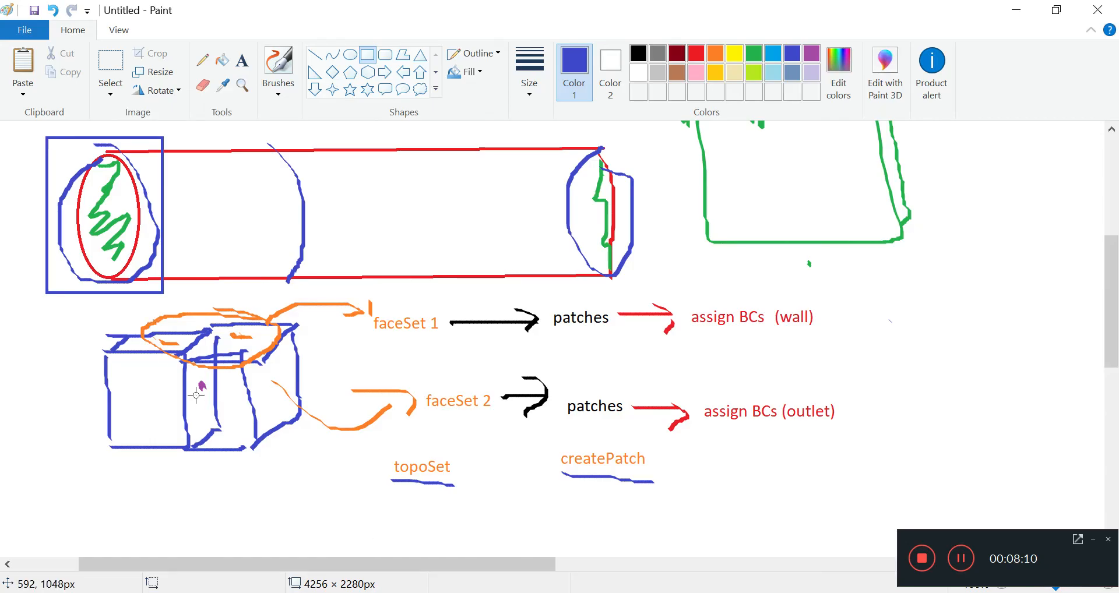
{"action": "mouse_move", "coordinate": [36, 125]}
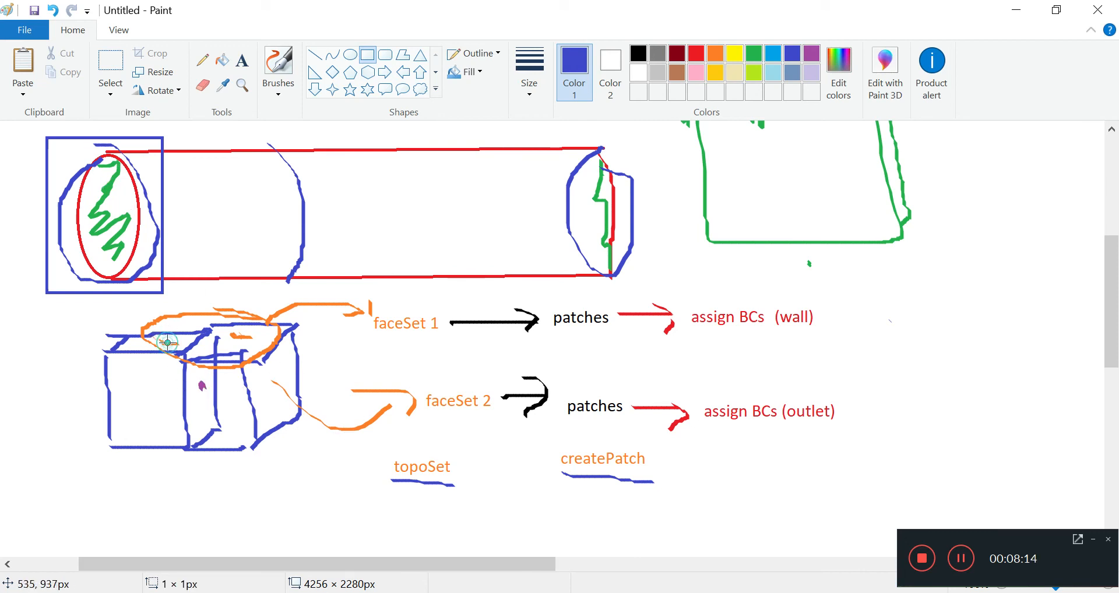
{"action": "mouse_move", "coordinate": [249, 335]}
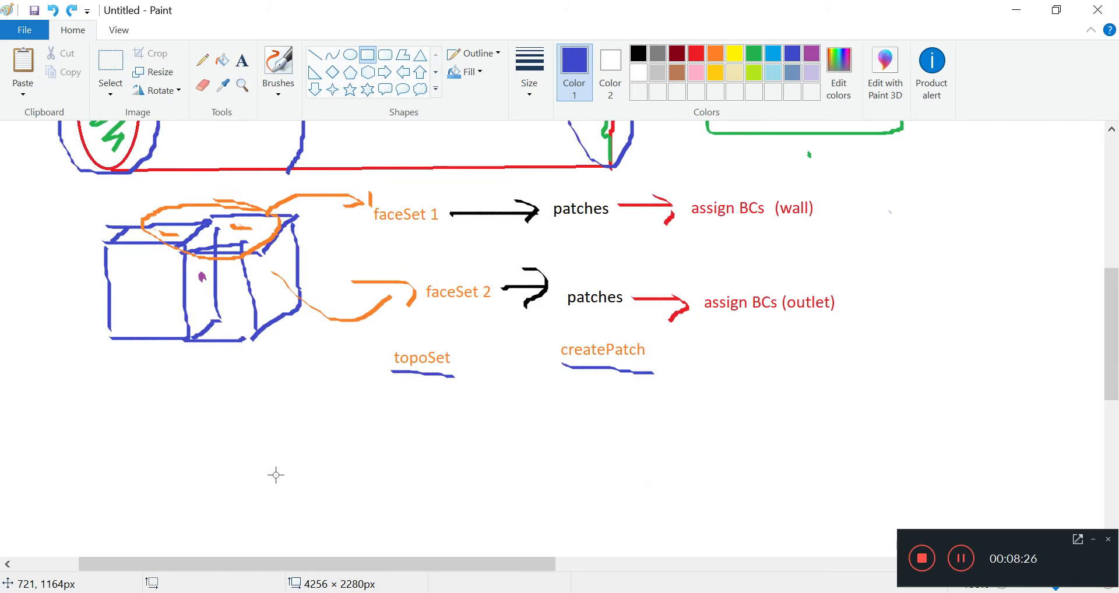
Scroll the canvas up and back down around the now-unframed tube sketch.
{"action": "scroll", "scroll_direction": "up", "scroll_amount": 3}
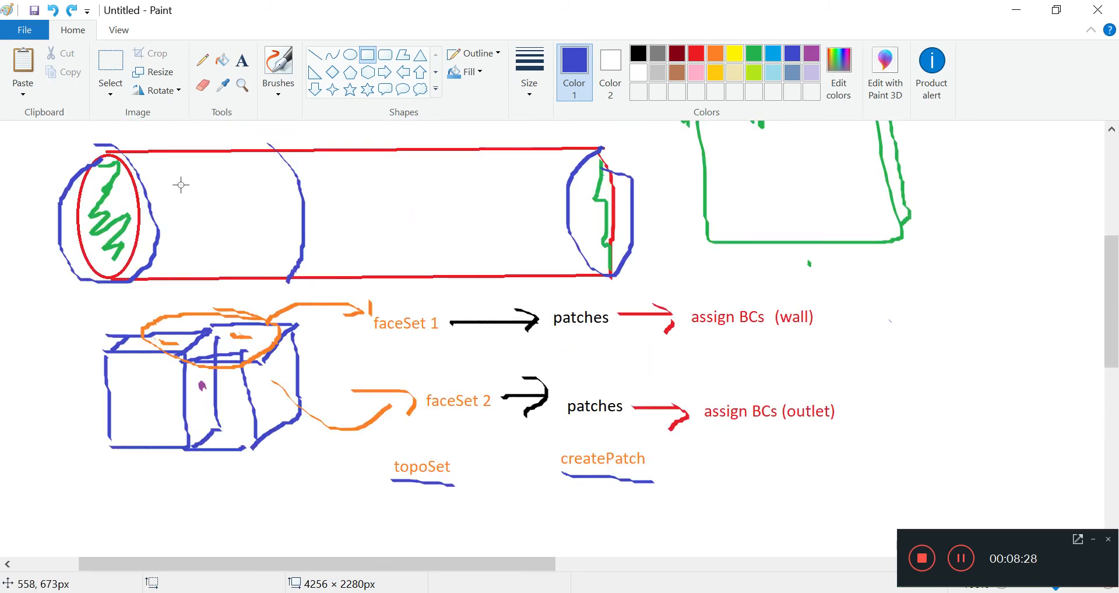
{"action": "mouse_move", "coordinate": [450, 285]}
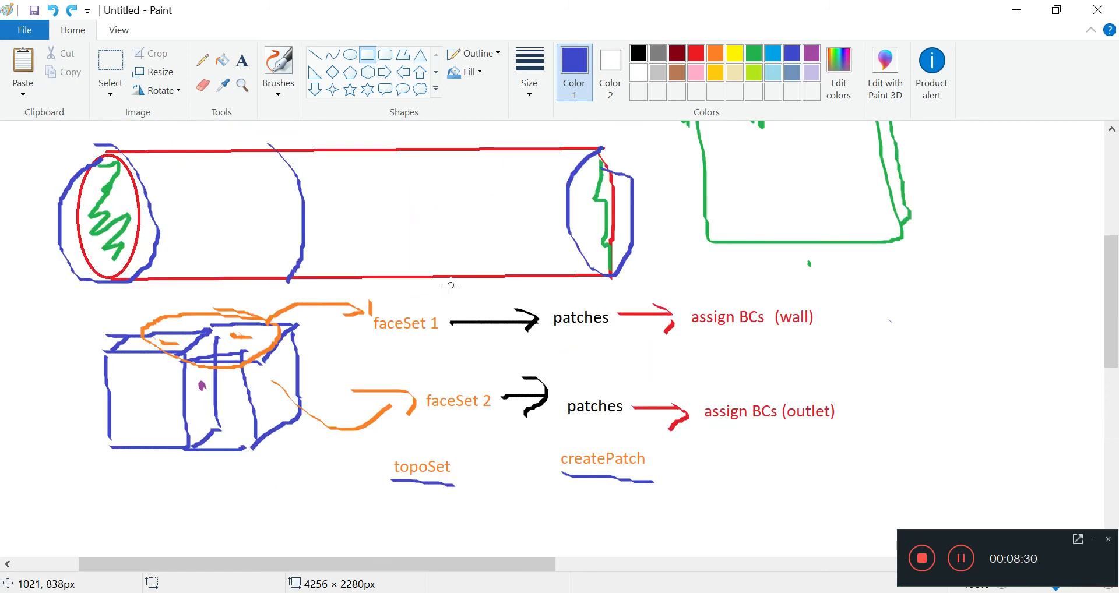
{"action": "scroll", "scroll_direction": "down", "scroll_amount": 3}
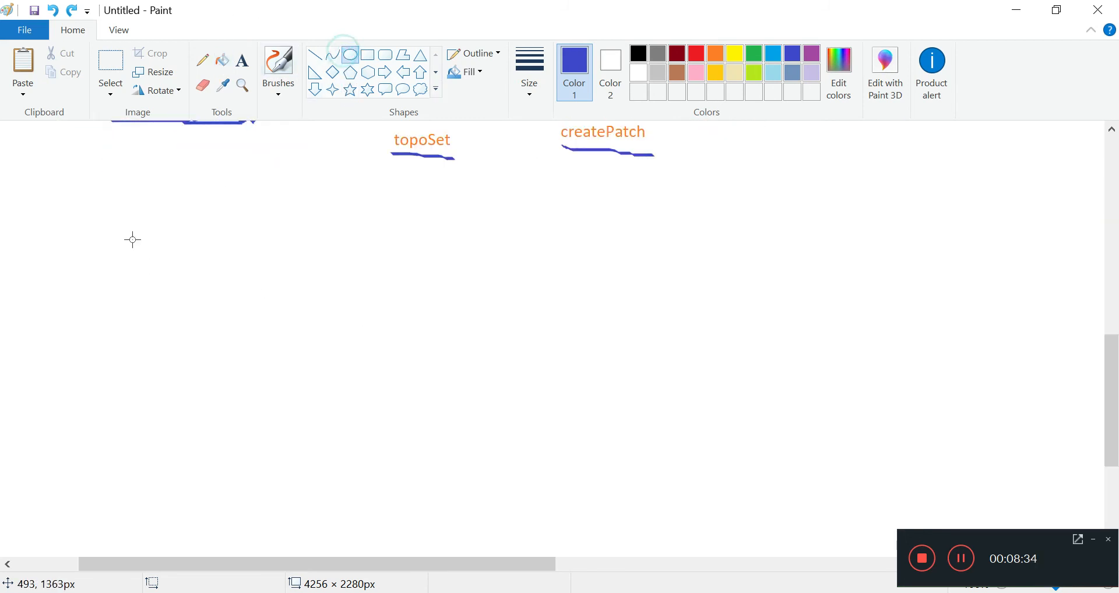
Sketch a blue tube with an elliptical end and brushed body, then pick orange.
{"action": "left_click_drag", "start_coordinate": [155, 207], "coordinate": [155, 322]}
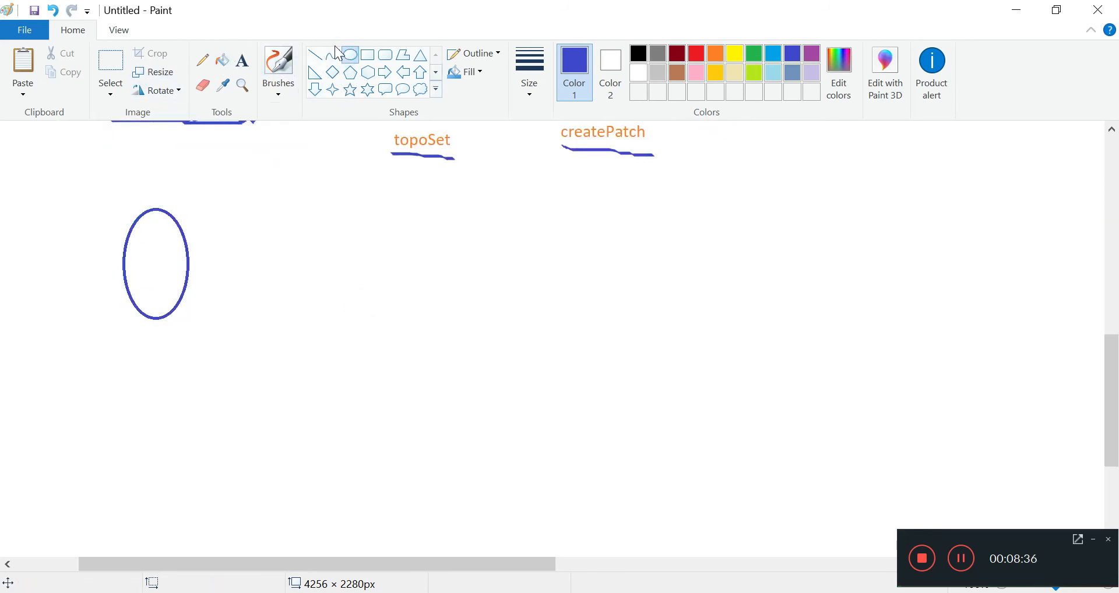
{"action": "left_click", "coordinate": [278, 67]}
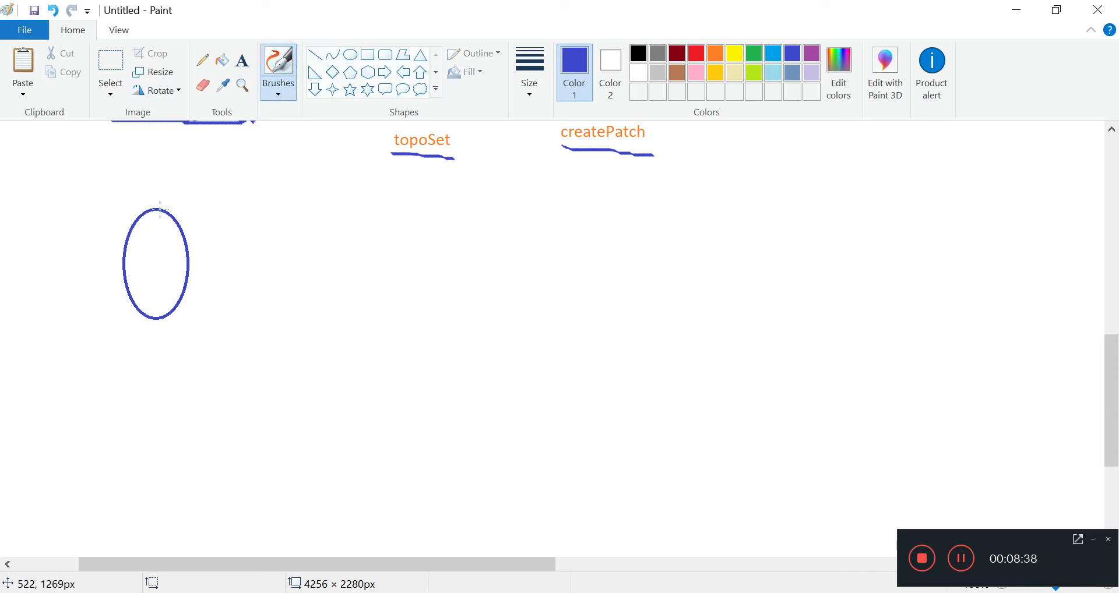
{"action": "left_click_drag", "start_coordinate": [150, 205], "coordinate": [440, 206]}
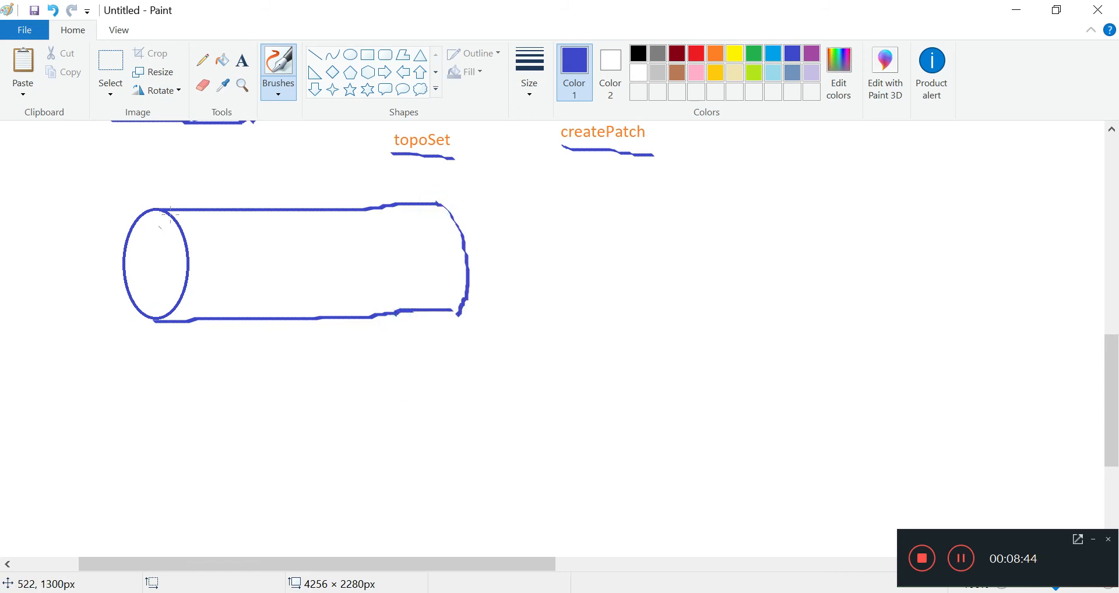
{"action": "mouse_move", "coordinate": [171, 197]}
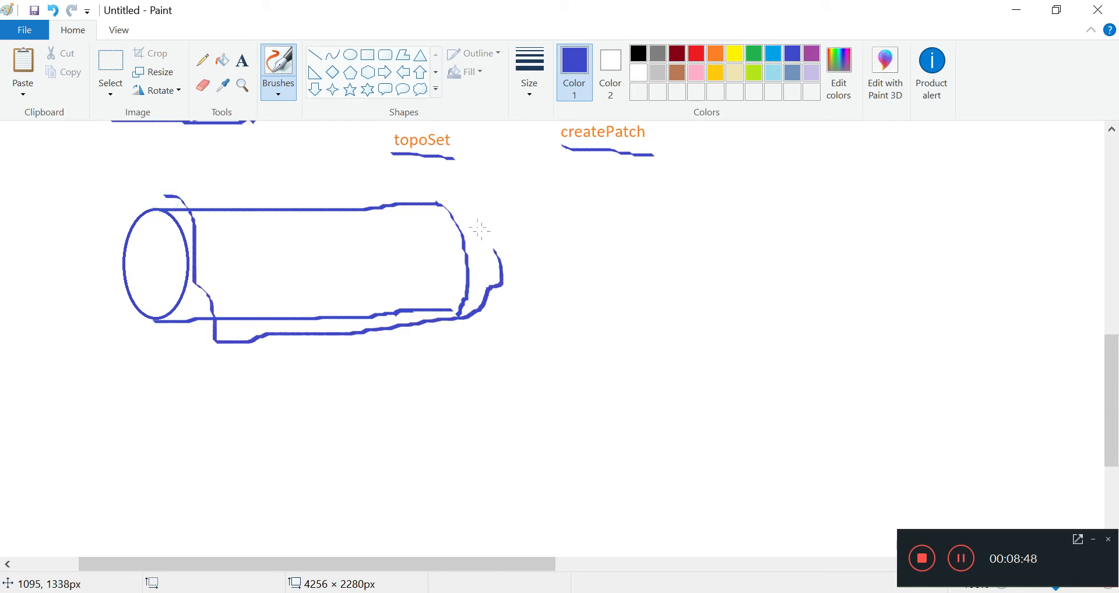
{"action": "left_click_drag", "start_coordinate": [164, 201], "coordinate": [428, 207]}
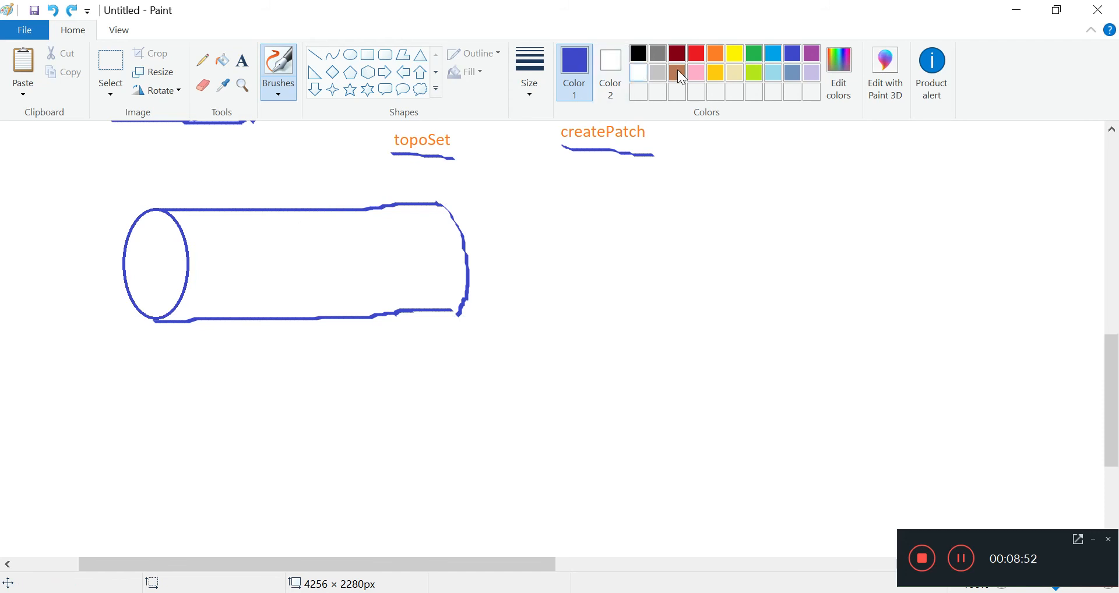
{"action": "left_click", "coordinate": [715, 54]}
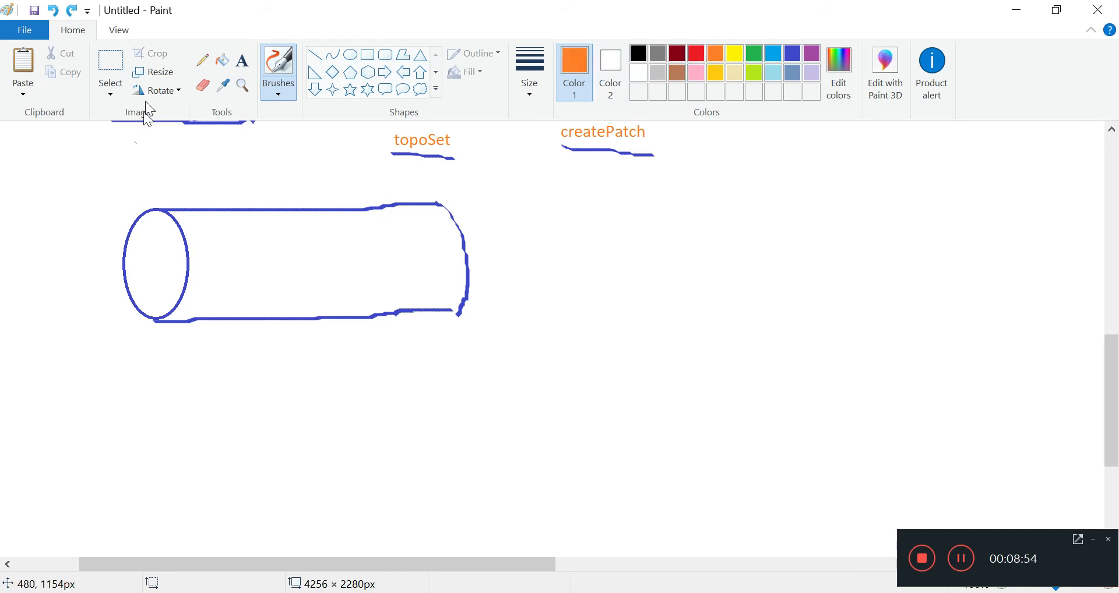
{"action": "mouse_move", "coordinate": [148, 348]}
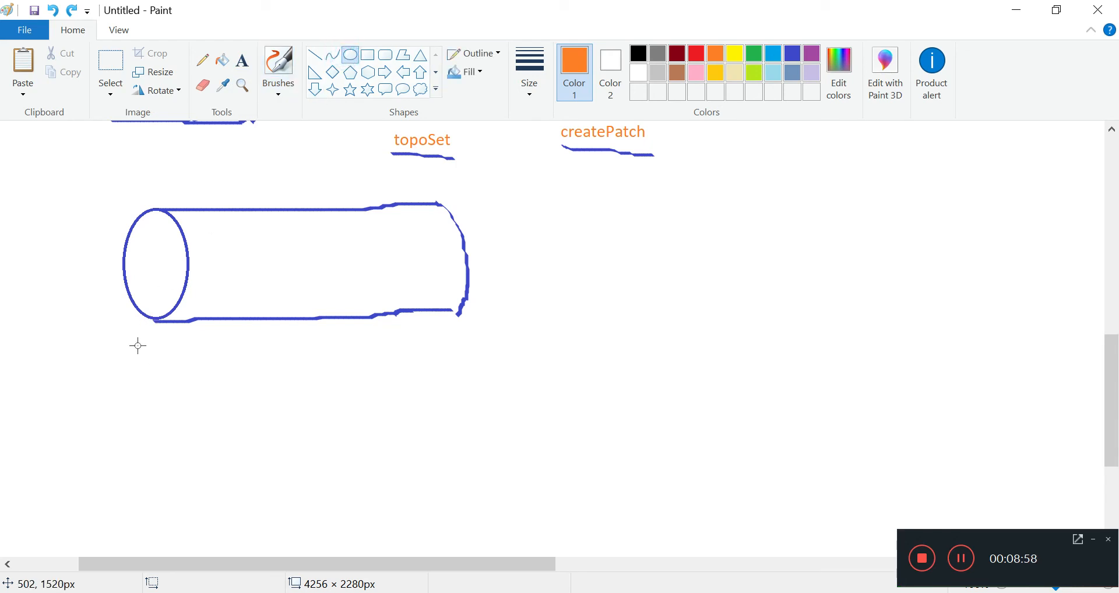
Draw an orange tube below the blue one: ellipse end plus brushed sides.
{"action": "left_click_drag", "start_coordinate": [163, 345], "coordinate": [163, 466]}
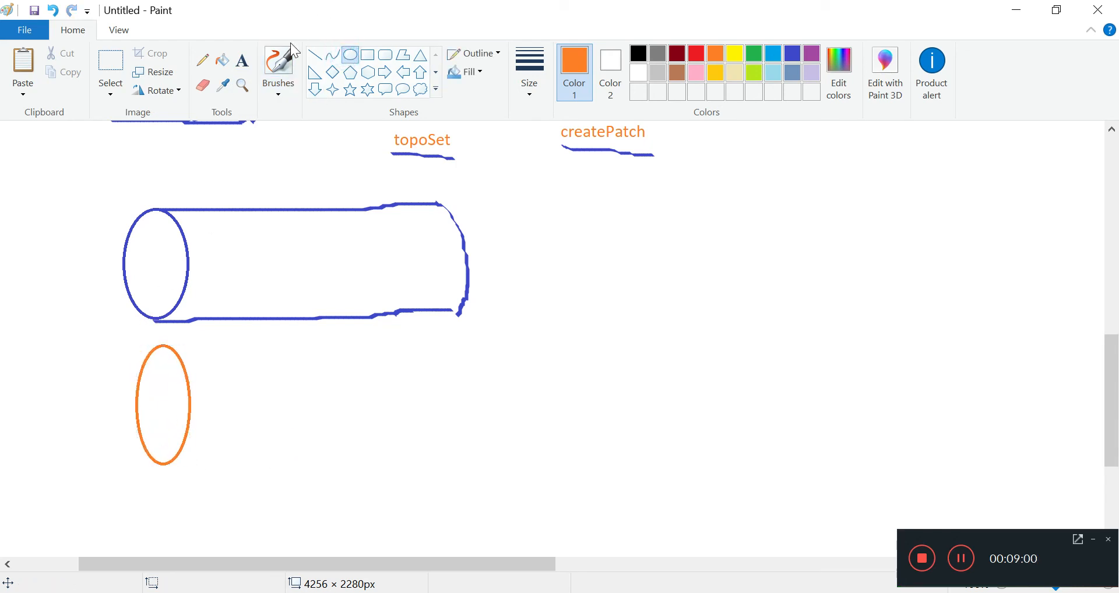
{"action": "left_click", "coordinate": [278, 64]}
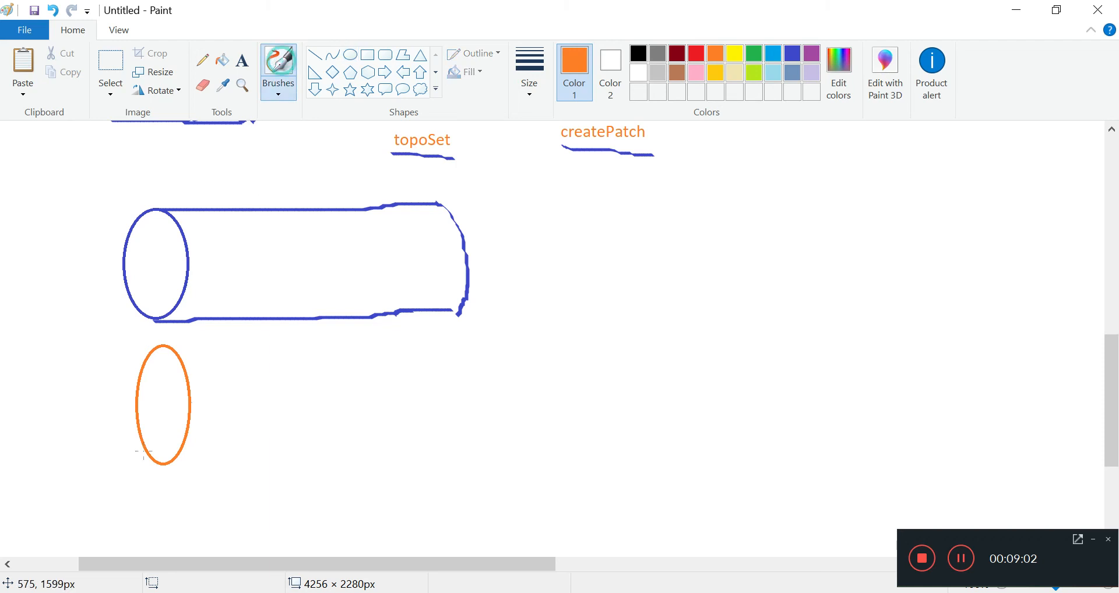
{"action": "left_click_drag", "start_coordinate": [167, 345], "coordinate": [350, 344]}
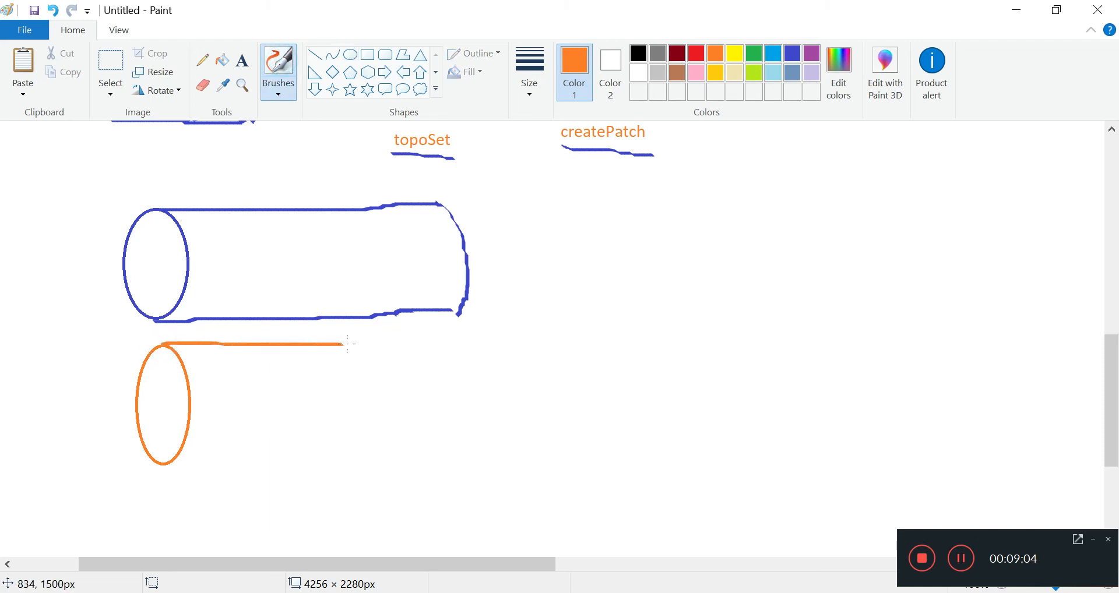
{"action": "left_click_drag", "start_coordinate": [339, 345], "coordinate": [478, 393]}
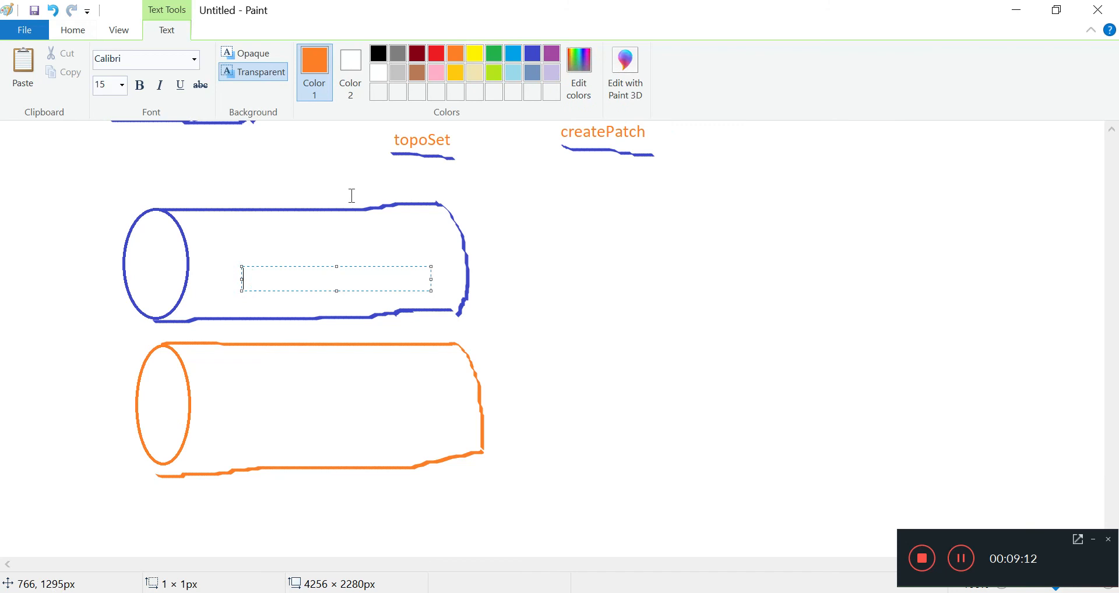
Label the blue tube 'surface' and the orange one 'full (with internal faces)'.
{"action": "type", "text": "surface"}
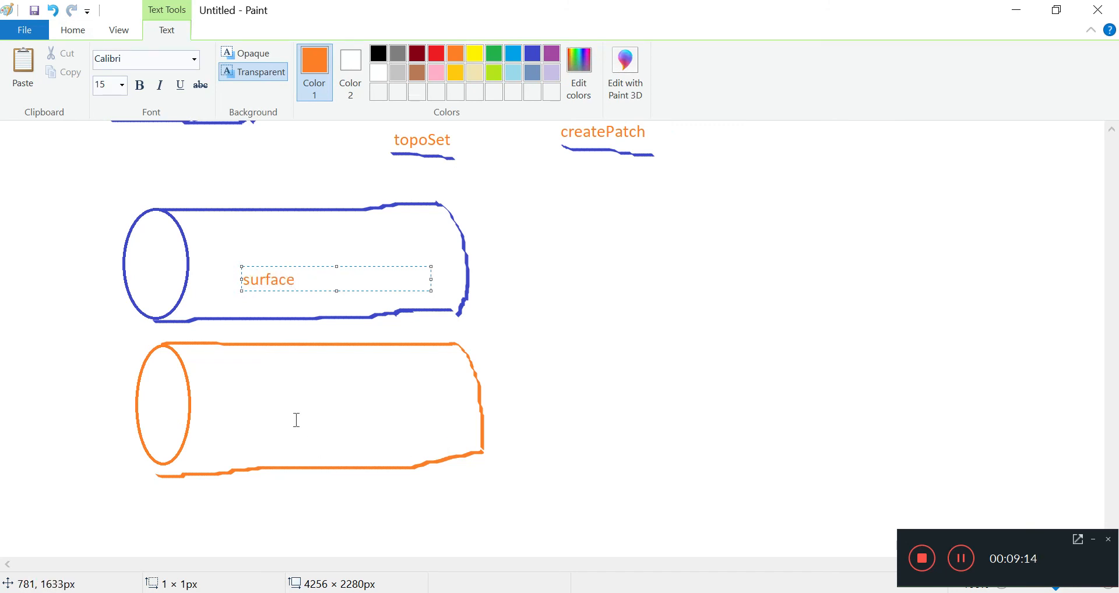
{"action": "type", "text": "full"}
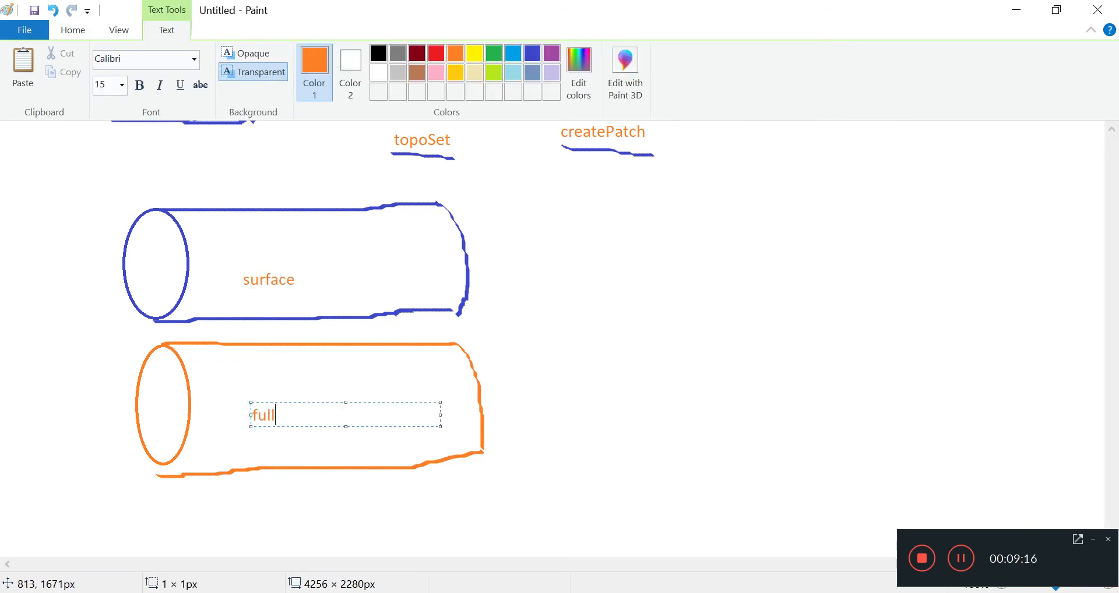
{"action": "type", "text": "(wi"}
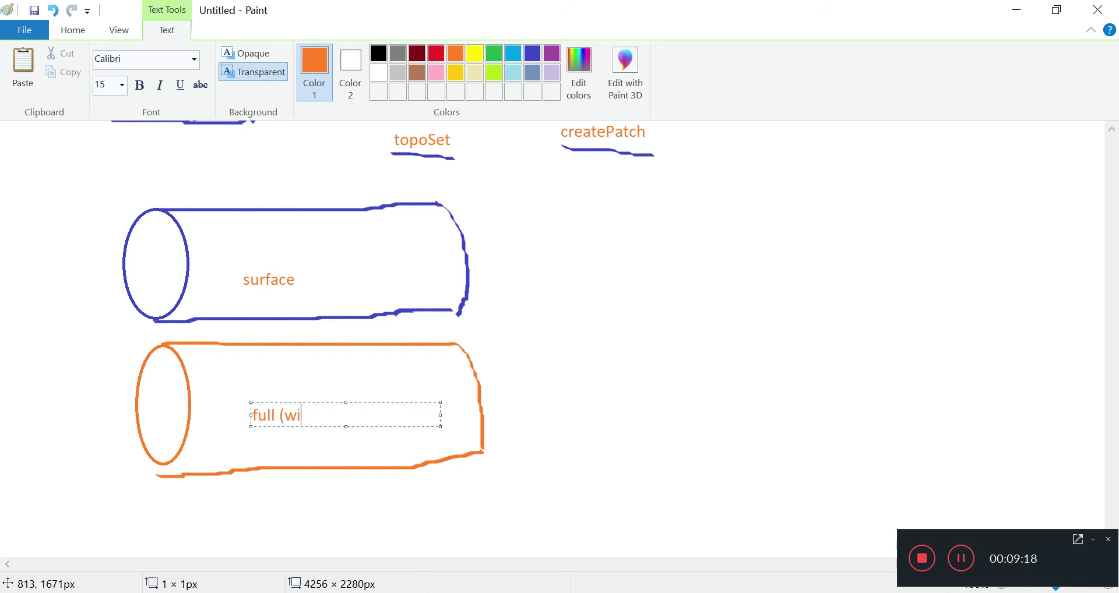
{"action": "type", "text": "th internal faces"}
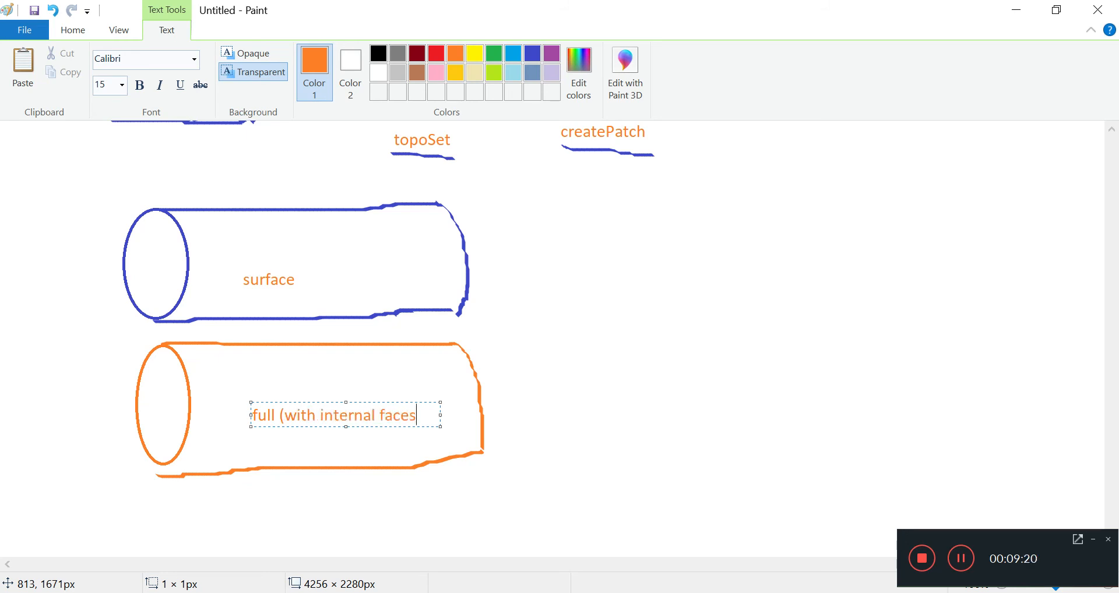
{"action": "left_click", "coordinate": [588, 315]}
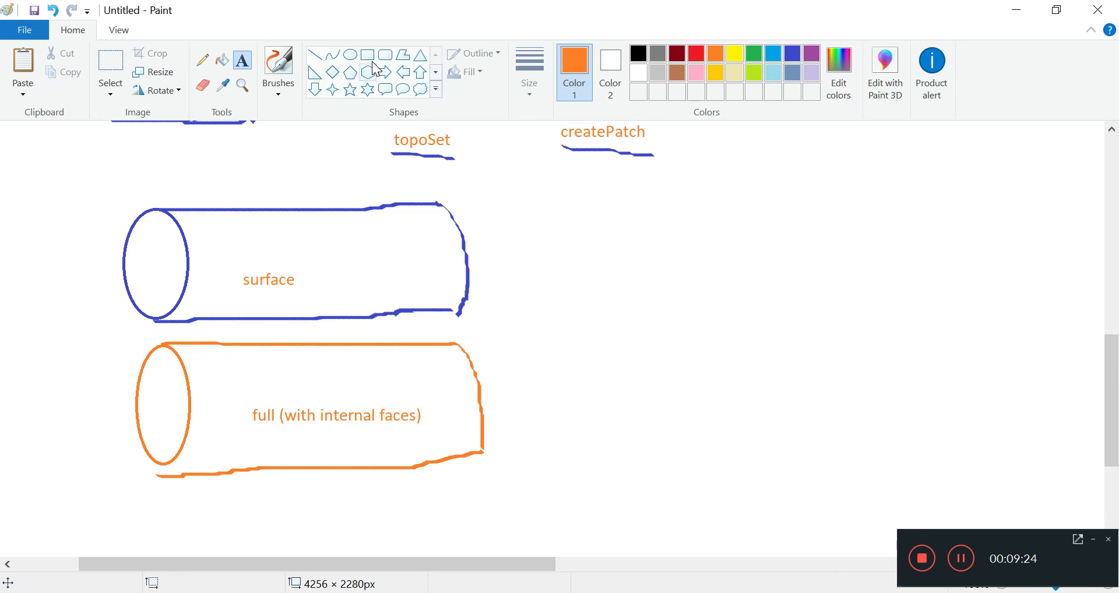
In green, add an arrow and begin the caption 'create a negative "mou'.
{"action": "left_click", "coordinate": [752, 53]}
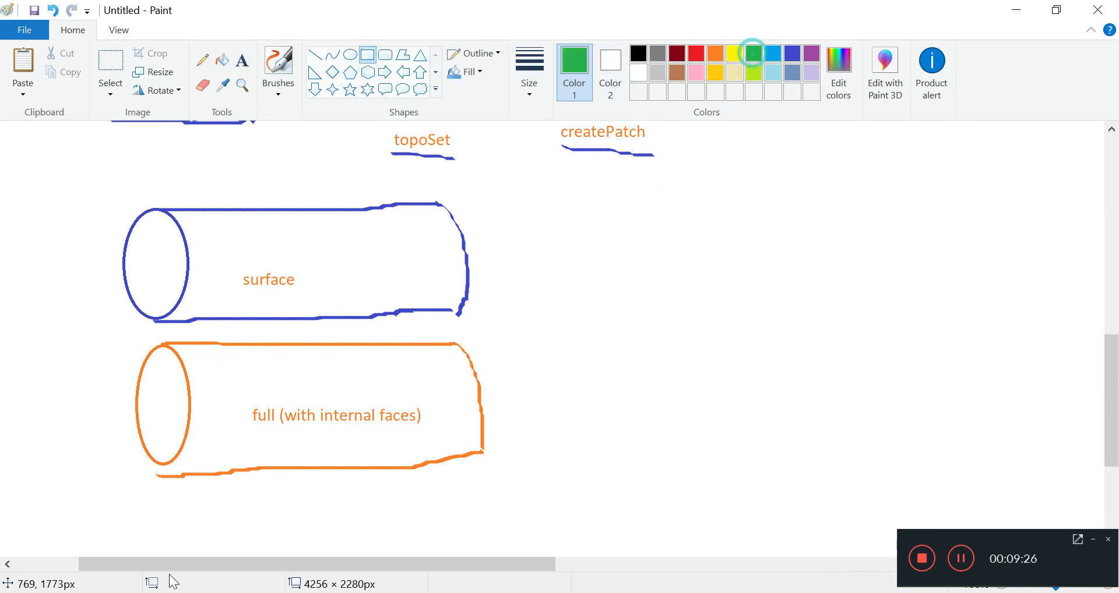
{"action": "mouse_move", "coordinate": [177, 333]}
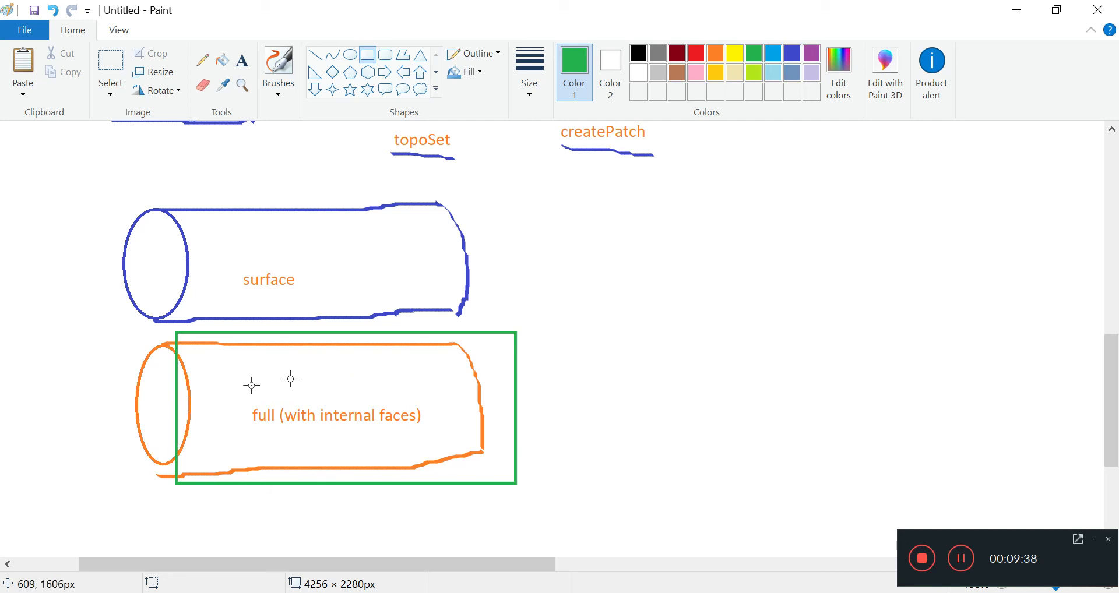
{"action": "mouse_move", "coordinate": [178, 443]}
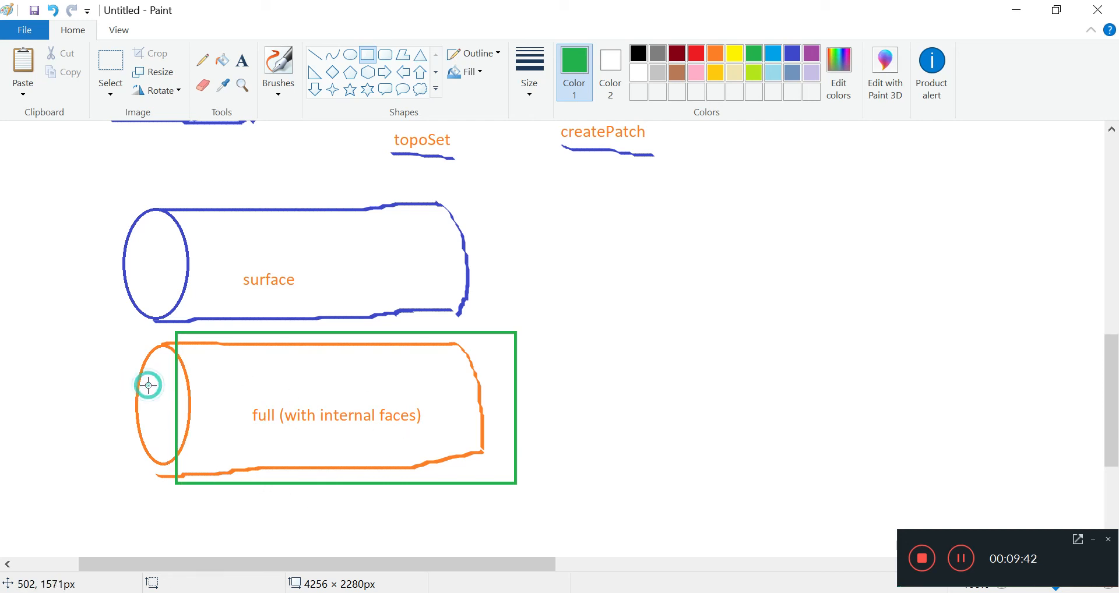
{"action": "mouse_move", "coordinate": [134, 395]}
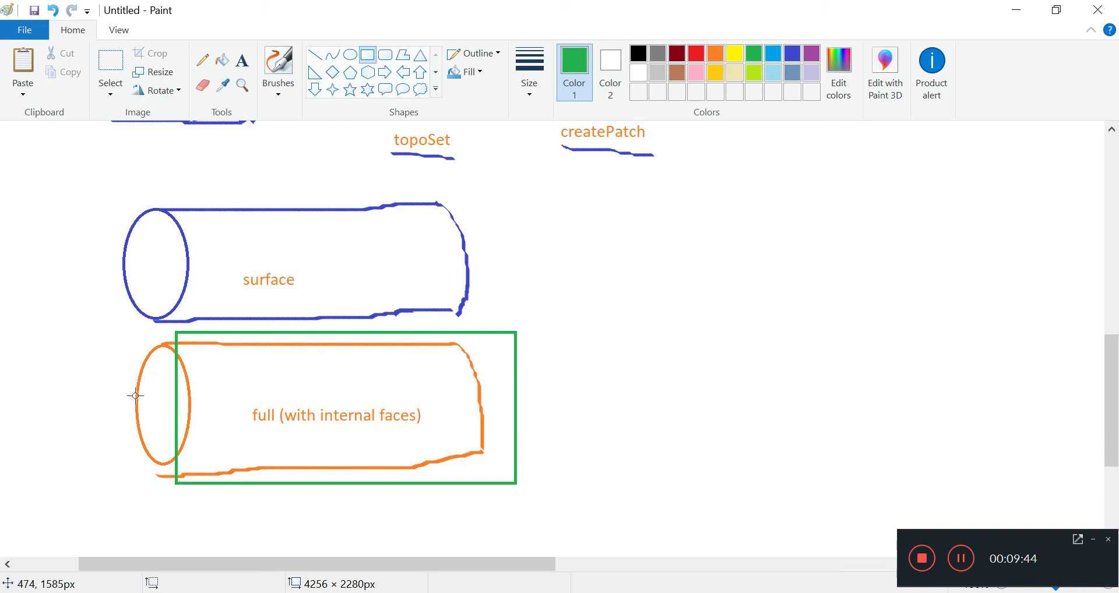
{"action": "mouse_move", "coordinate": [520, 359]}
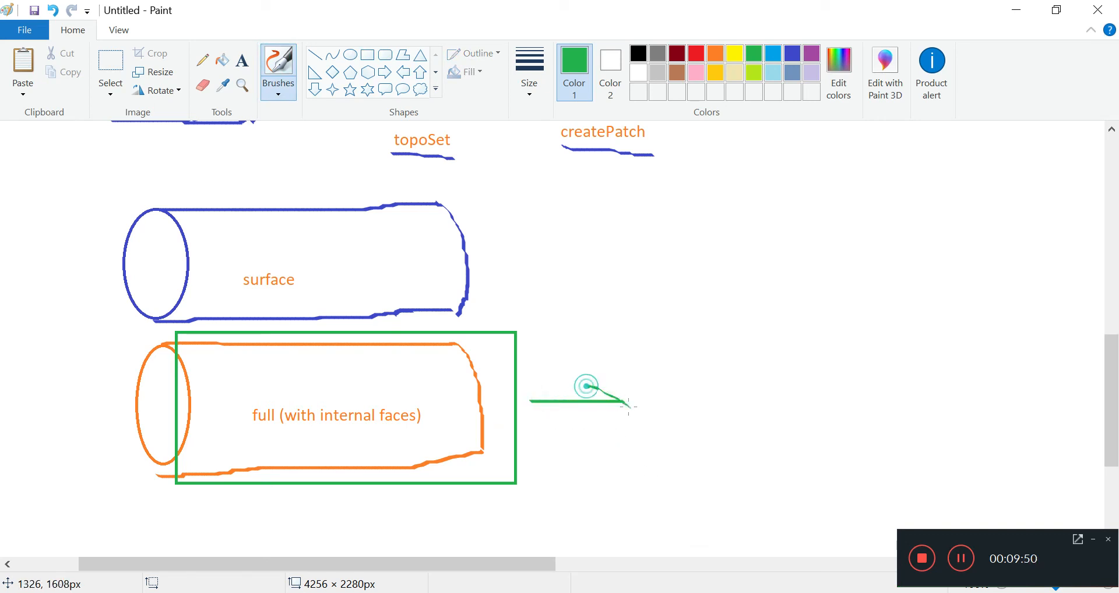
{"action": "left_click", "coordinate": [241, 60]}
{"action": "type", "text": "create a"}
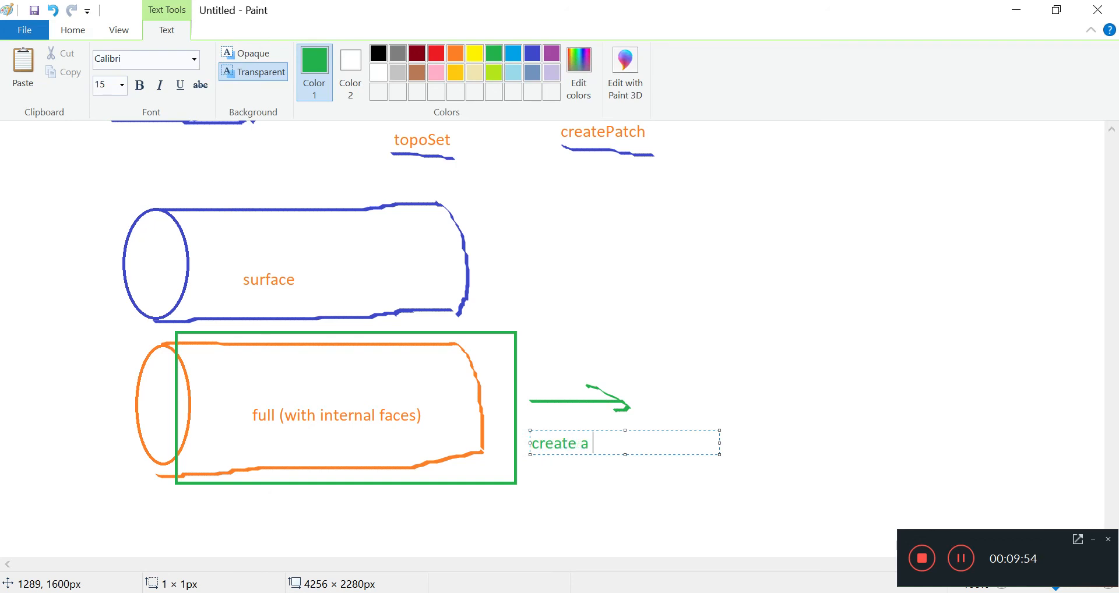
{"action": "type", "text": "negative"}
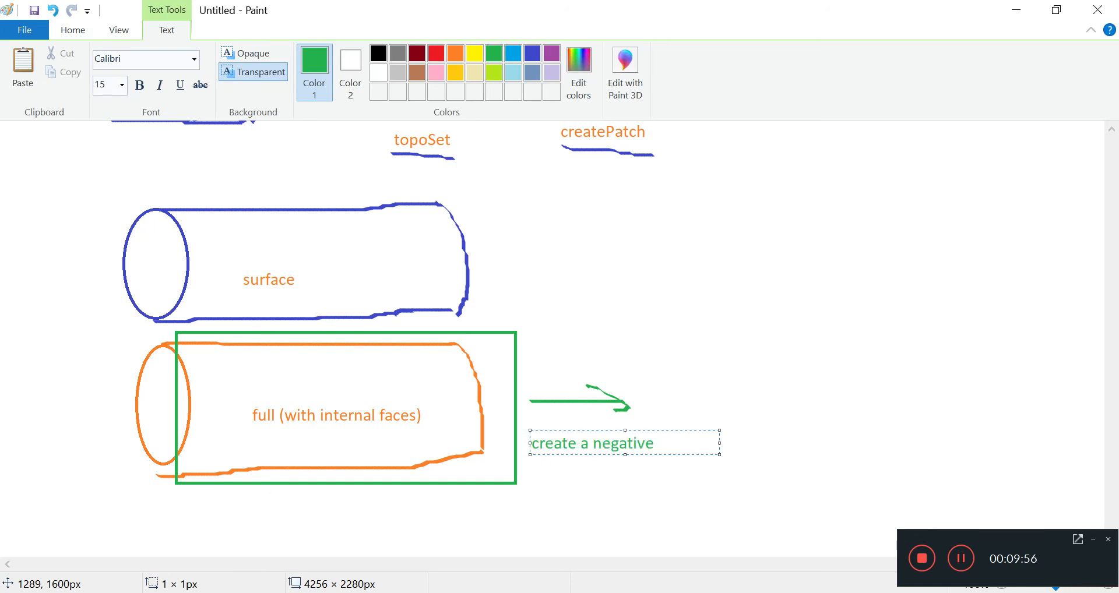
{"action": "type", "text": "\"mould"}
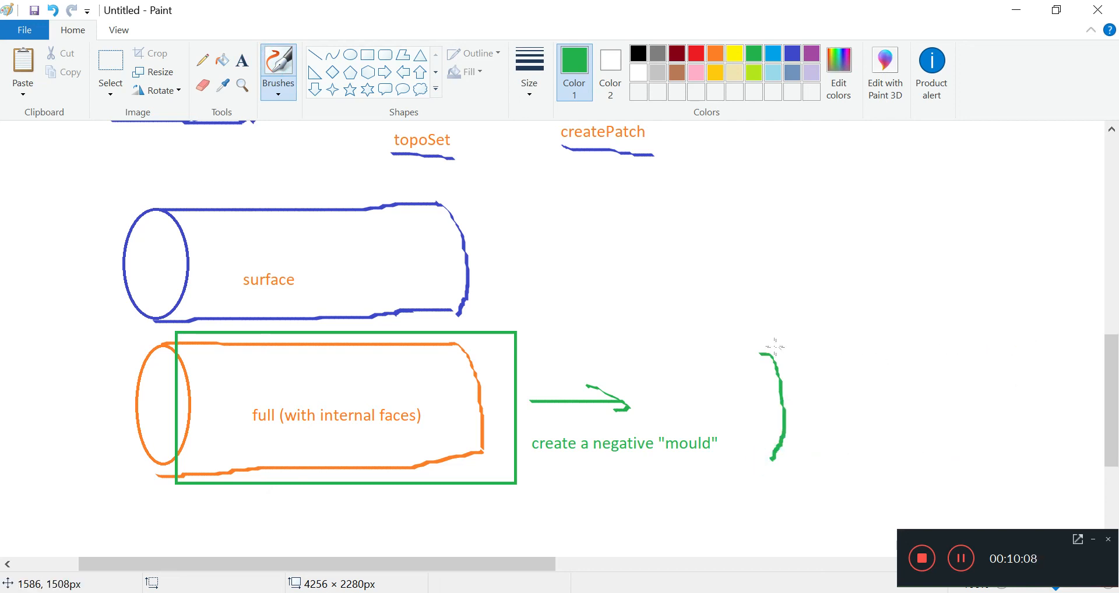
Draw a green mould cylinder with a dashed end, label it 'internal + ext', and select the blue cylinder to copy.
{"action": "left_click_drag", "start_coordinate": [767, 348], "coordinate": [962, 347]}
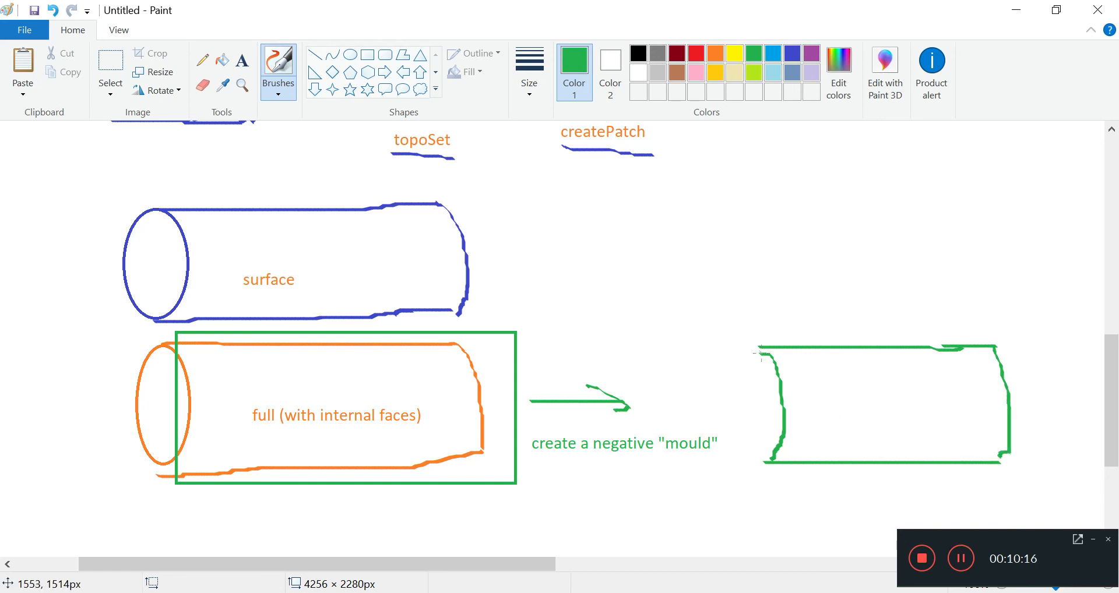
{"action": "left_click_drag", "start_coordinate": [753, 350], "coordinate": [739, 450]}
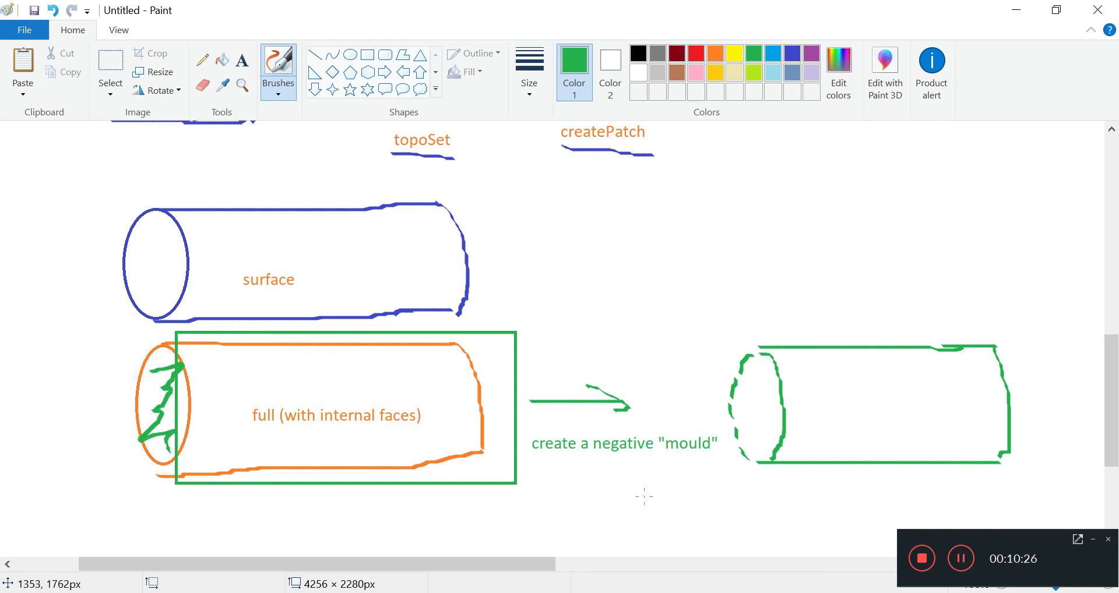
{"action": "left_click", "coordinate": [241, 60]}
{"action": "type", "text": "internal + ext"}
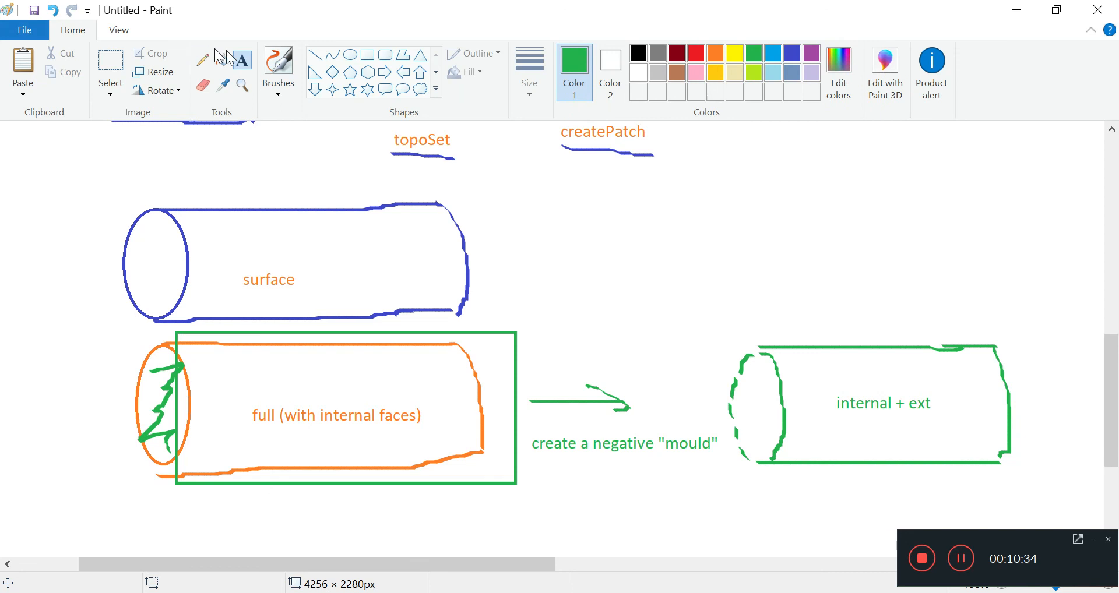
{"action": "left_click", "coordinate": [109, 64]}
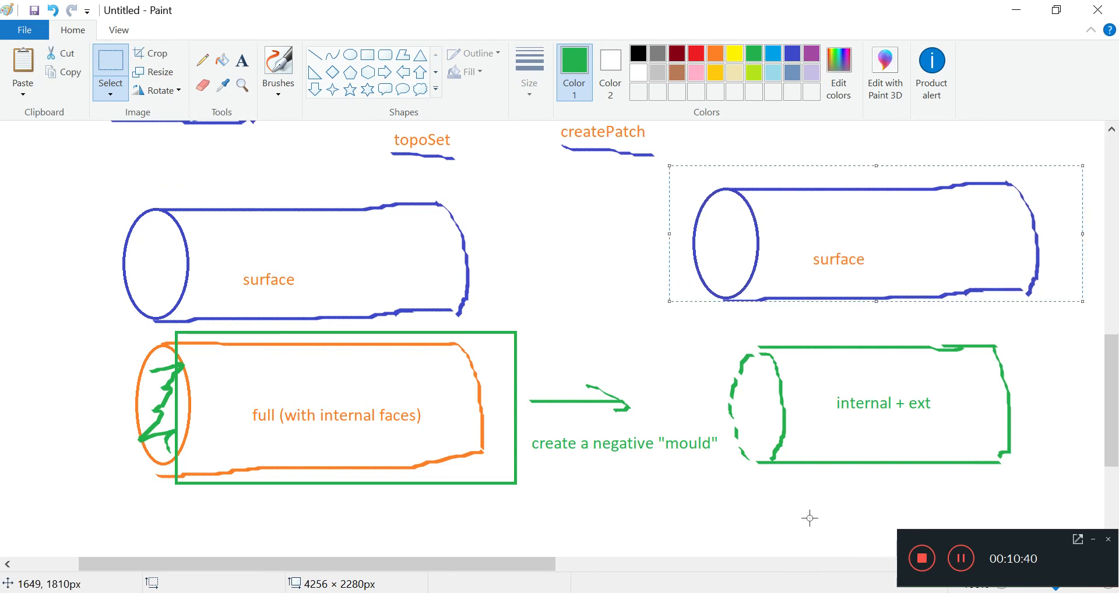
Scroll right and down to the copied surface cylinder and mould.
{"action": "scroll", "scroll_direction": "right", "scroll_amount": 3}
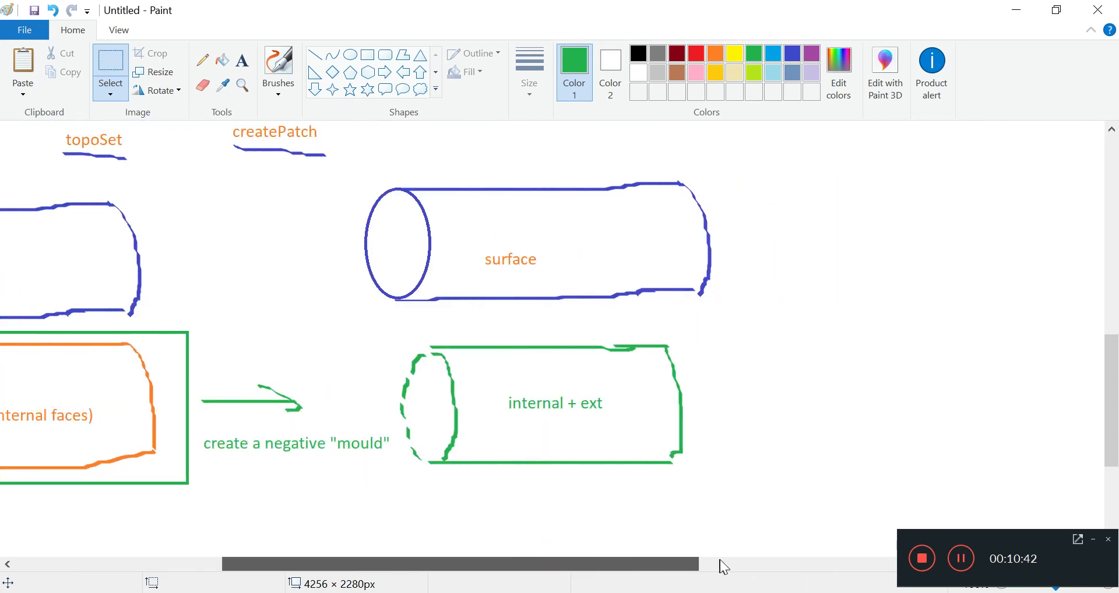
{"action": "scroll", "scroll_direction": "right", "scroll_amount": 3}
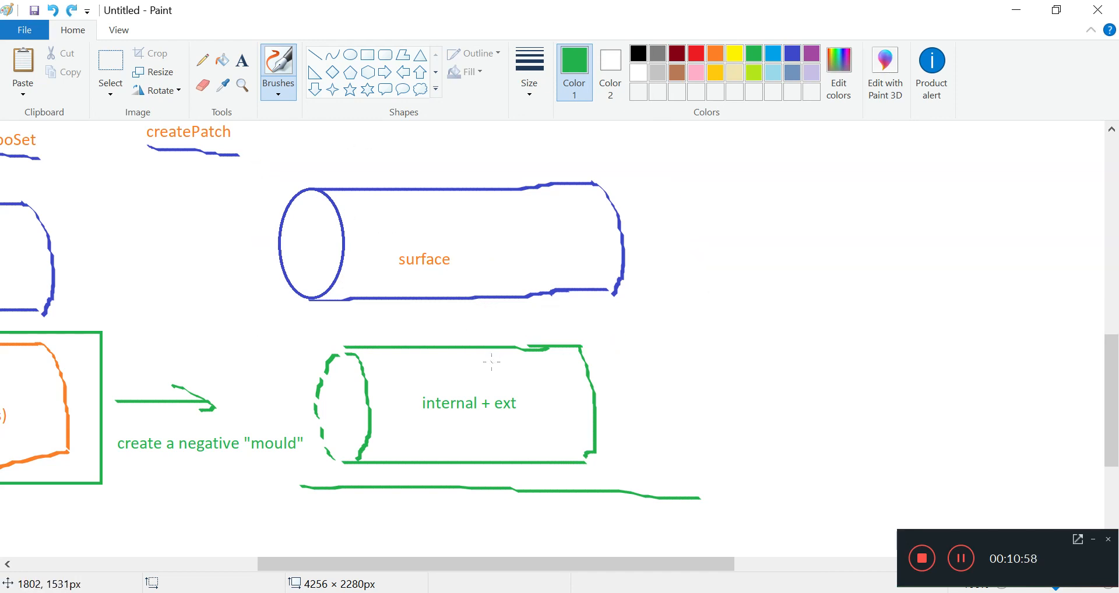
{"action": "mouse_move", "coordinate": [346, 417]}
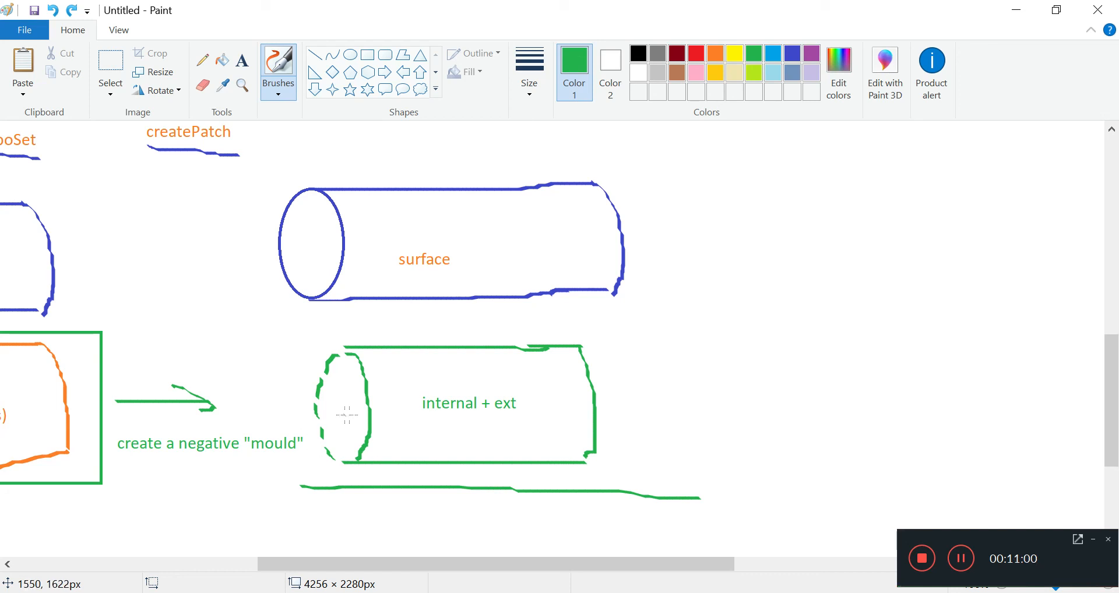
{"action": "mouse_move", "coordinate": [525, 379]}
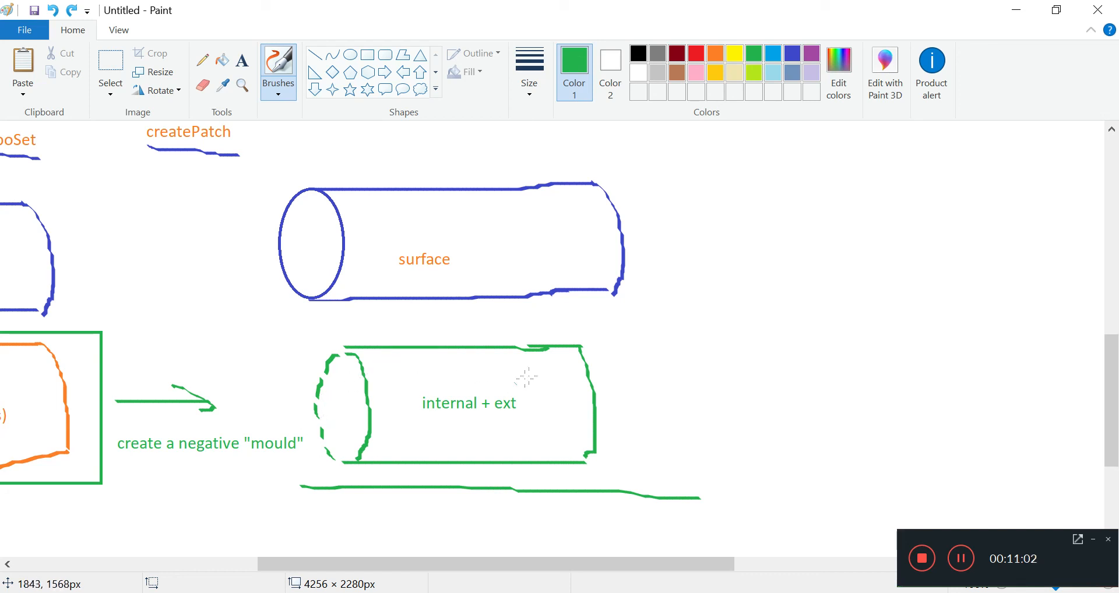
{"action": "scroll", "scroll_direction": "down", "scroll_amount": 3}
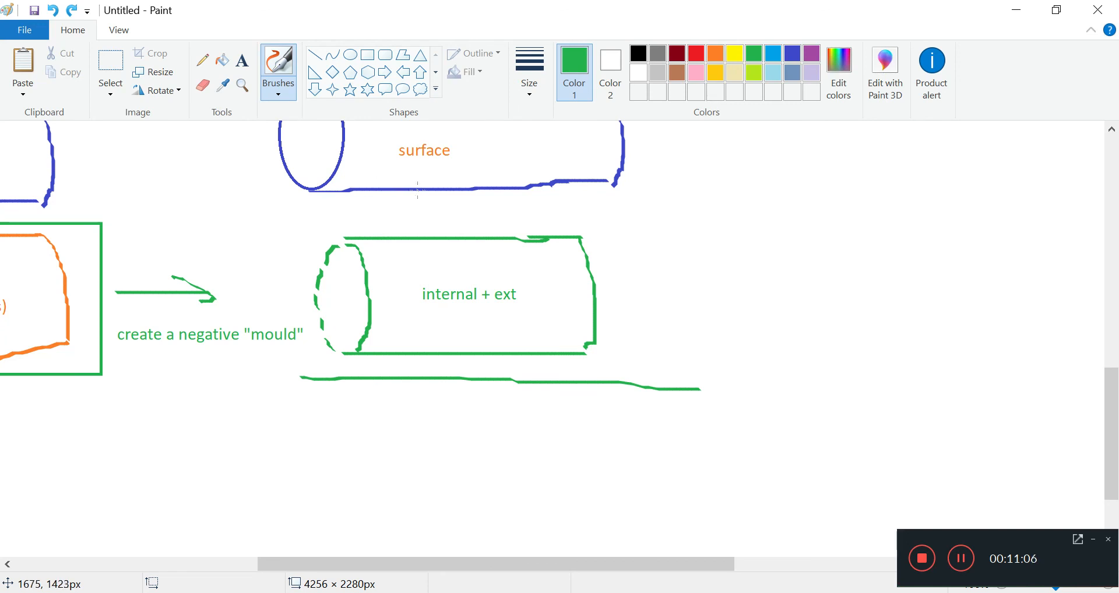
{"action": "mouse_move", "coordinate": [478, 171]}
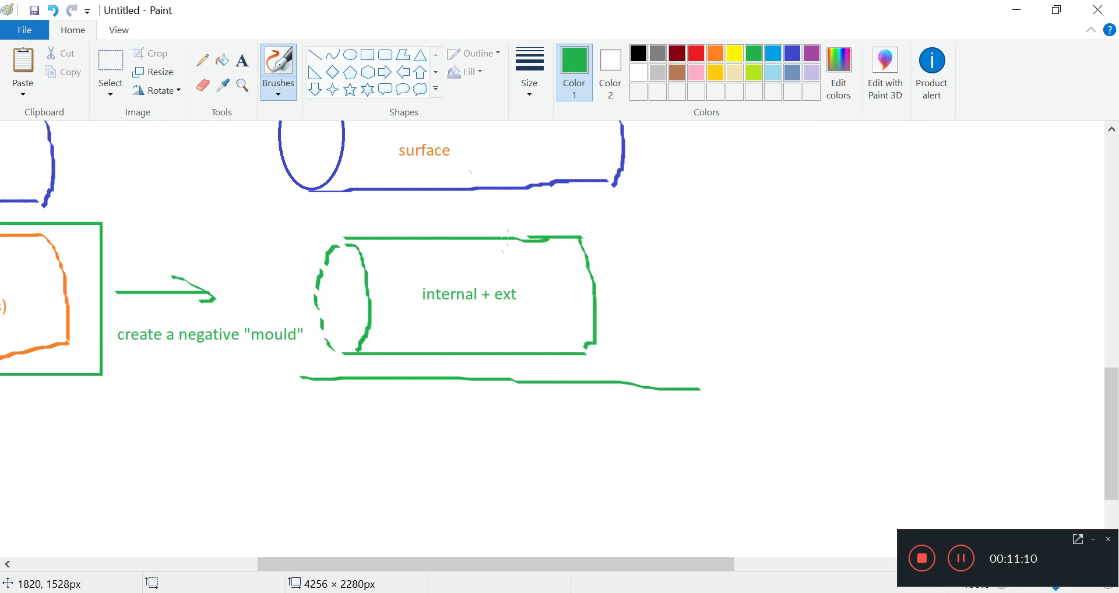
{"action": "mouse_move", "coordinate": [429, 321]}
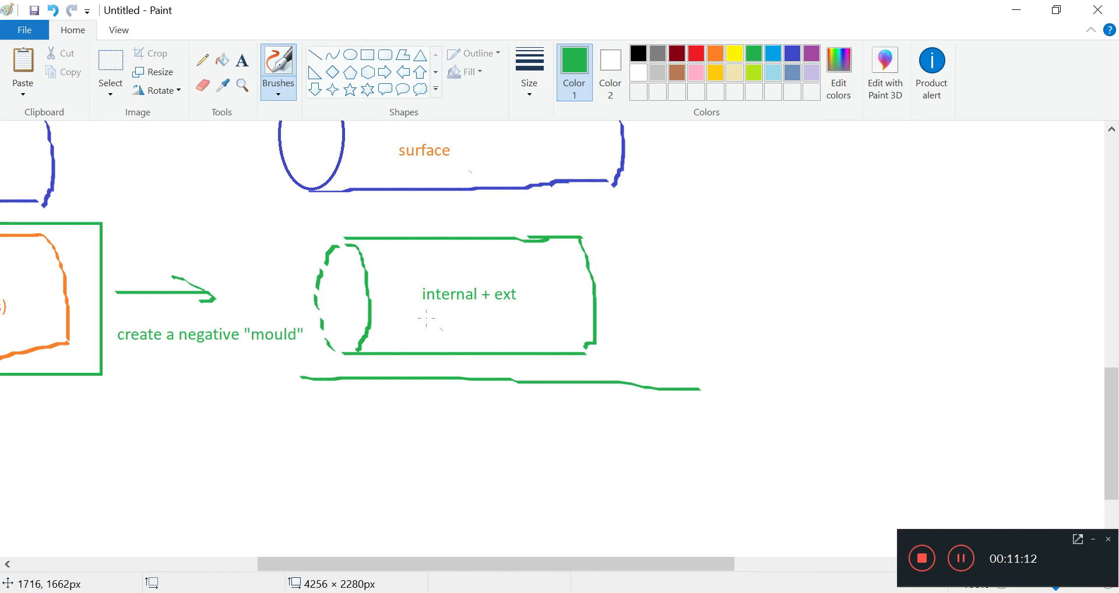
{"action": "mouse_move", "coordinate": [498, 355]}
{"action": "type", "text": "ext"}
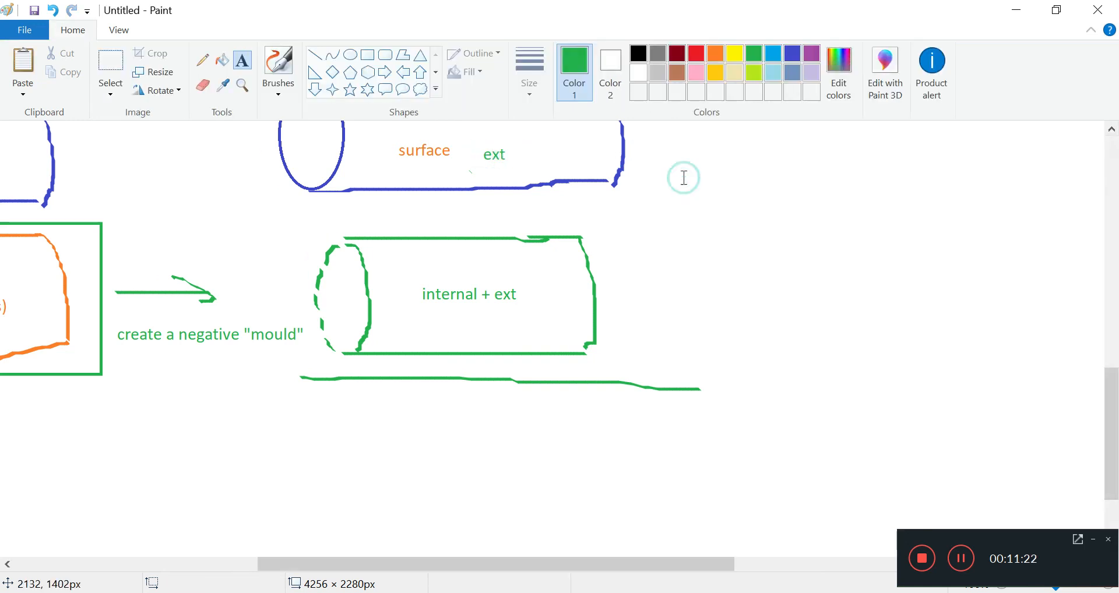
Brush two green lines from 'ext' down toward the mould's 'internal + ext' label.
{"action": "left_click", "coordinate": [278, 67]}
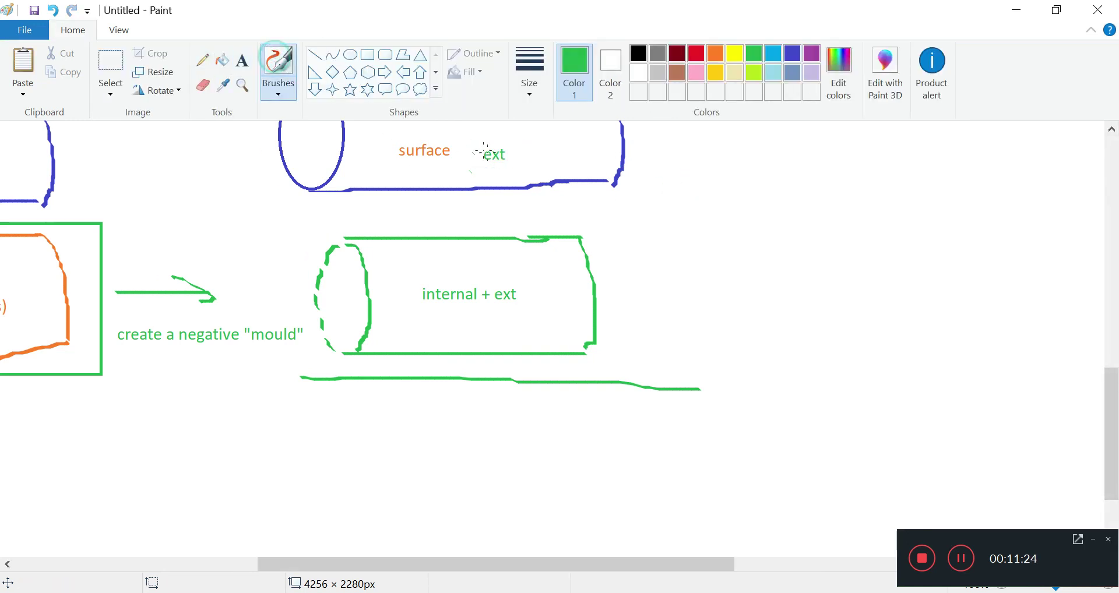
{"action": "left_click_drag", "start_coordinate": [495, 165], "coordinate": [500, 275]}
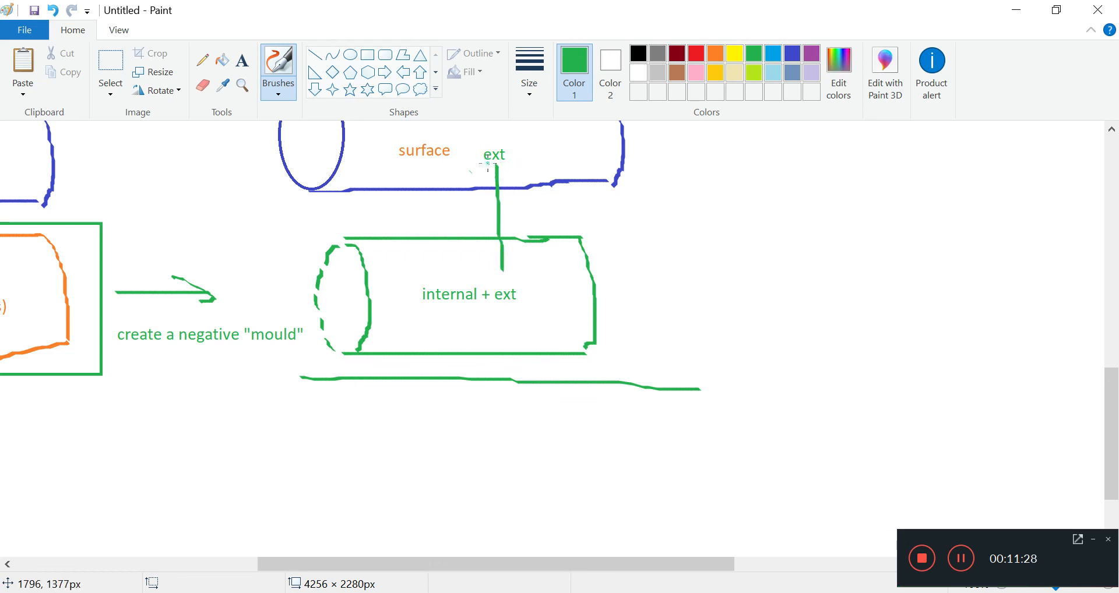
{"action": "left_click_drag", "start_coordinate": [489, 165], "coordinate": [443, 269]}
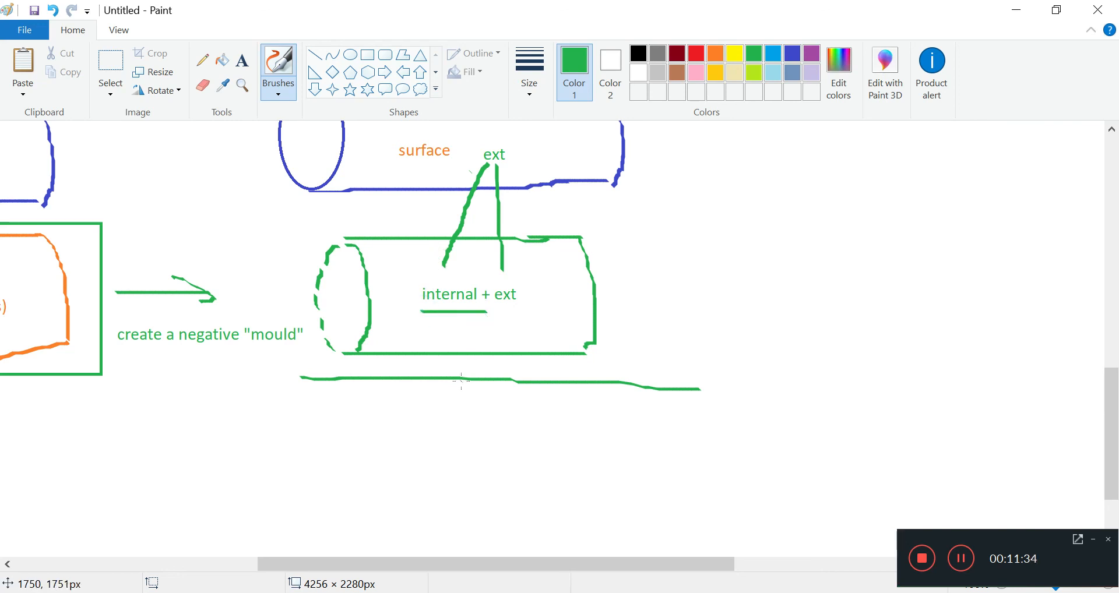
{"action": "mouse_move", "coordinate": [169, 222]}
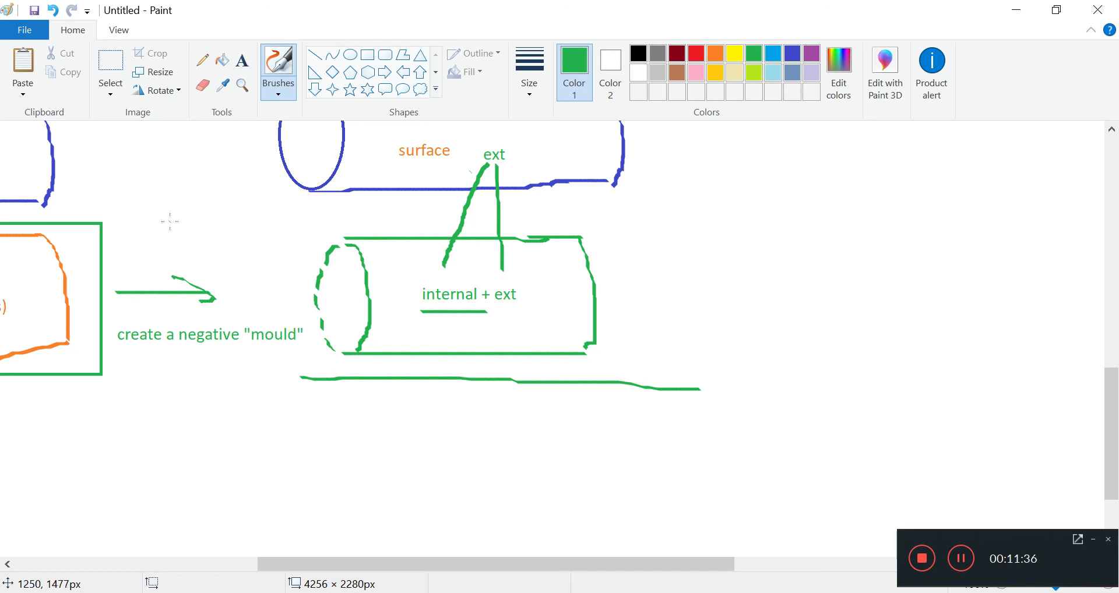
{"action": "mouse_move", "coordinate": [263, 370]}
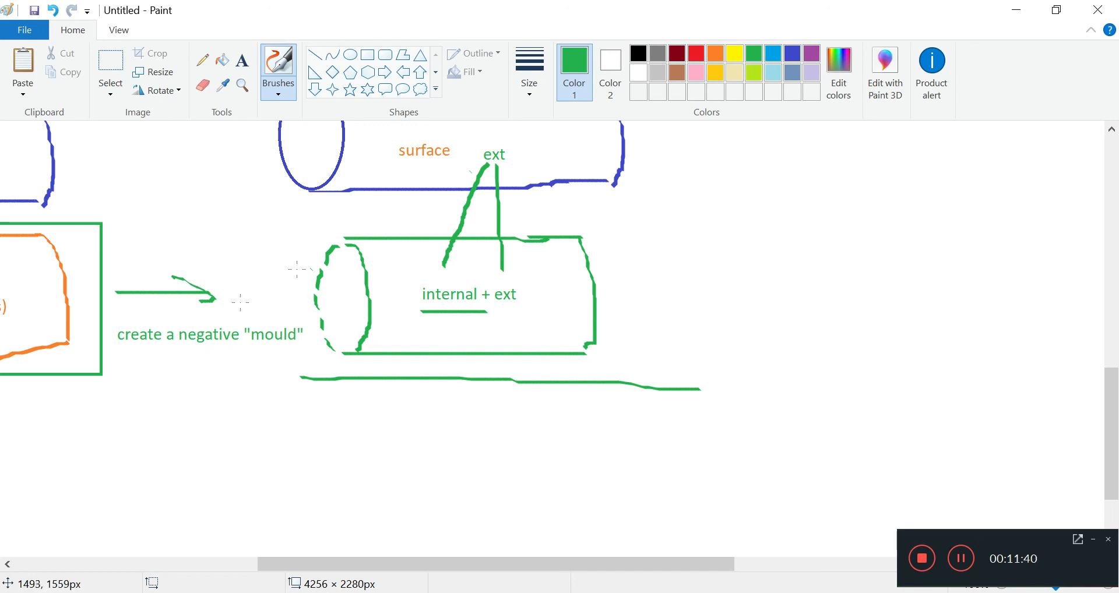
{"action": "mouse_move", "coordinate": [485, 173]}
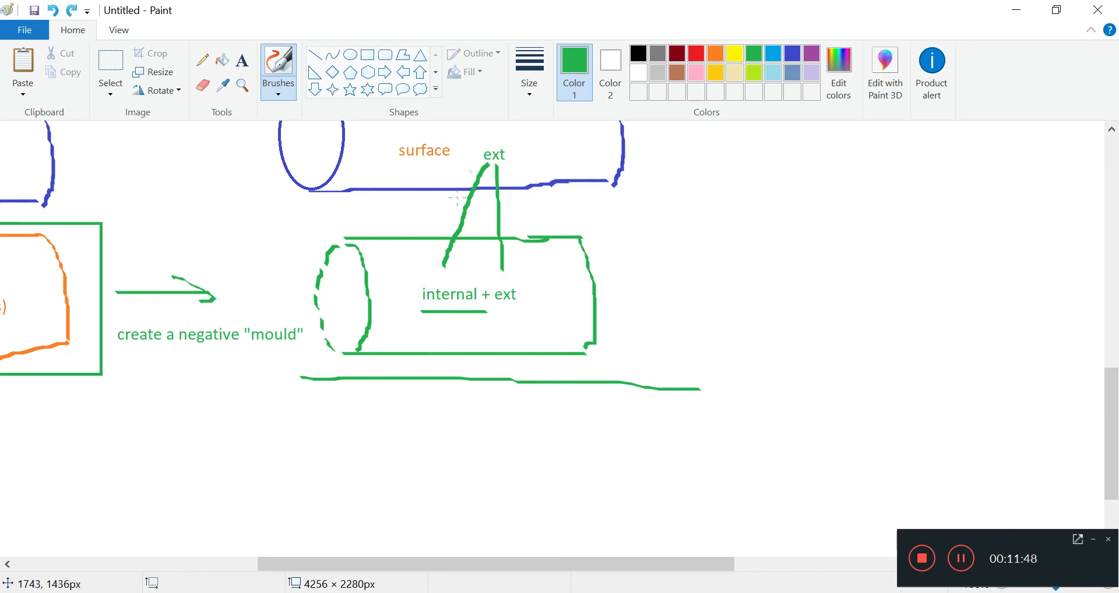
{"action": "mouse_move", "coordinate": [653, 150]}
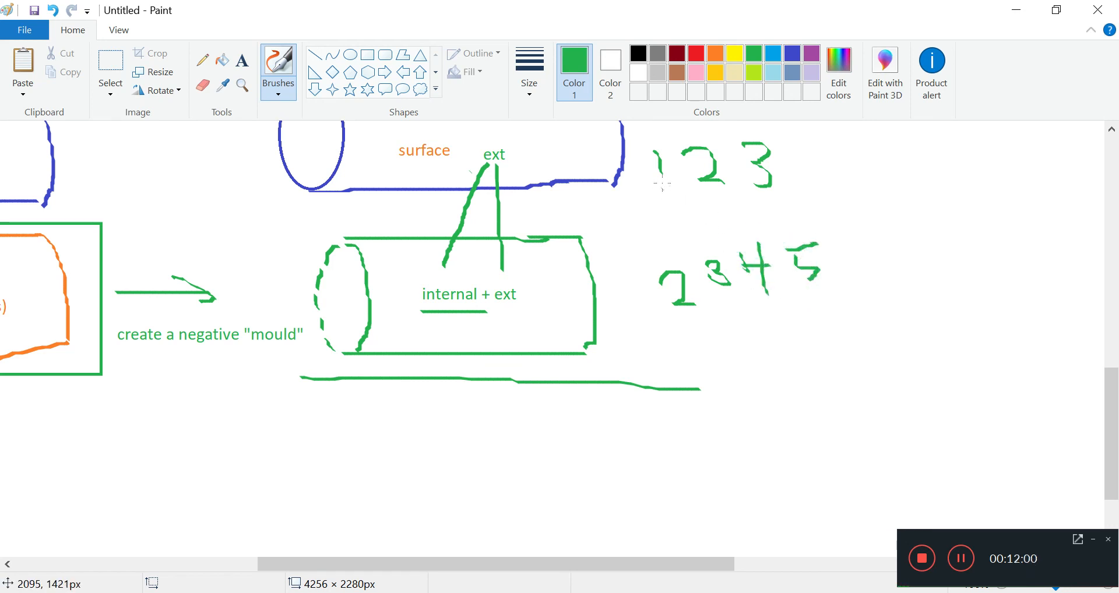
{"action": "mouse_move", "coordinate": [692, 321]}
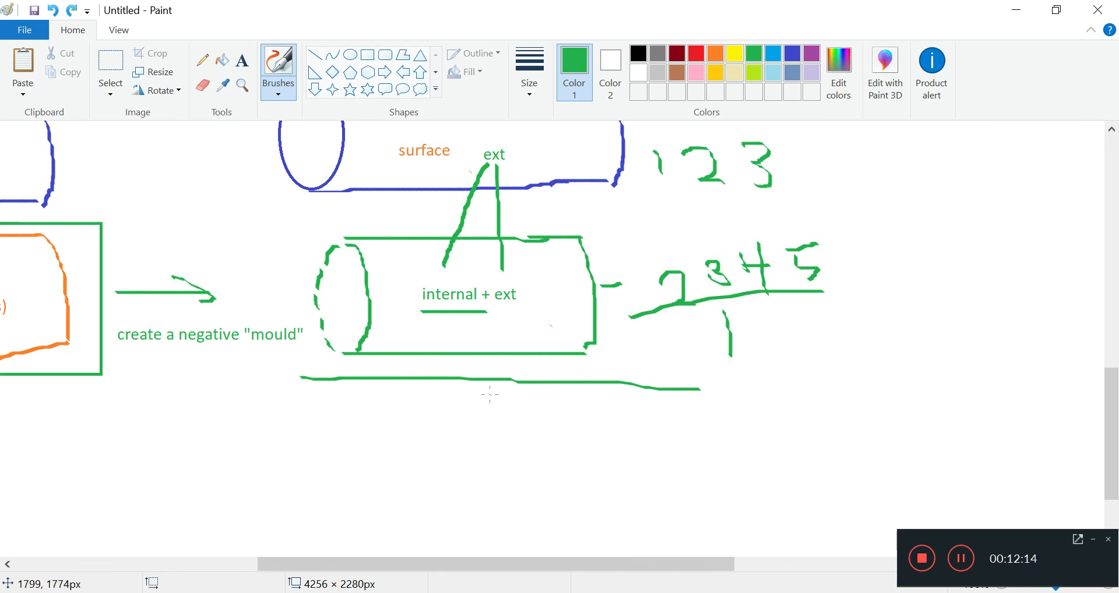
Add a blue dash after the green arrow beside the blue inlet disk.
{"action": "scroll", "scroll_direction": "up", "scroll_amount": 3}
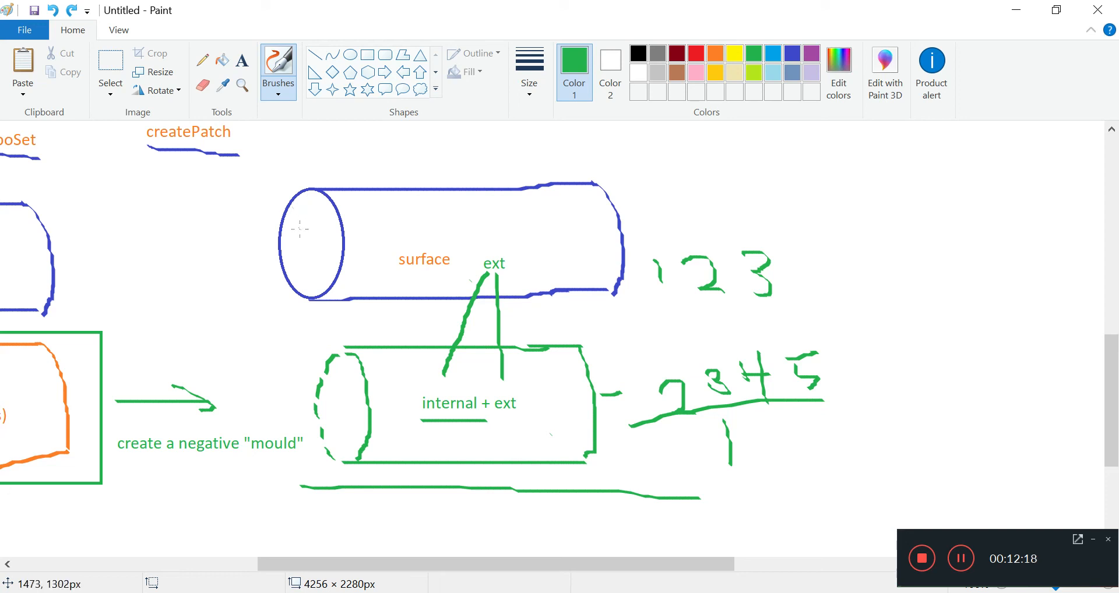
{"action": "scroll", "scroll_direction": "down", "scroll_amount": 3}
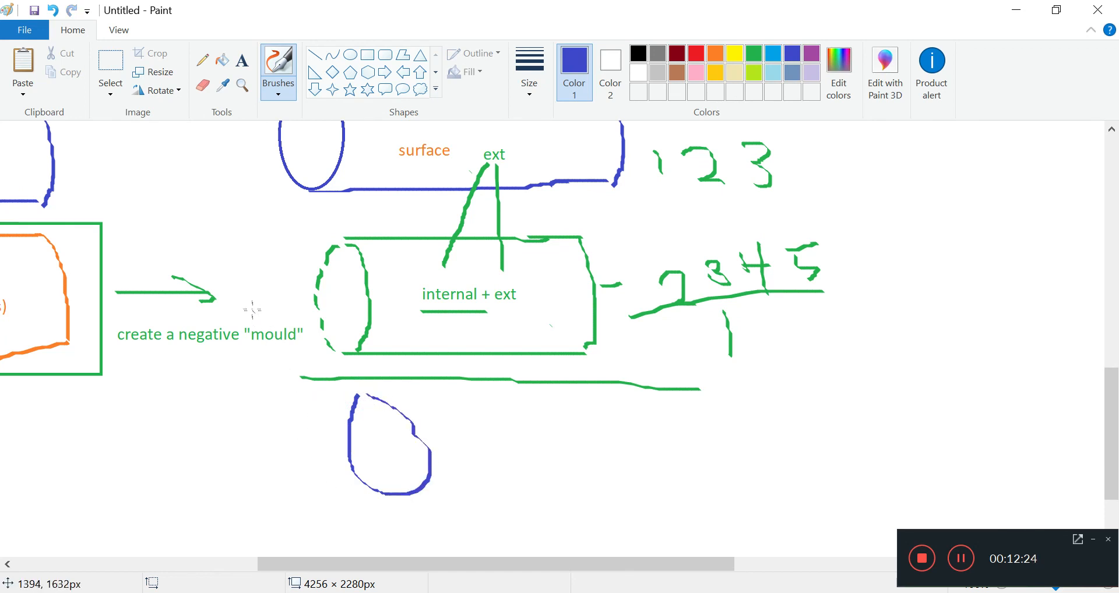
{"action": "left_click_drag", "start_coordinate": [229, 292], "coordinate": [292, 284]}
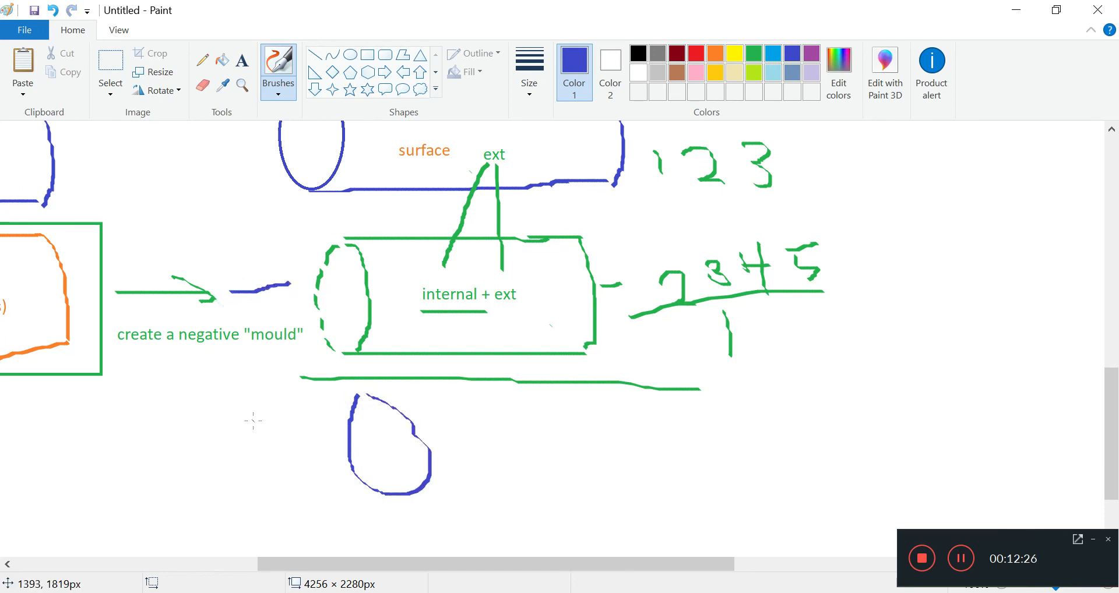